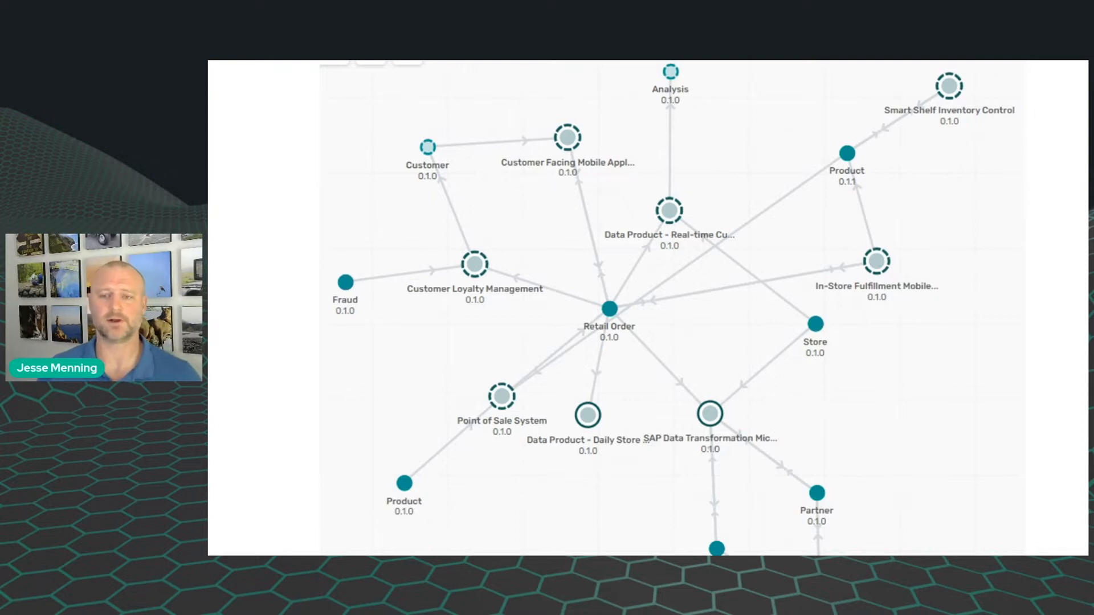
# - Unfold the channels section of non-default-asyncapi.yaml to reveal the retail-order channel's Solace queue binding
pyautogui.click(762, 328)
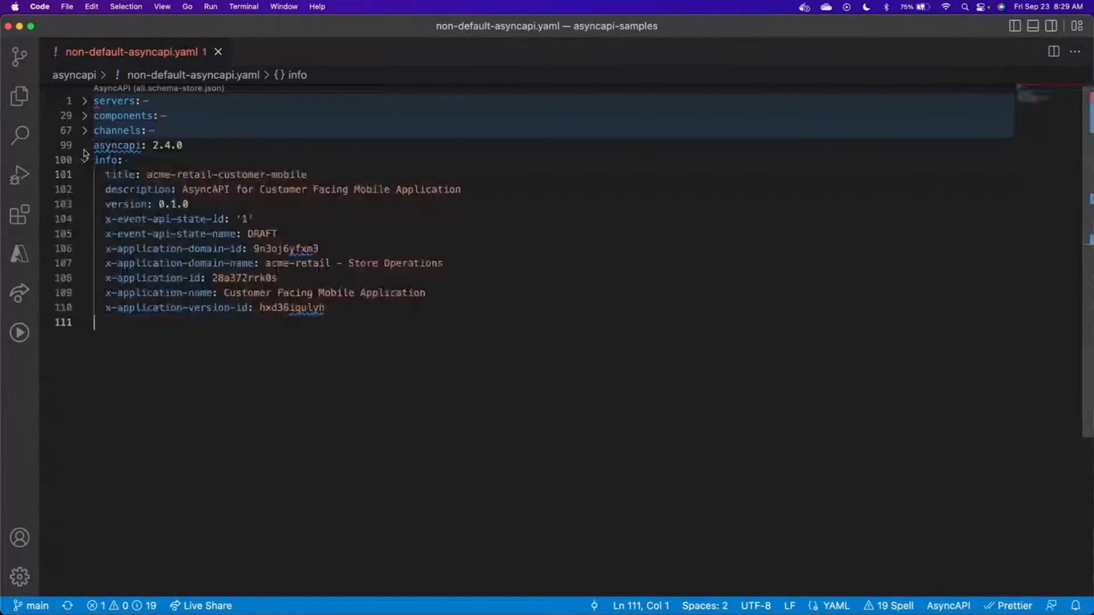
pyautogui.click(84, 159)
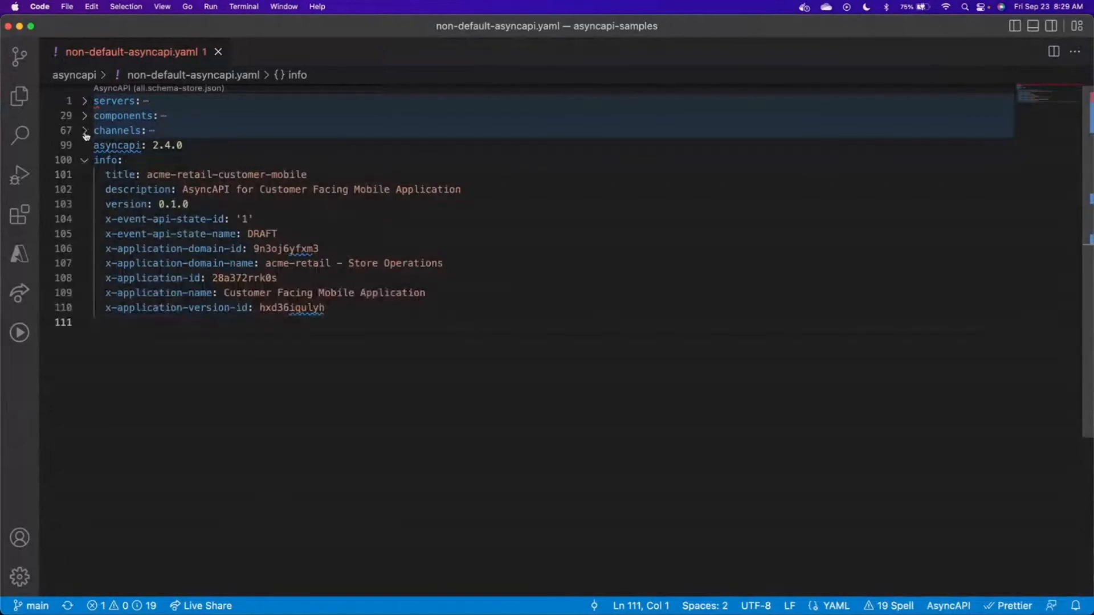
pyautogui.click(84, 130)
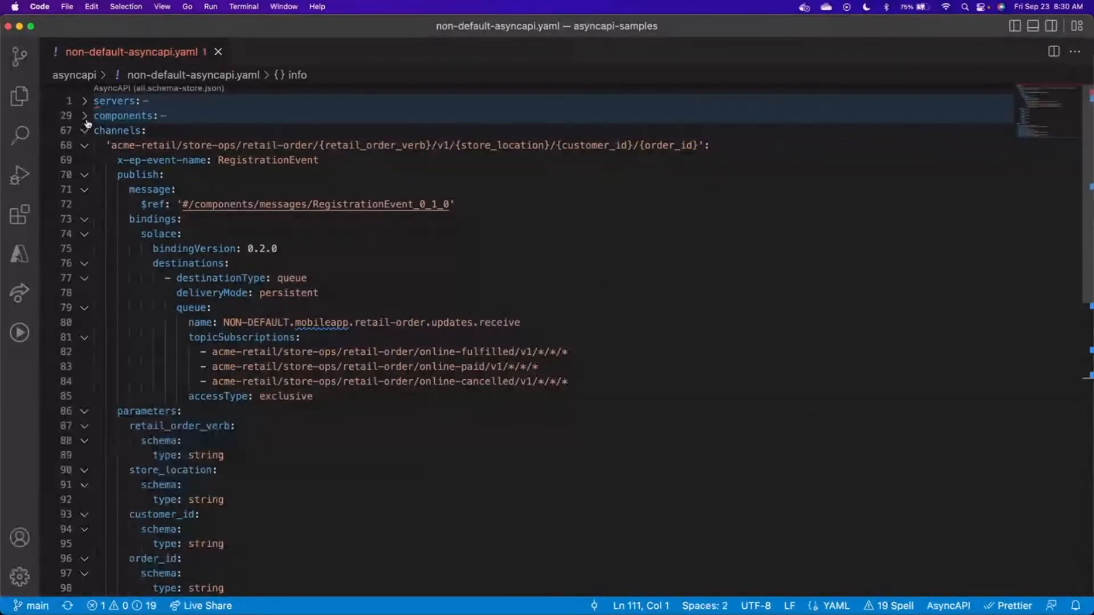
pyautogui.click(83, 115)
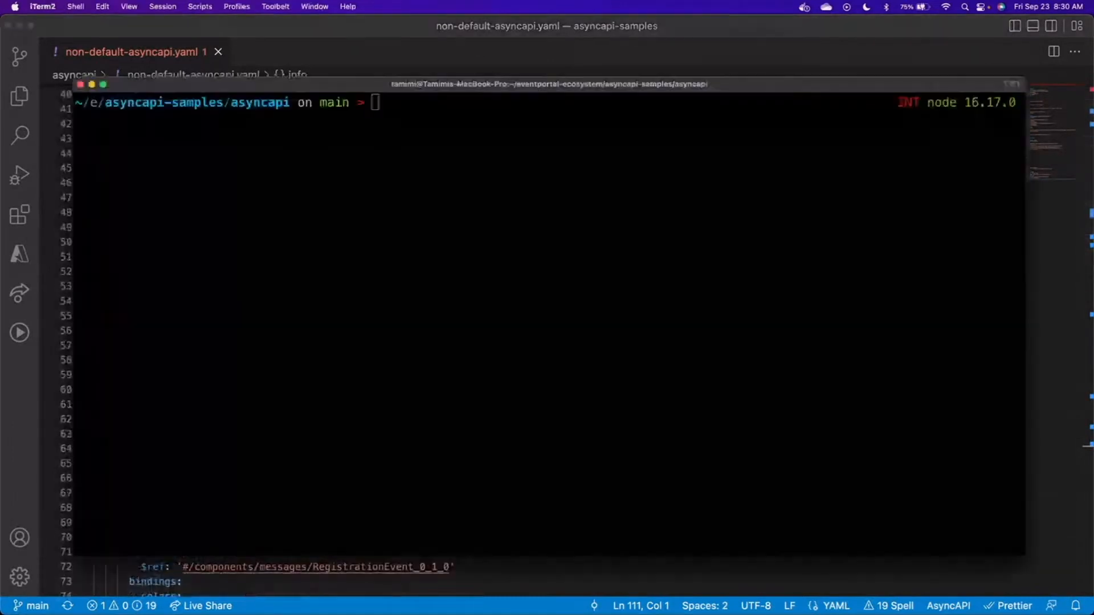
pyautogui.write('npm install @solace-labs/ep-async-api-importer -g')
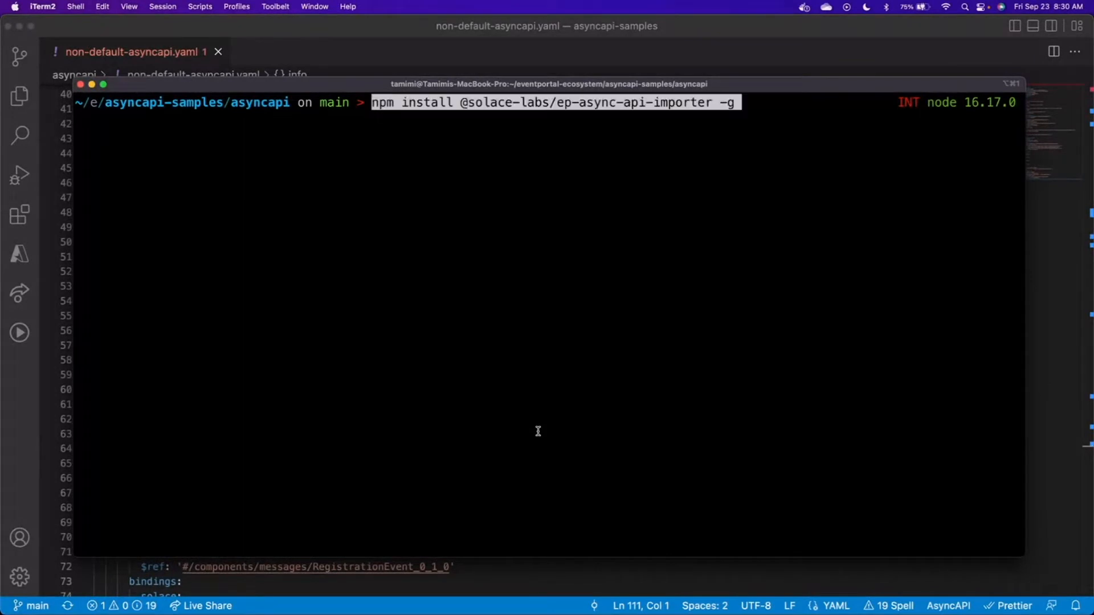
pyautogui.press('Enter')
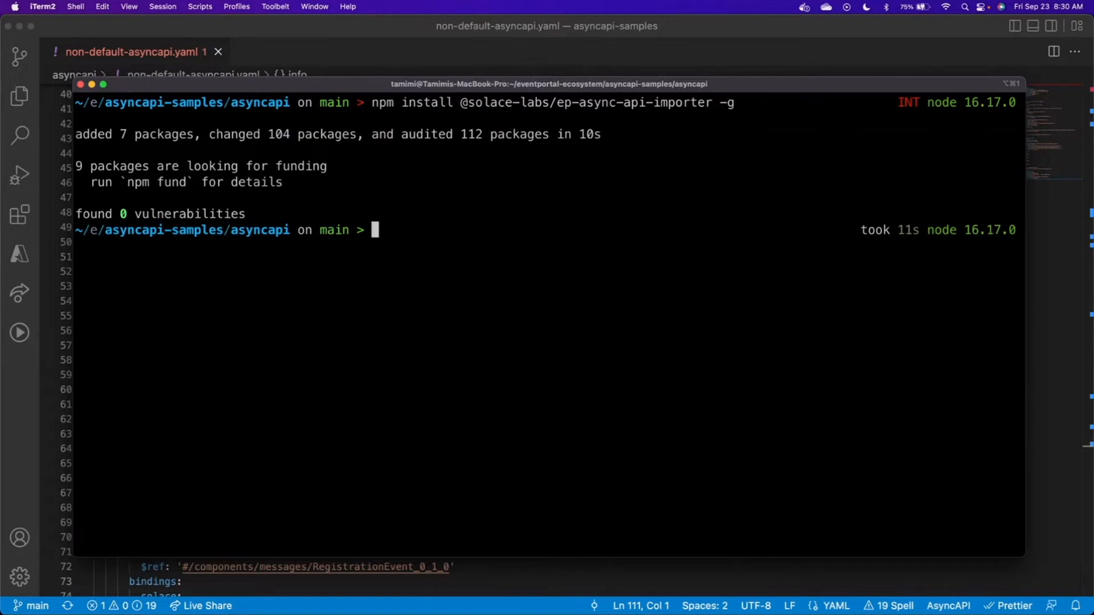
pyautogui.write('ep-async-api-importer -fp non-default-asyncapi.yaml -d "Acme Retail Automation"')
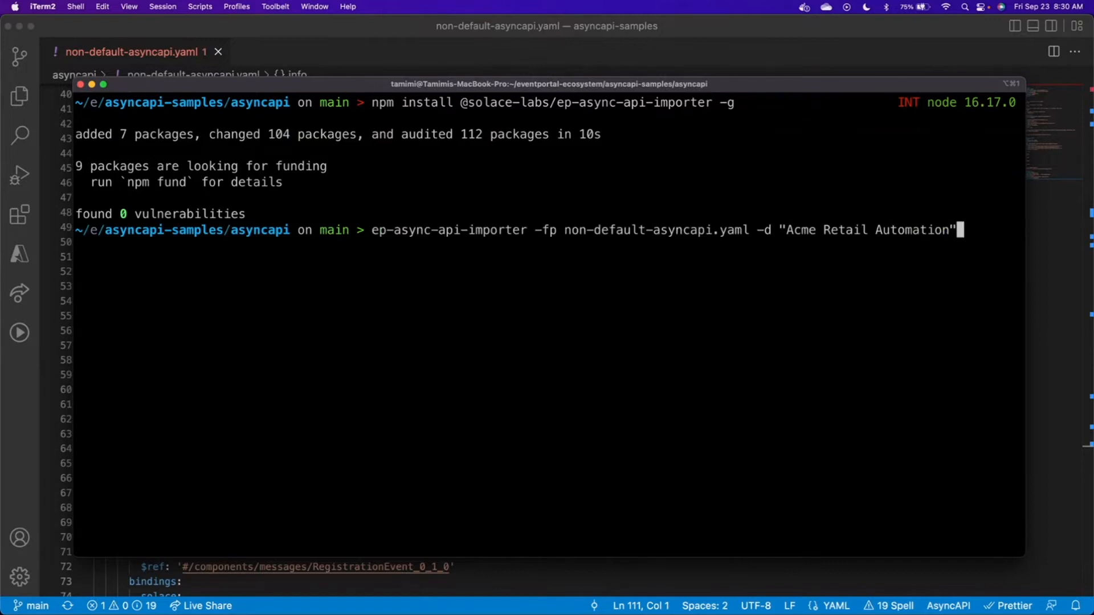
pyautogui.press('enter')
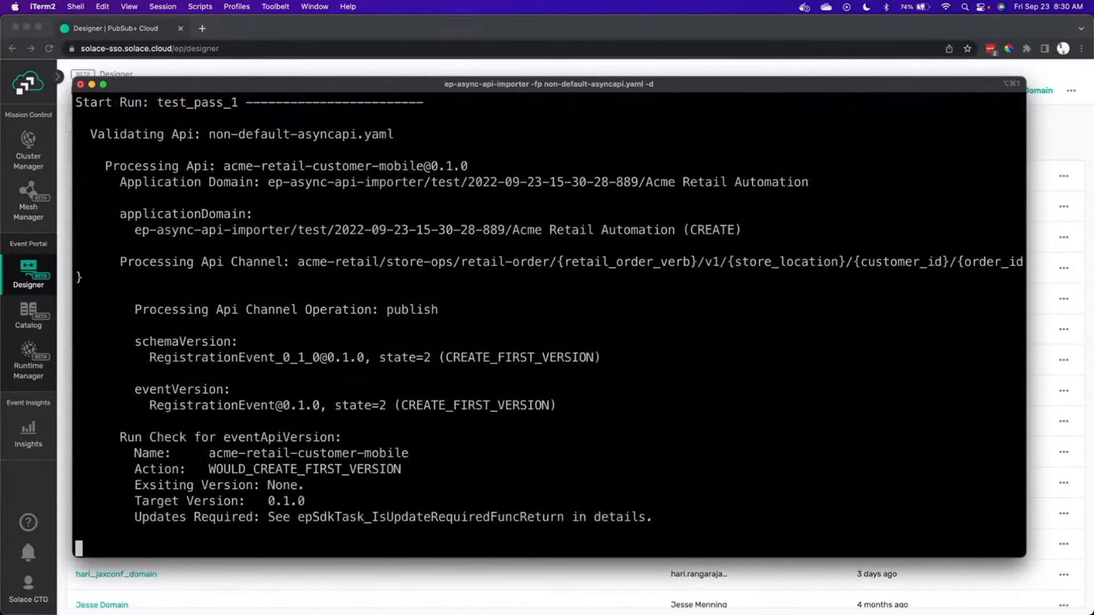
pyautogui.scroll(-3)
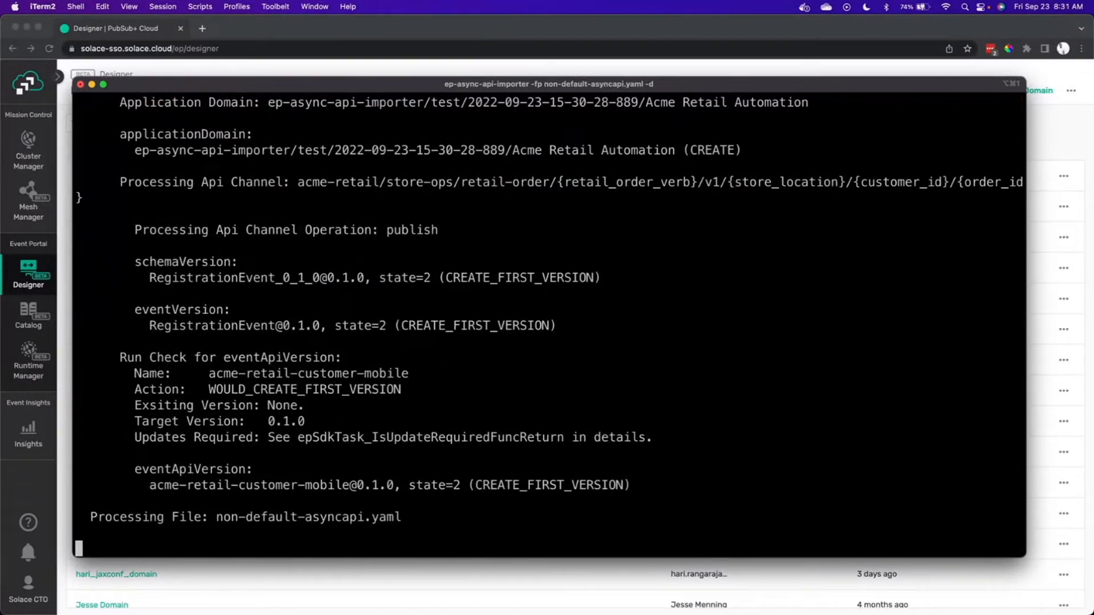
pyautogui.scroll(-3)
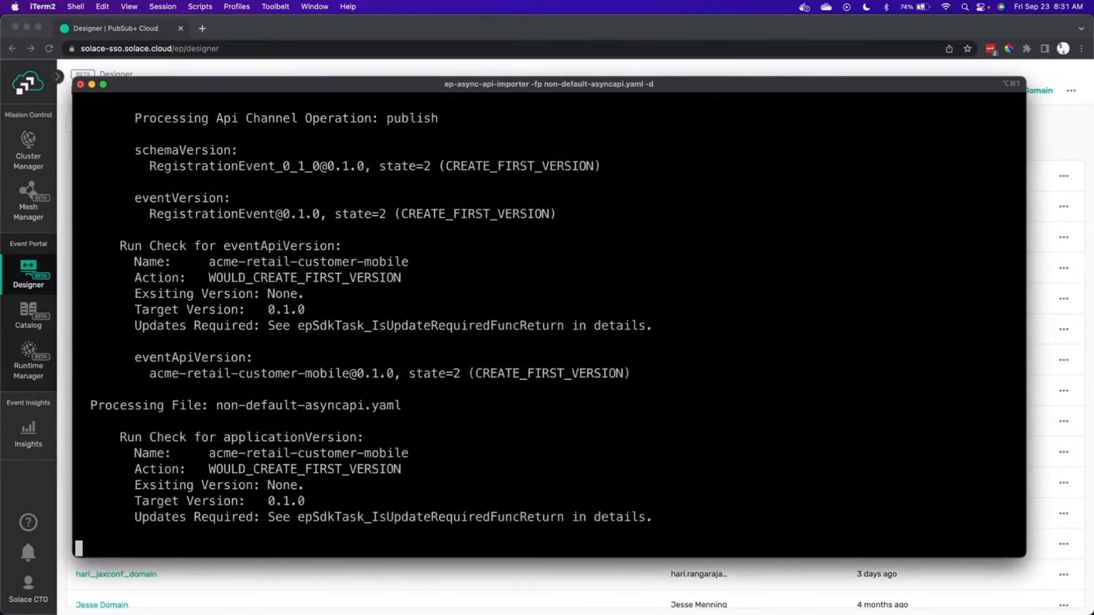
pyautogui.scroll(-3)
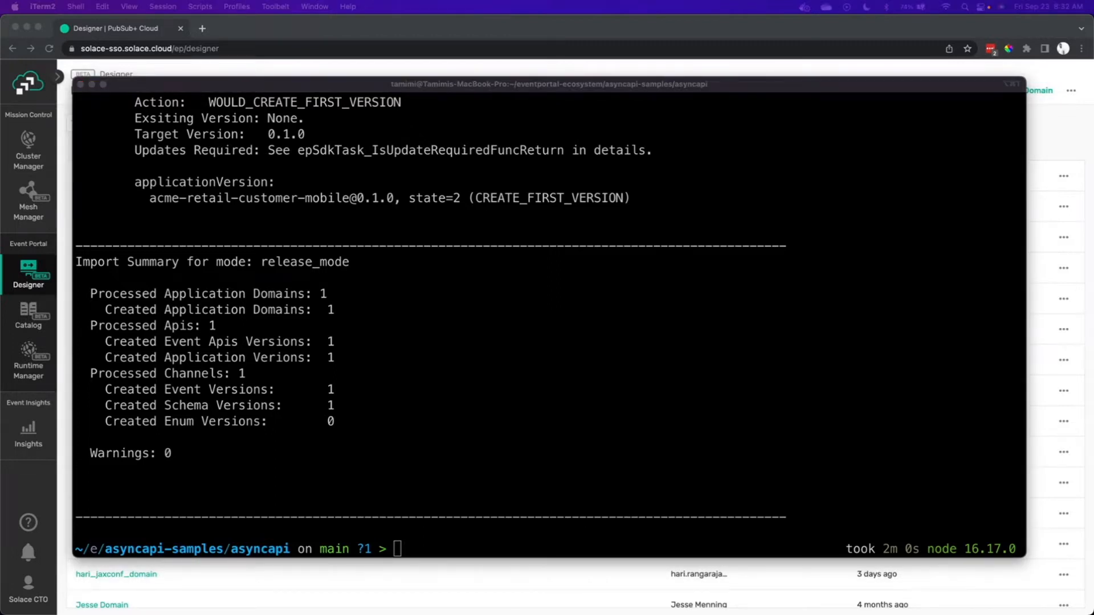
pyautogui.moveTo(516, 338)
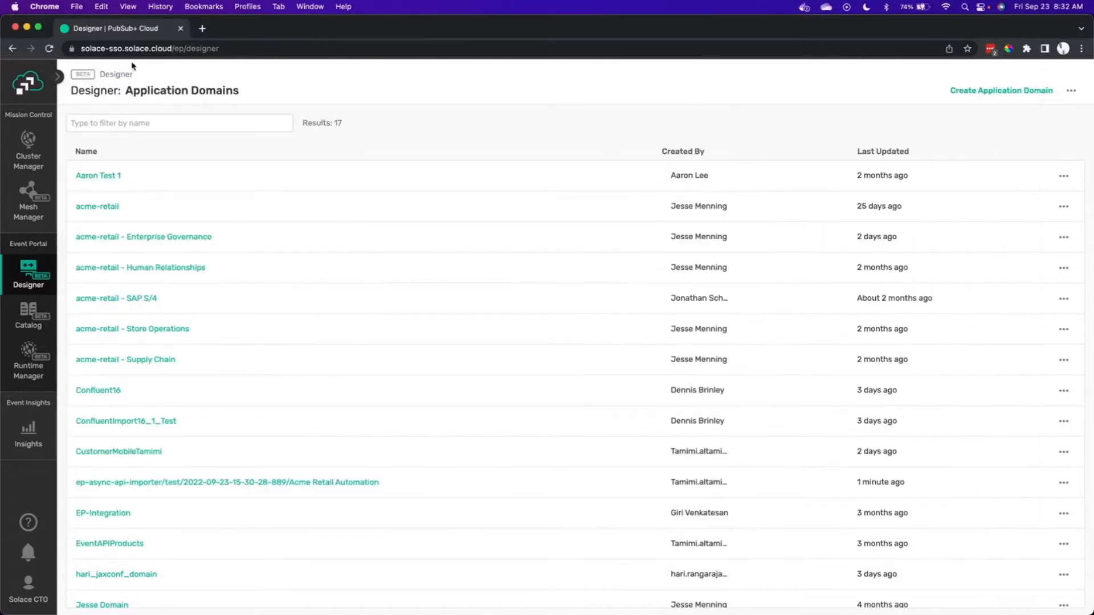
# - Reload the Designer domain list and open the Acme Retail Automation domain
pyautogui.click(48, 48)
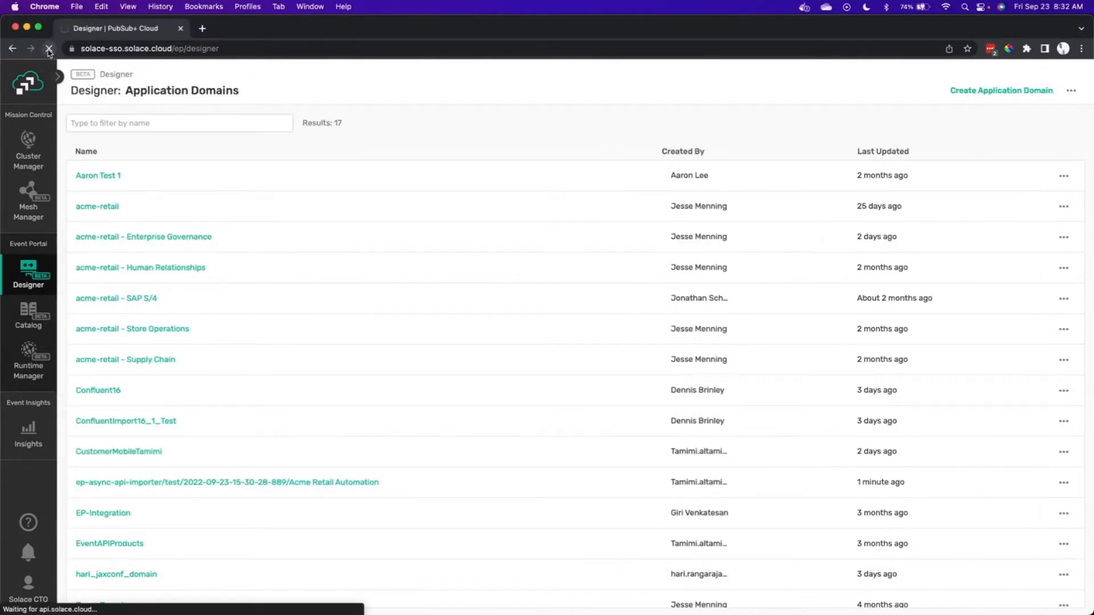
pyautogui.click(49, 48)
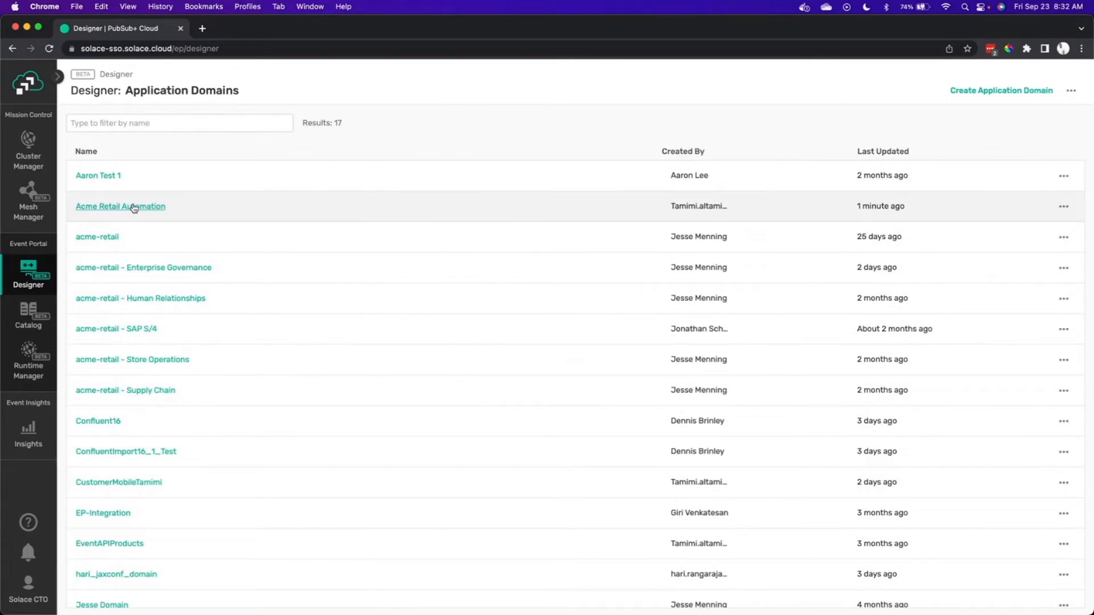
pyautogui.click(120, 207)
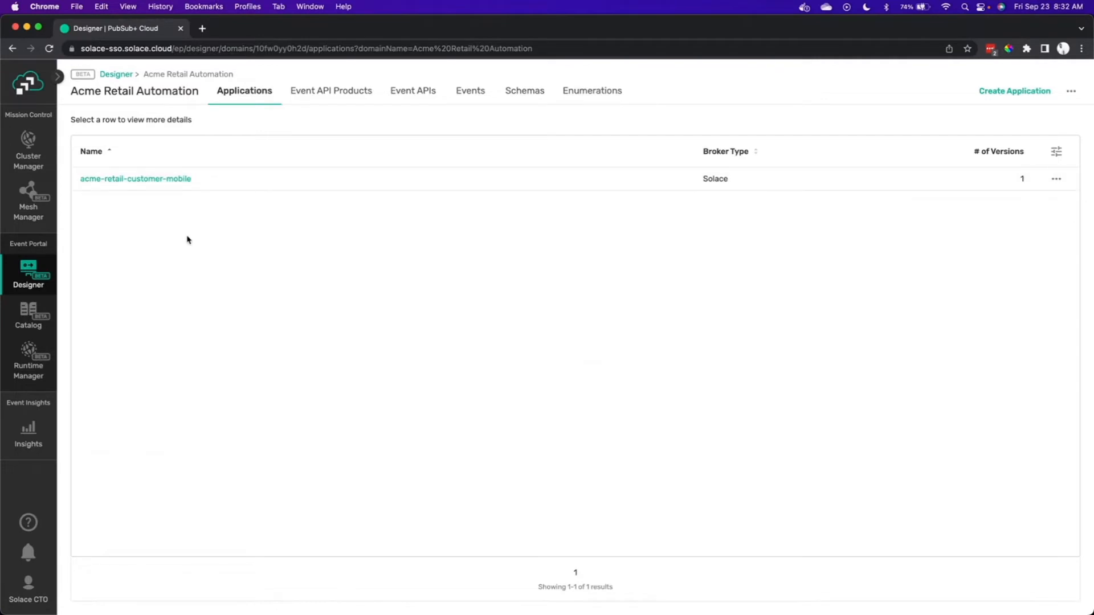
# - Open acme-retail-customer-mobile and expand its RegistrationEvent subscription to show the topic
pyautogui.click(135, 178)
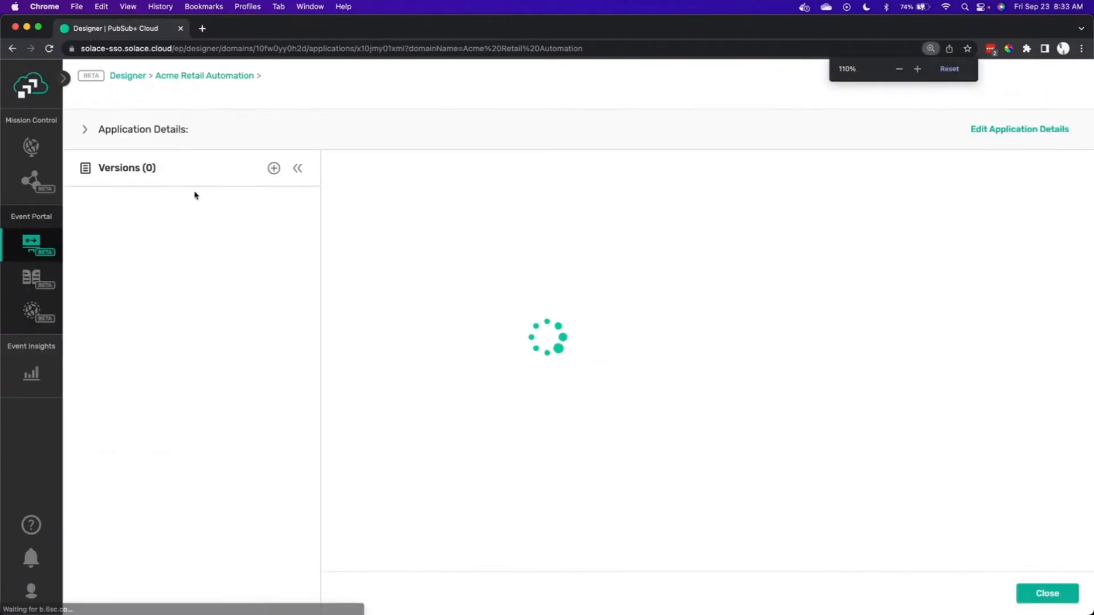
pyautogui.click(159, 226)
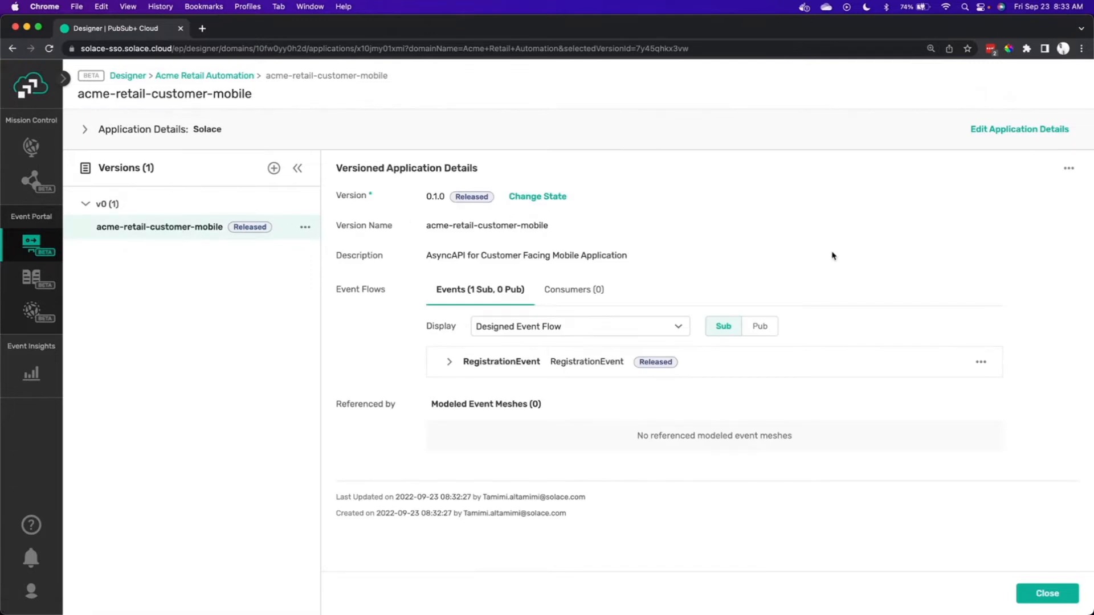
pyautogui.moveTo(790, 363)
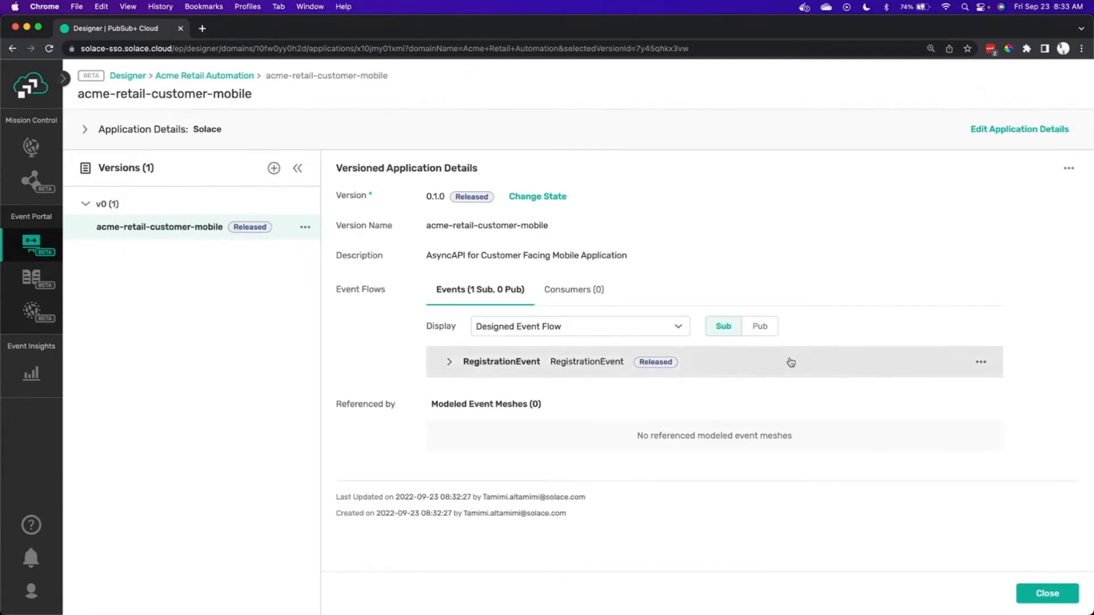
pyautogui.click(448, 362)
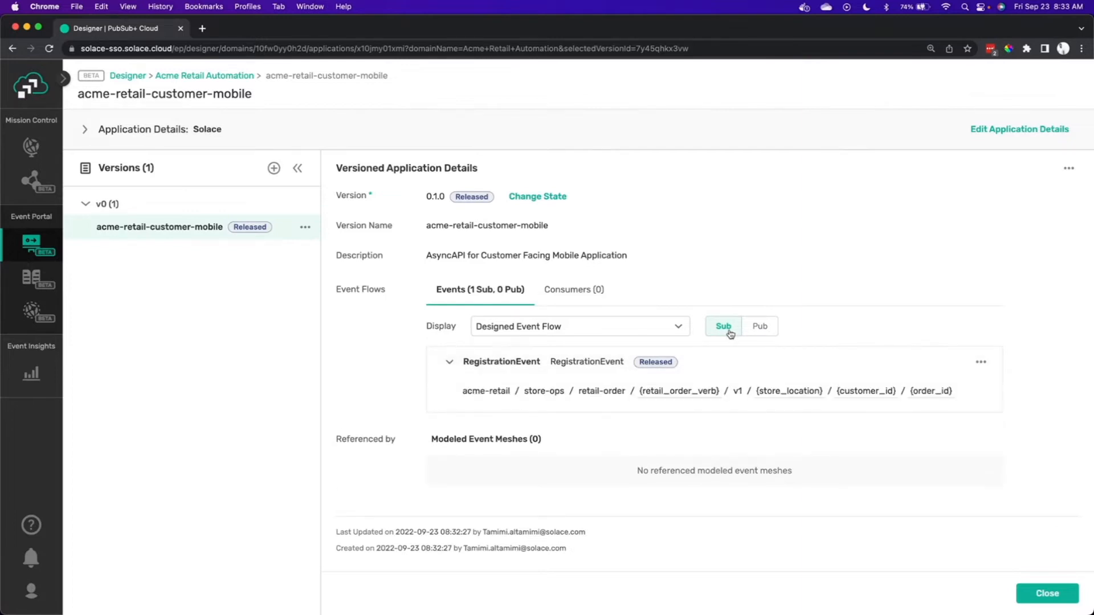
pyautogui.click(501, 362)
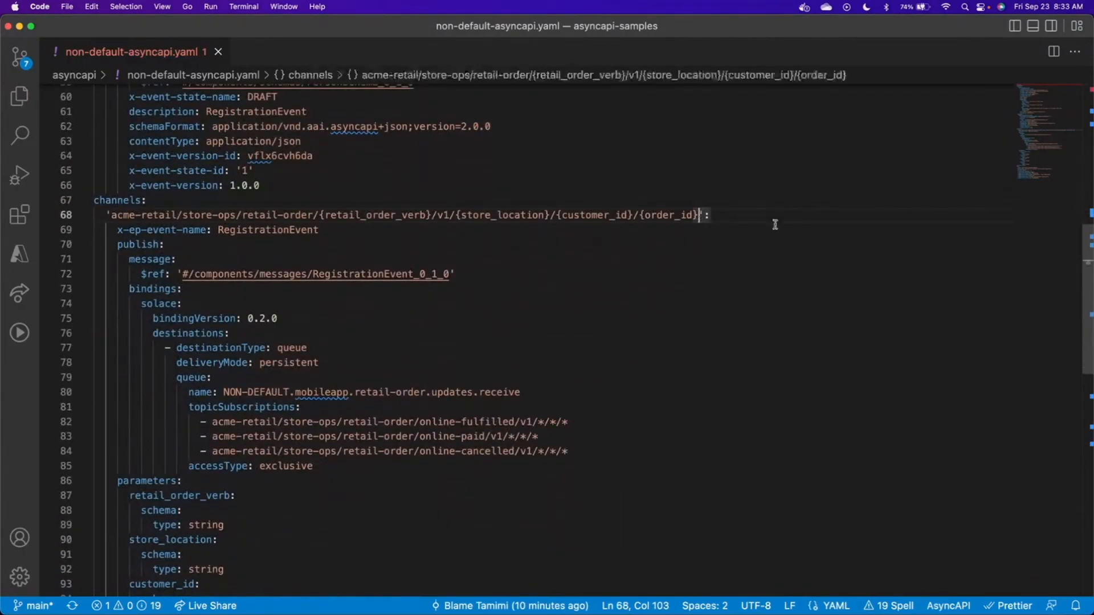
# - Append a {product} level to the retail-order topic and add a string-typed product parameter
pyautogui.scroll(-3)
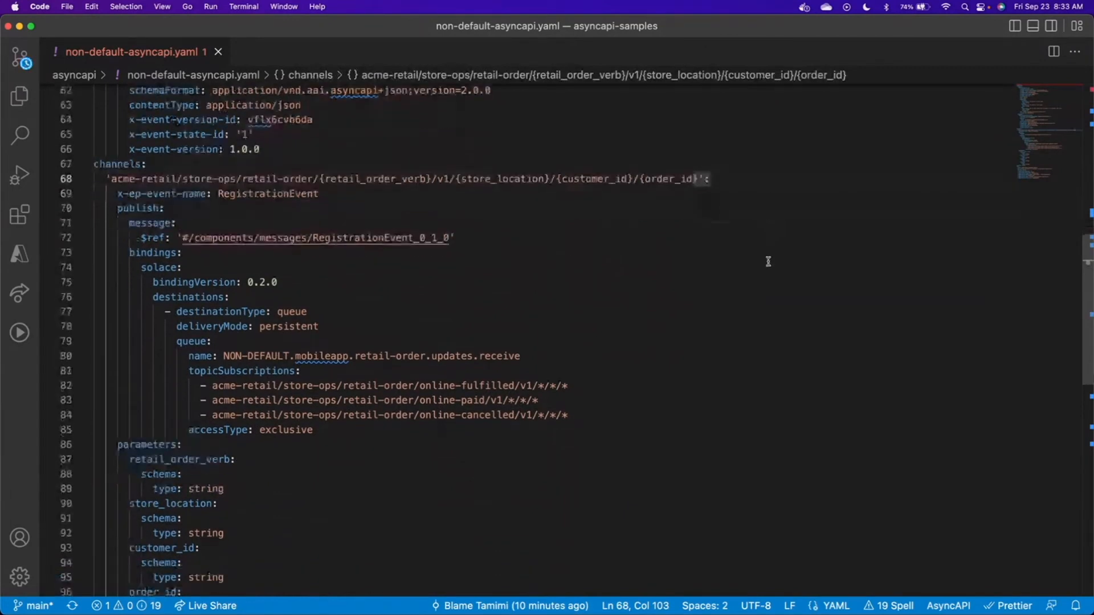
pyautogui.write('/{product')
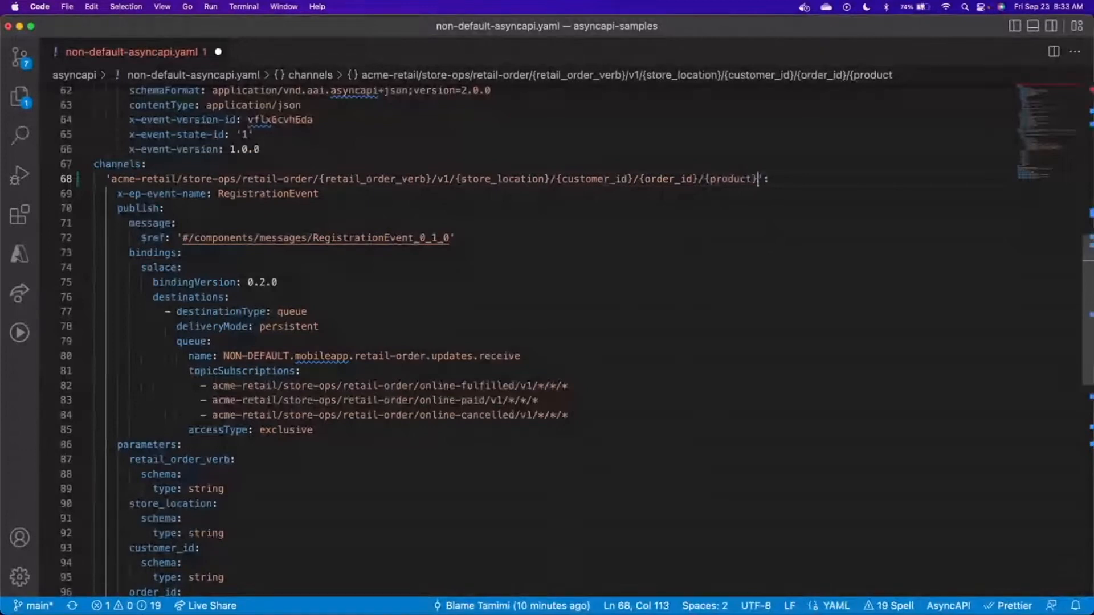
pyautogui.scroll(-3)
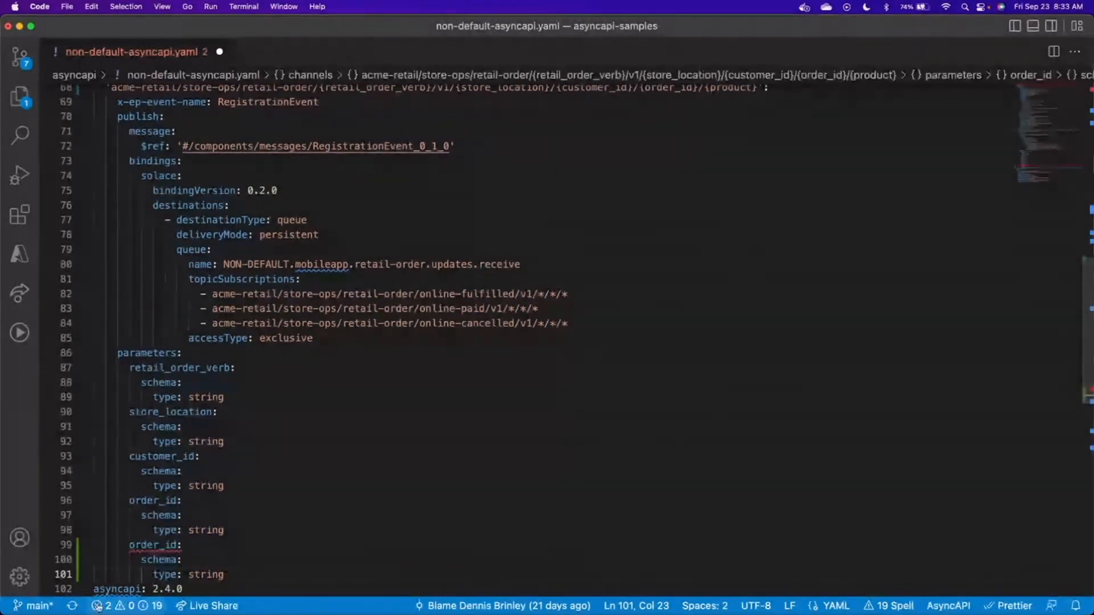
pyautogui.write('pro')
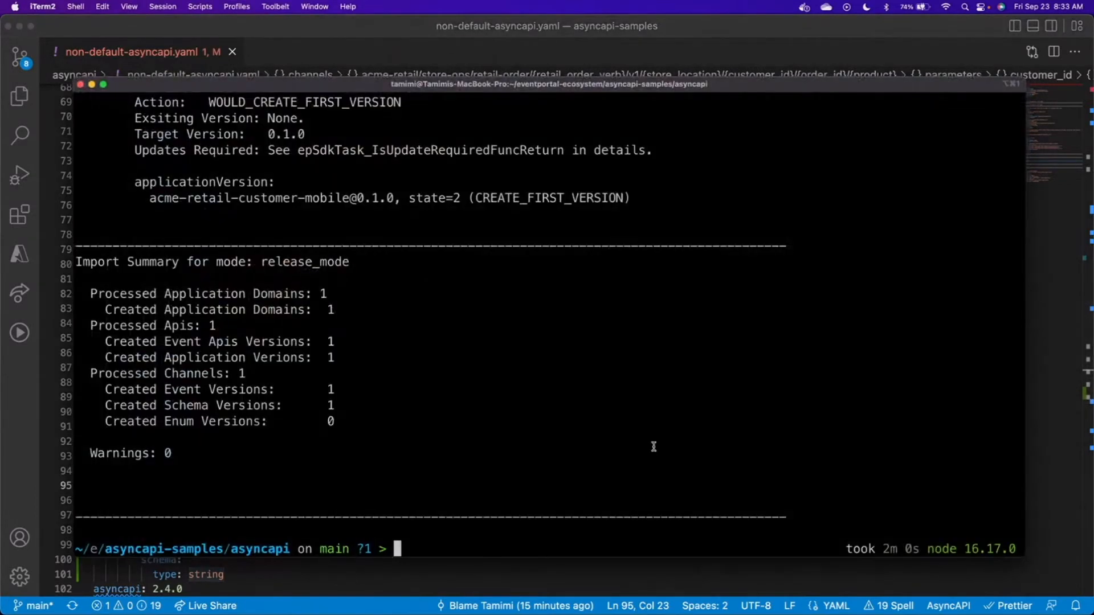
# - Run the AsyncAPI importer on non-default-asyncapi.yaml in release mode
pyautogui.press('Enter')
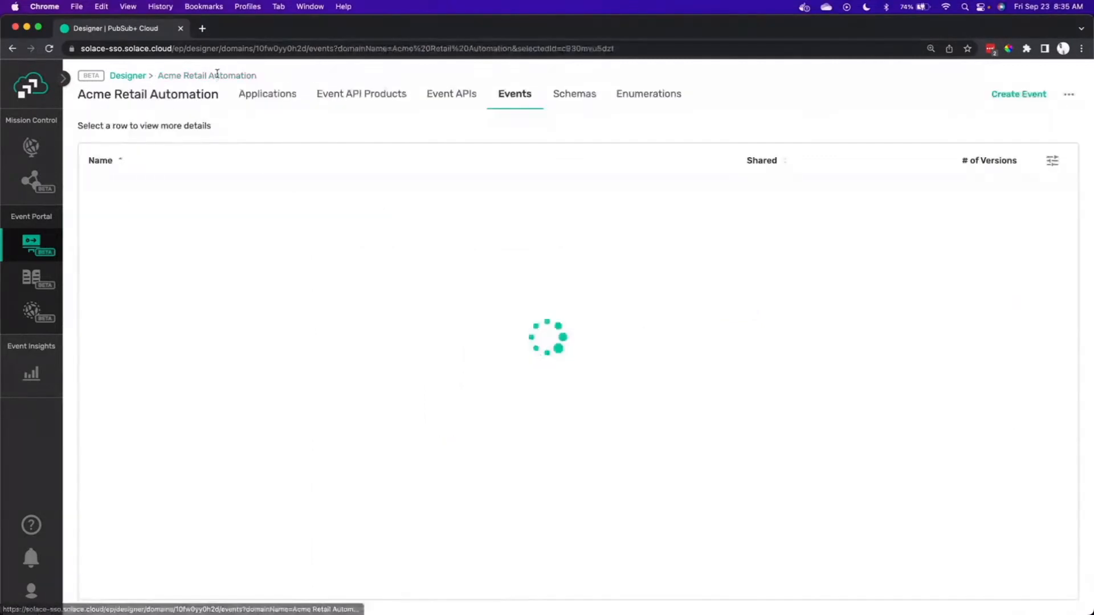
# - Open acme-retail-customer-mobile from the Applications tab and expand RegistrationEvent to view its topic
pyautogui.click(124, 190)
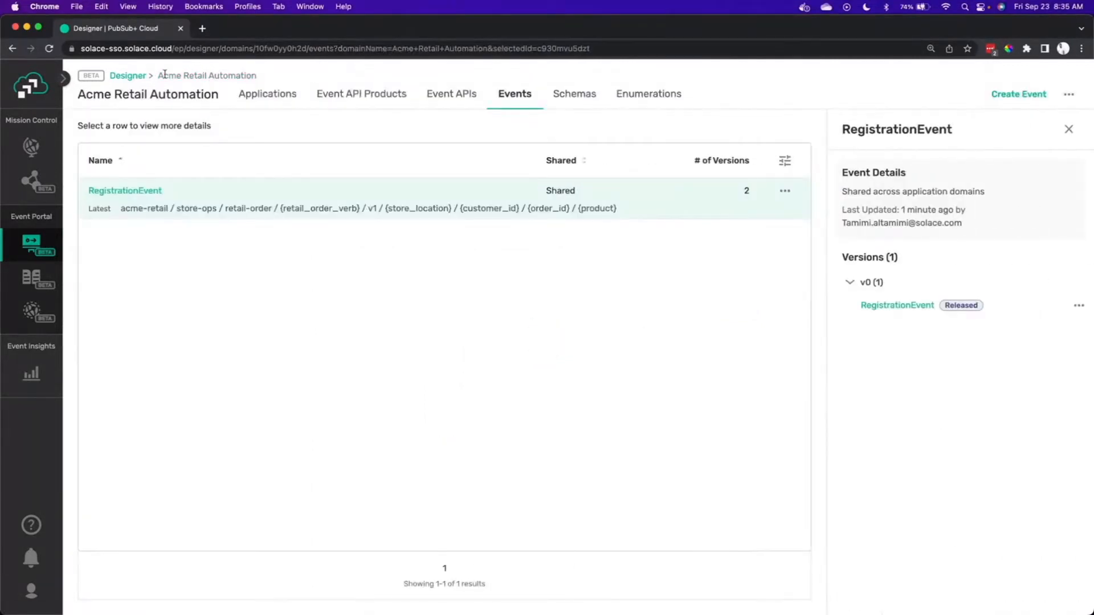
pyautogui.click(268, 93)
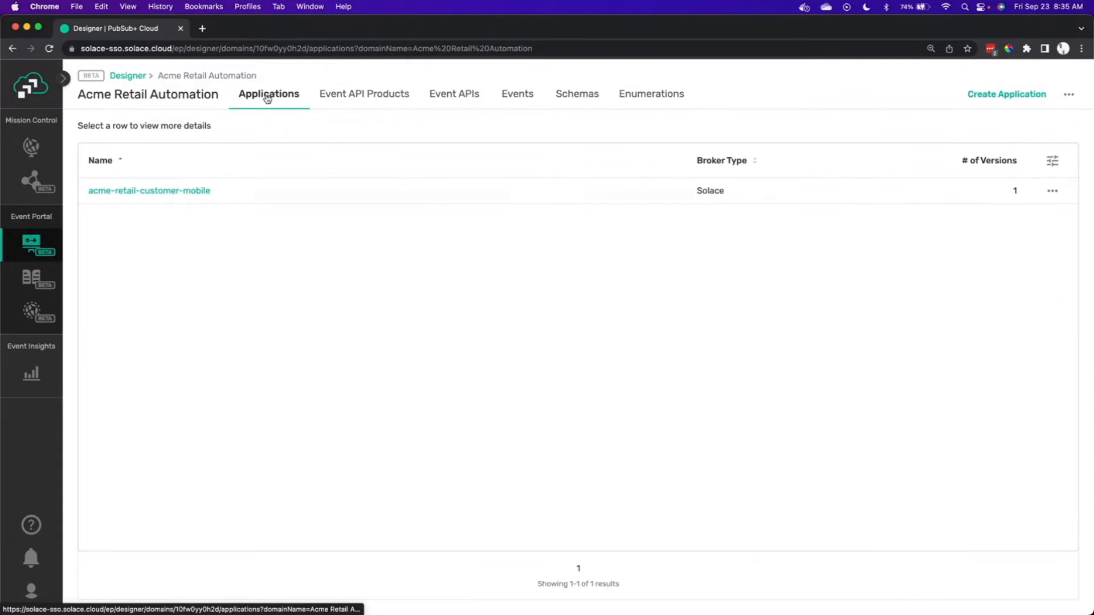
pyautogui.click(149, 190)
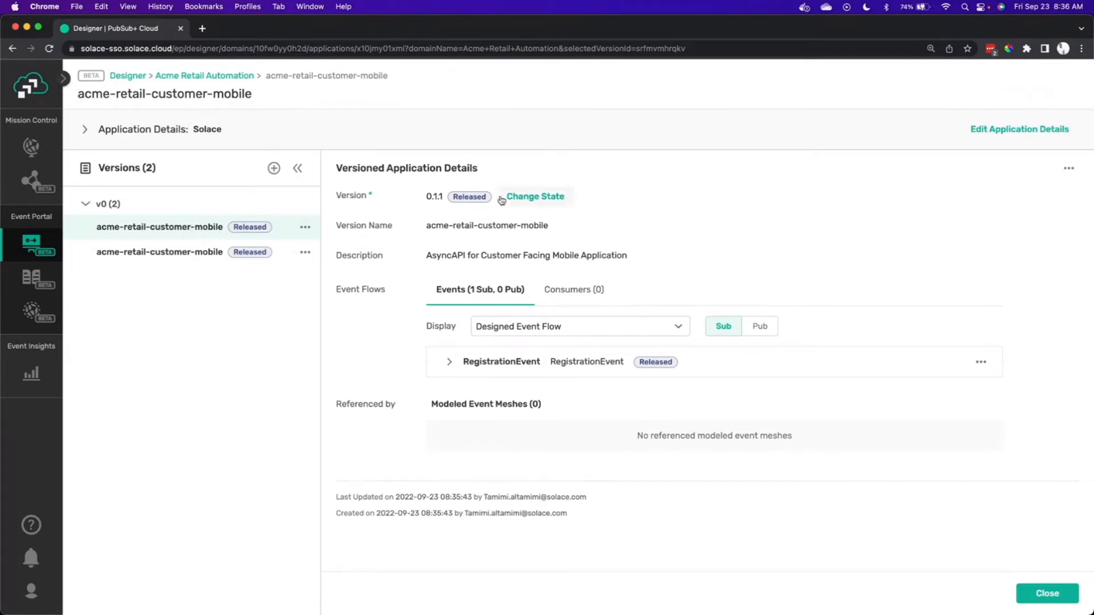
pyautogui.moveTo(439, 240)
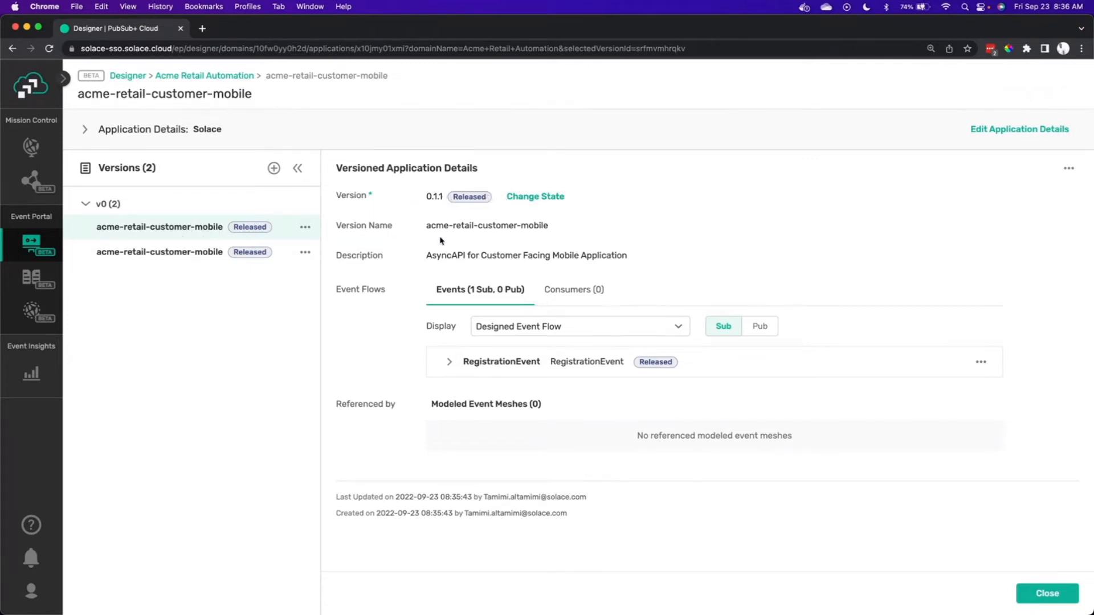
pyautogui.click(448, 362)
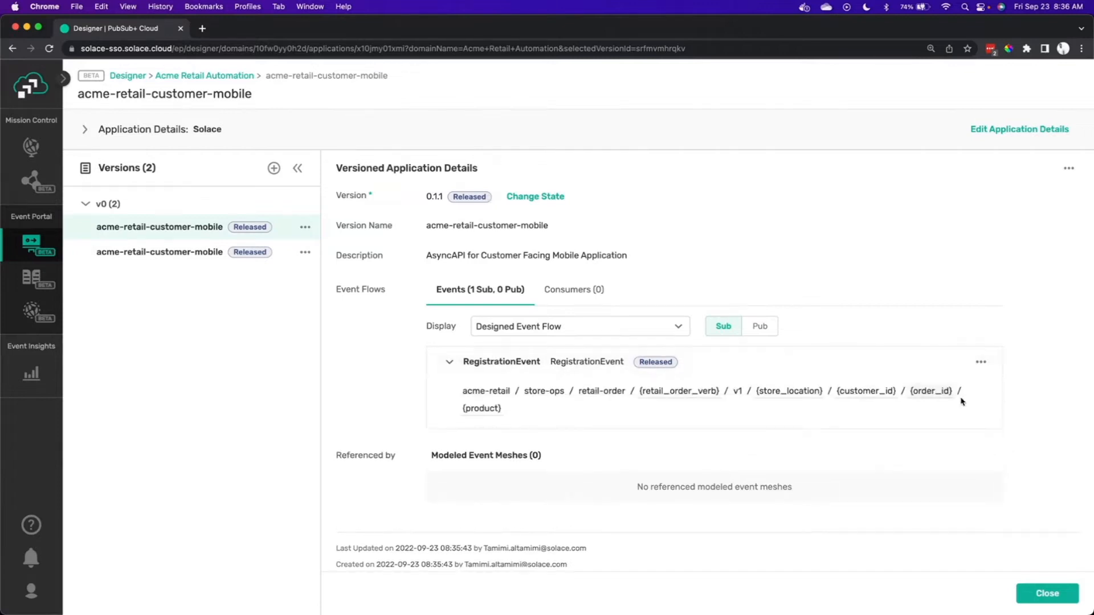
pyautogui.click(980, 361)
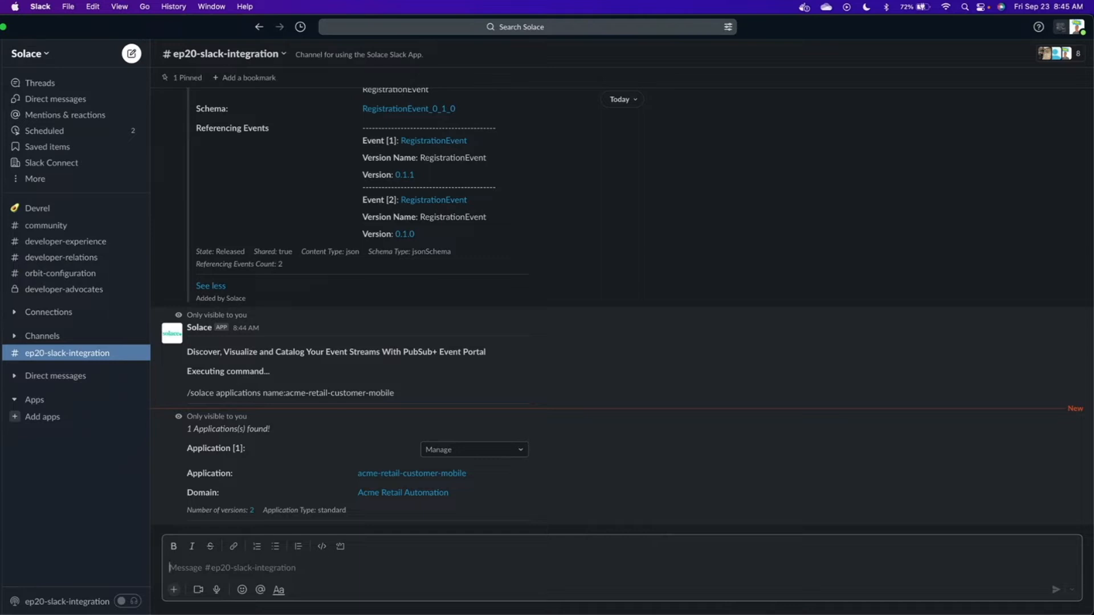
# - Find acme-retail-customer-mobile via /solace applications and list its versions 0.1.1 and 0.1.0
pyautogui.write('/solace applications name:acme-retail-customer-mobile')
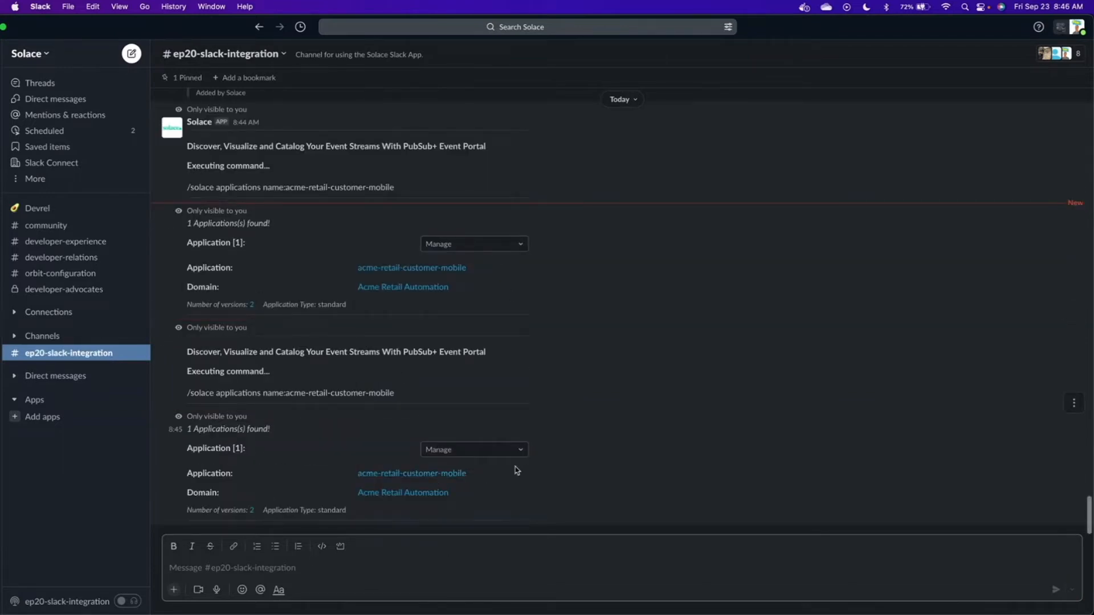
pyautogui.moveTo(500, 456)
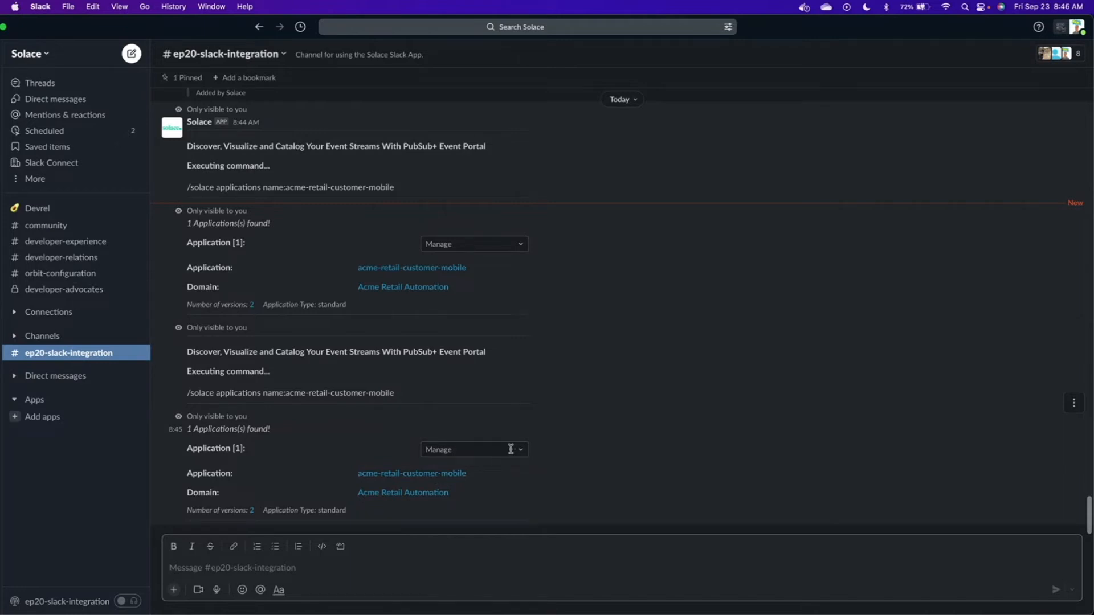
pyautogui.click(473, 449)
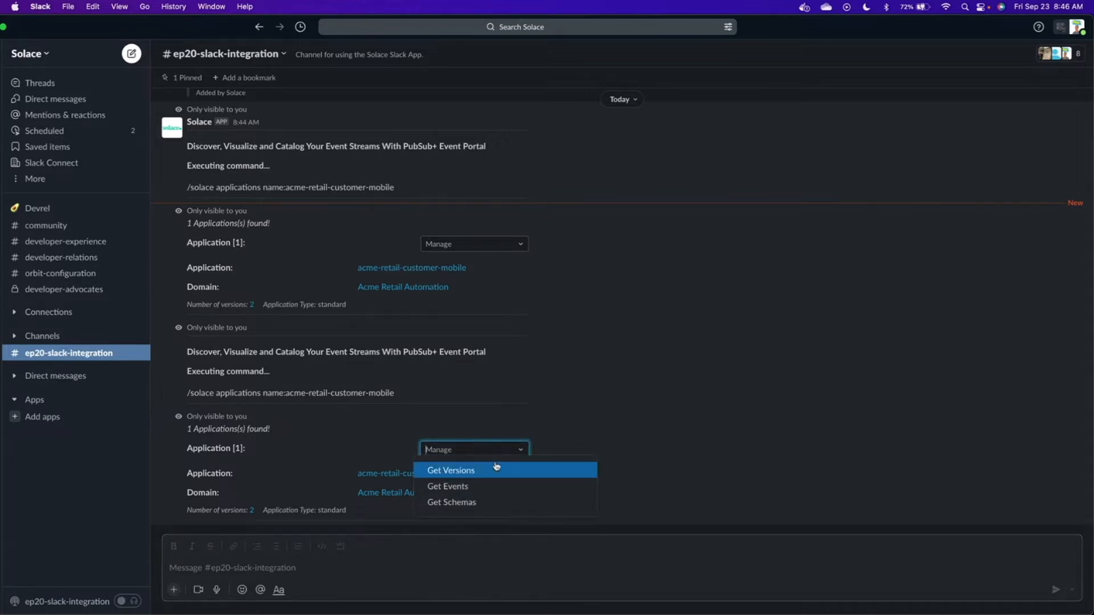
pyautogui.click(451, 469)
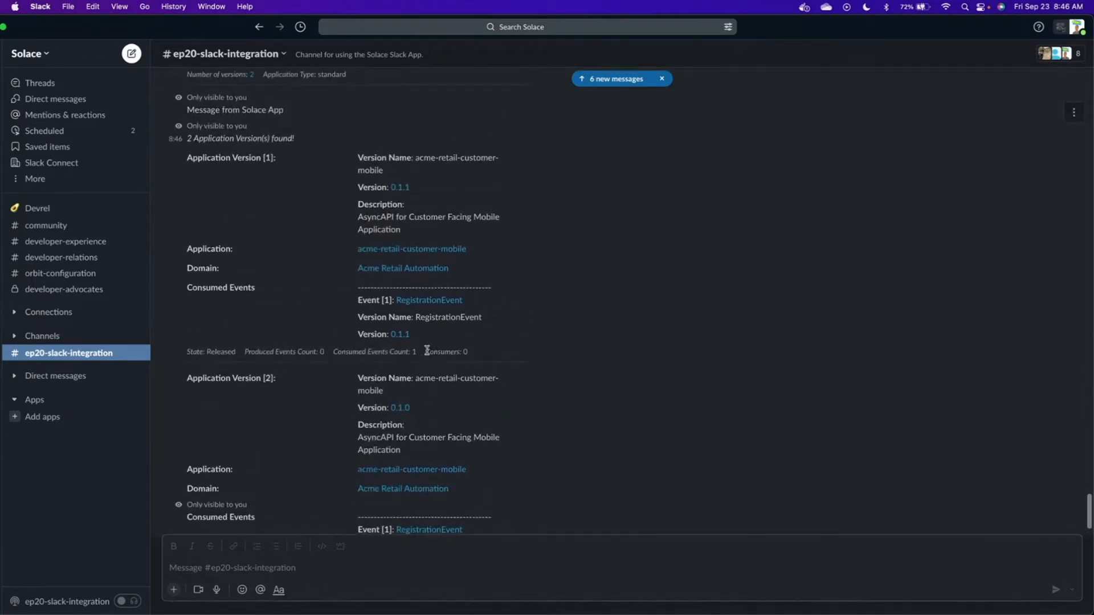
pyautogui.scroll(-3)
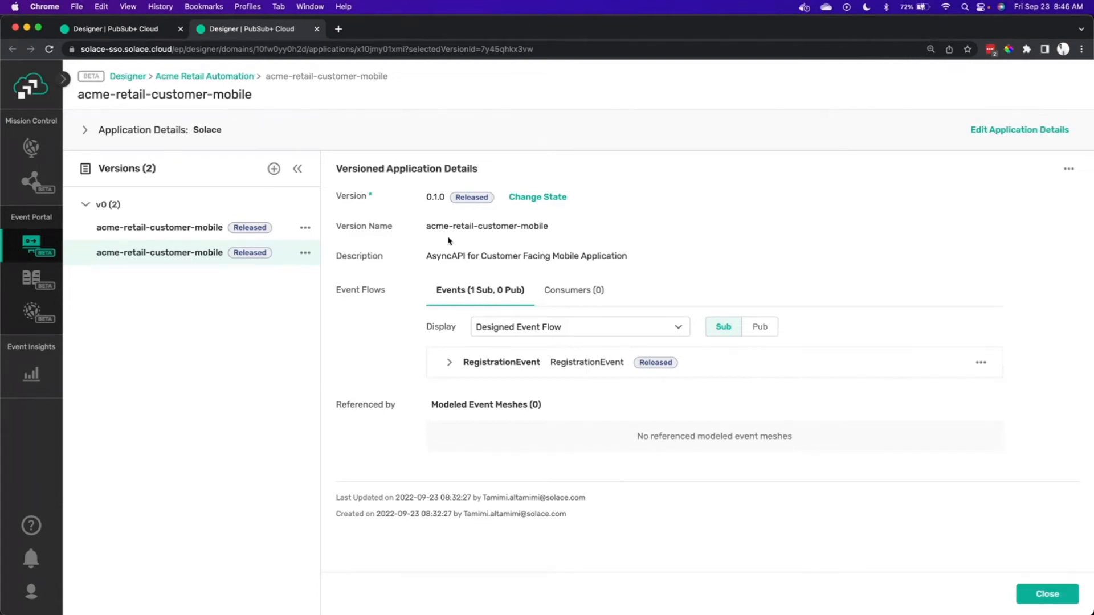
pyautogui.moveTo(280, 122)
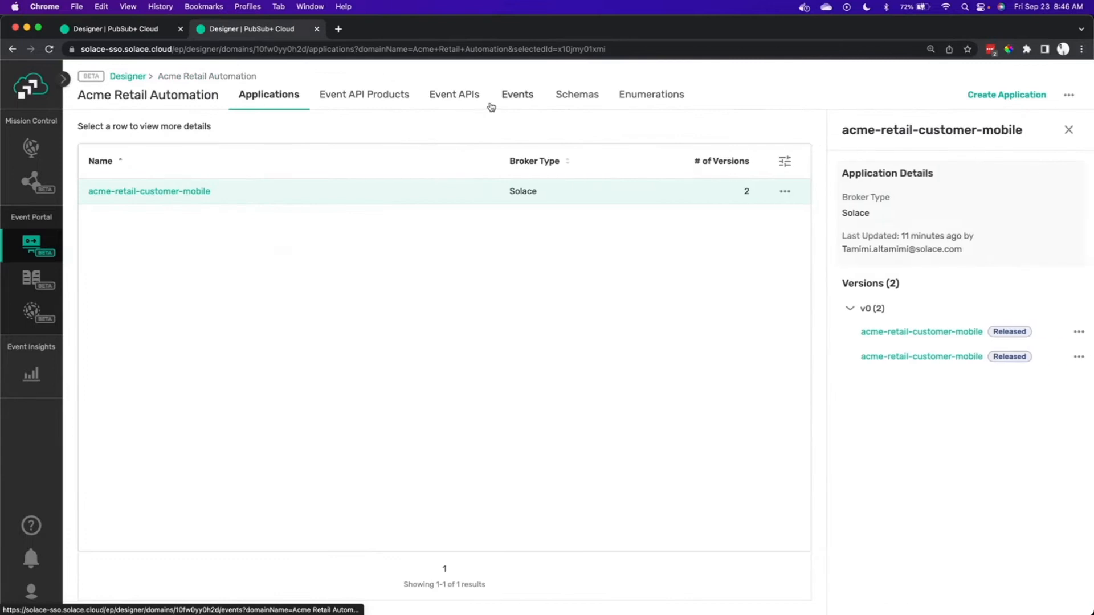
# - Open the RegistrationEvent_0_1_0 schema from the domain's Schemas list
pyautogui.click(575, 94)
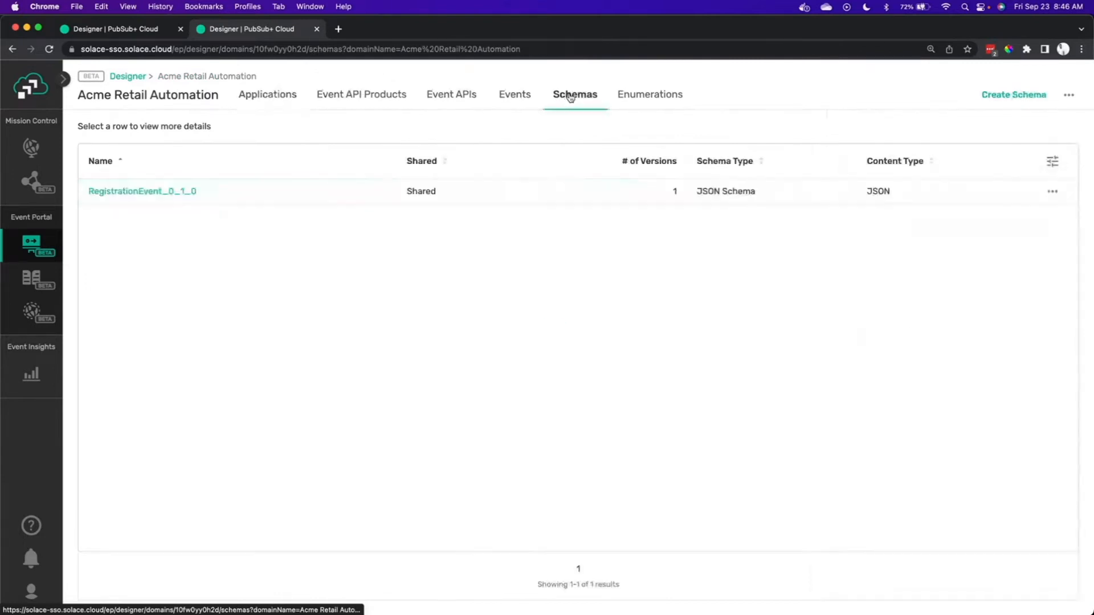
pyautogui.click(142, 190)
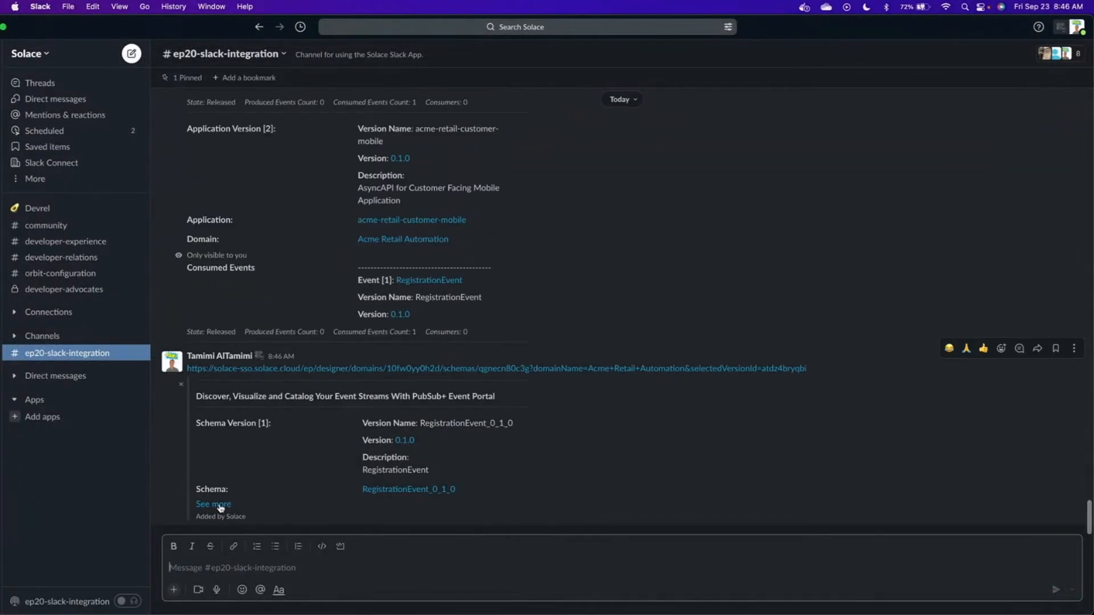
# - Expand the RegistrationEvent_0_1_0 schema preview to show its two referencing event versions
pyautogui.click(212, 504)
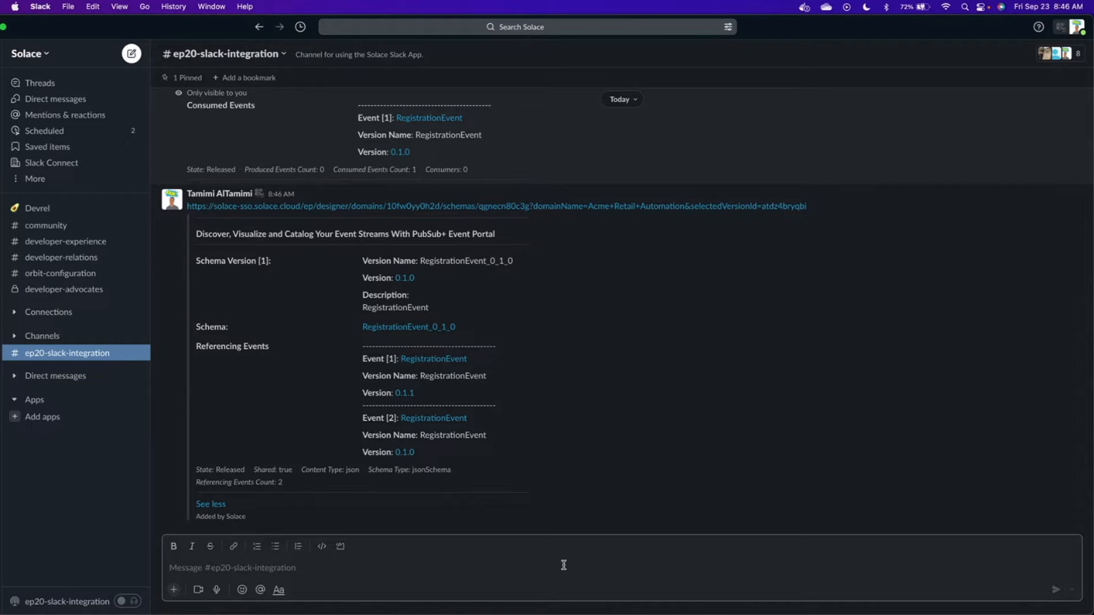
pyautogui.write(':spar')
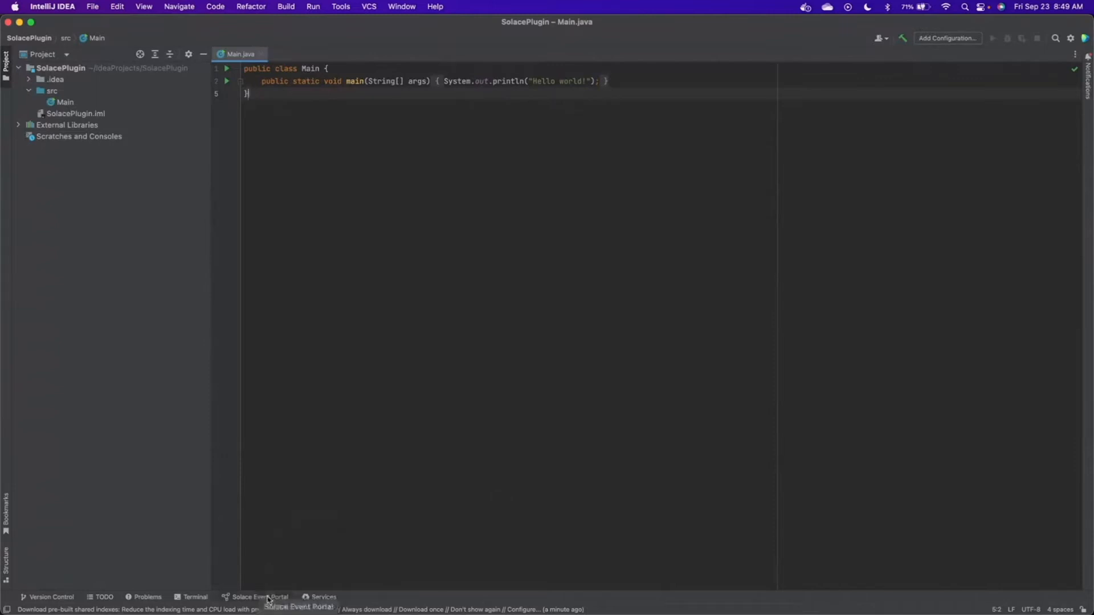
# - Open IntelliJ's Solace Event Portal panel and load all Event Portal domains
pyautogui.click(260, 596)
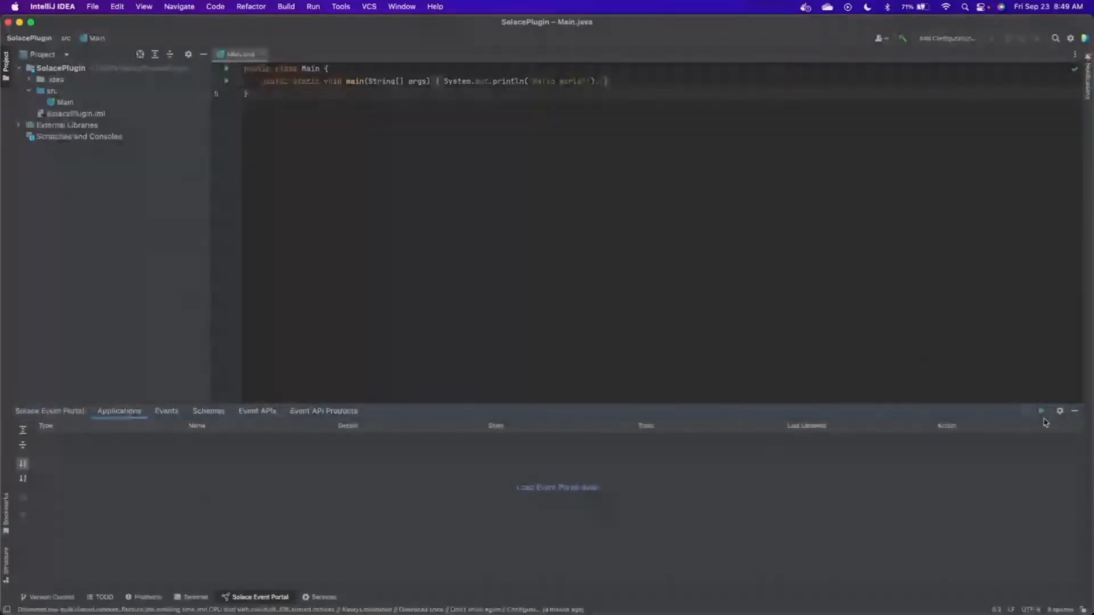
pyautogui.click(1040, 411)
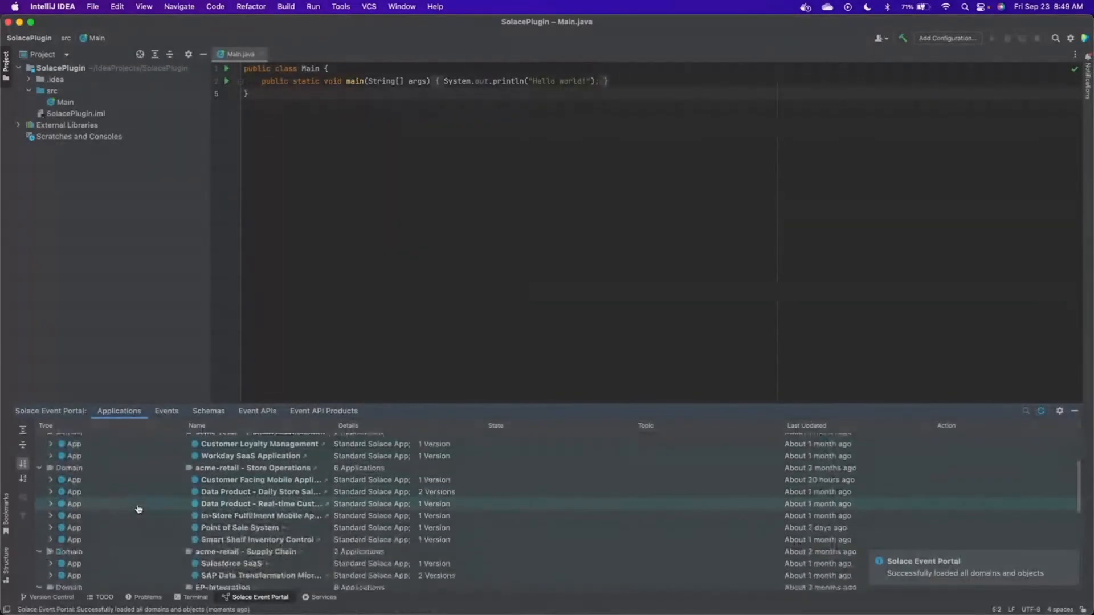
pyautogui.scroll(-3)
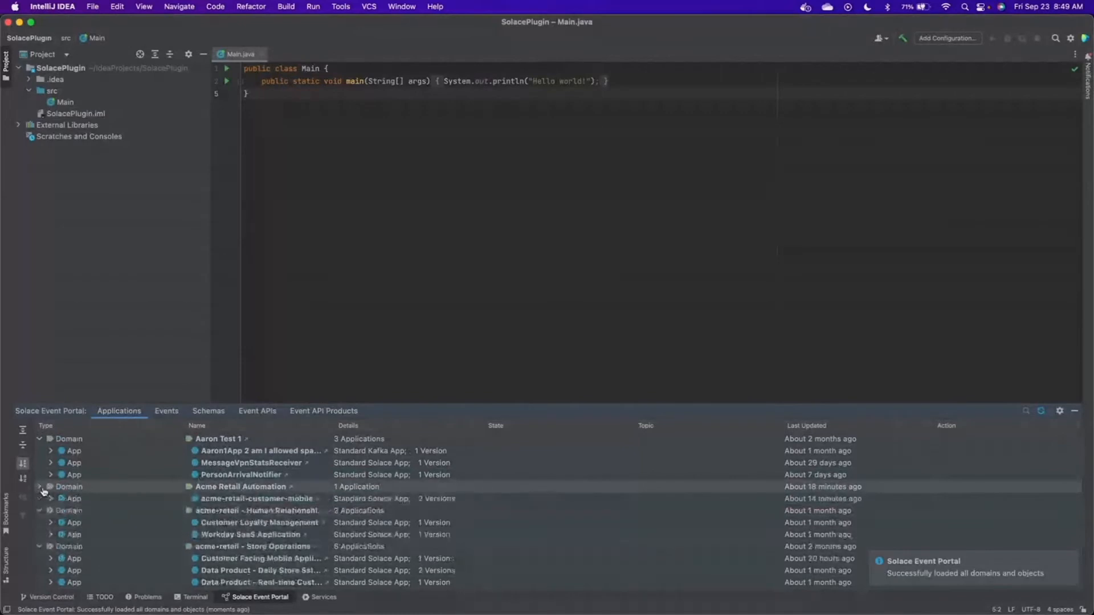
# - Expand acme-retail-customer-mobile v0.1.1 down to its RegistrationEvent schema
pyautogui.click(50, 498)
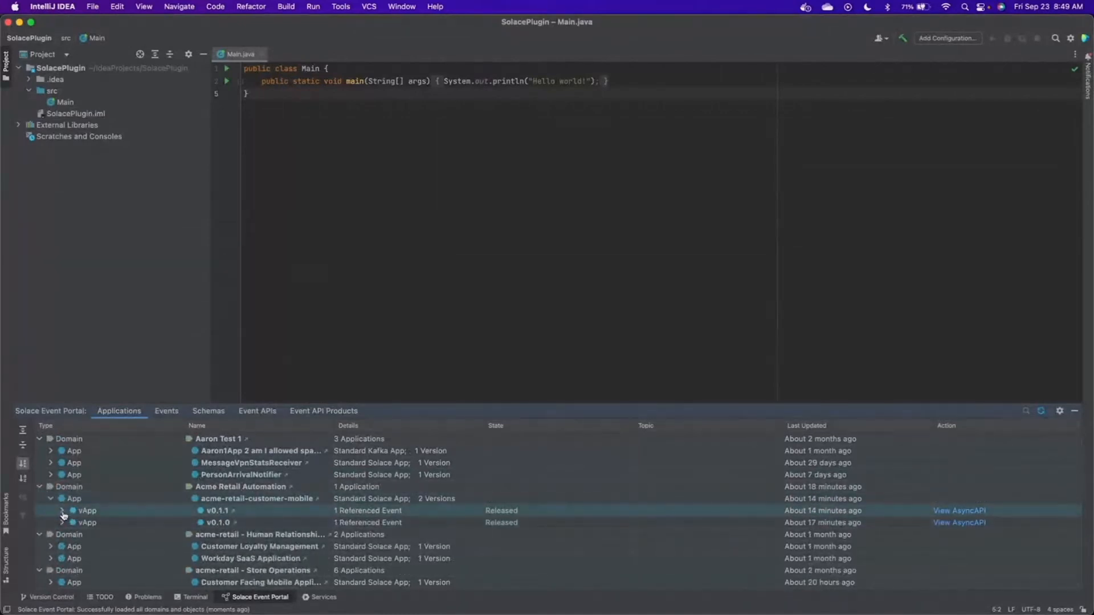
pyautogui.click(75, 510)
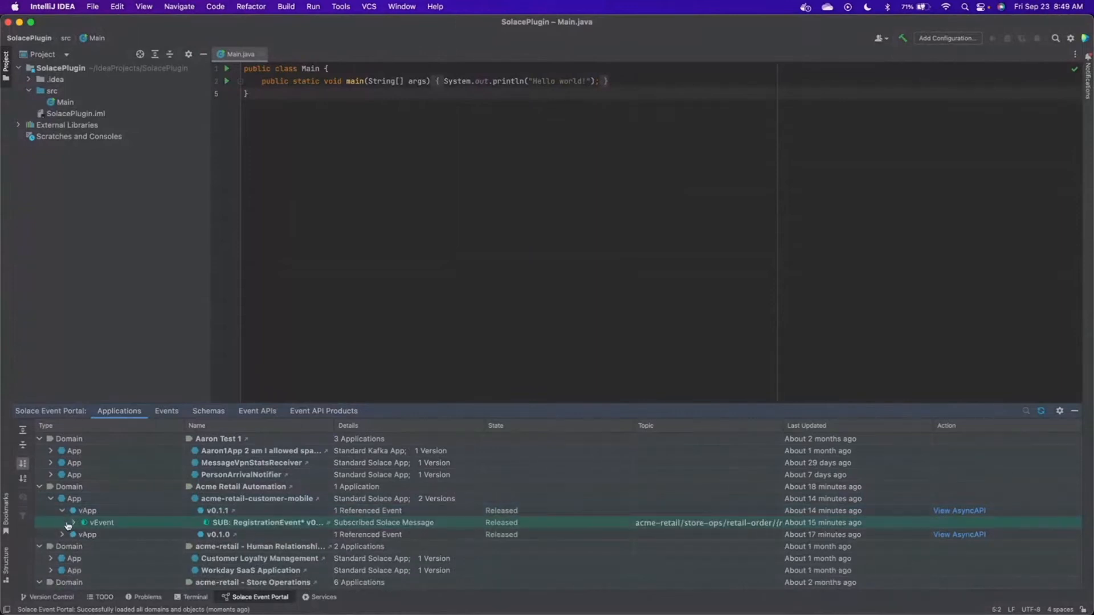
pyautogui.click(63, 535)
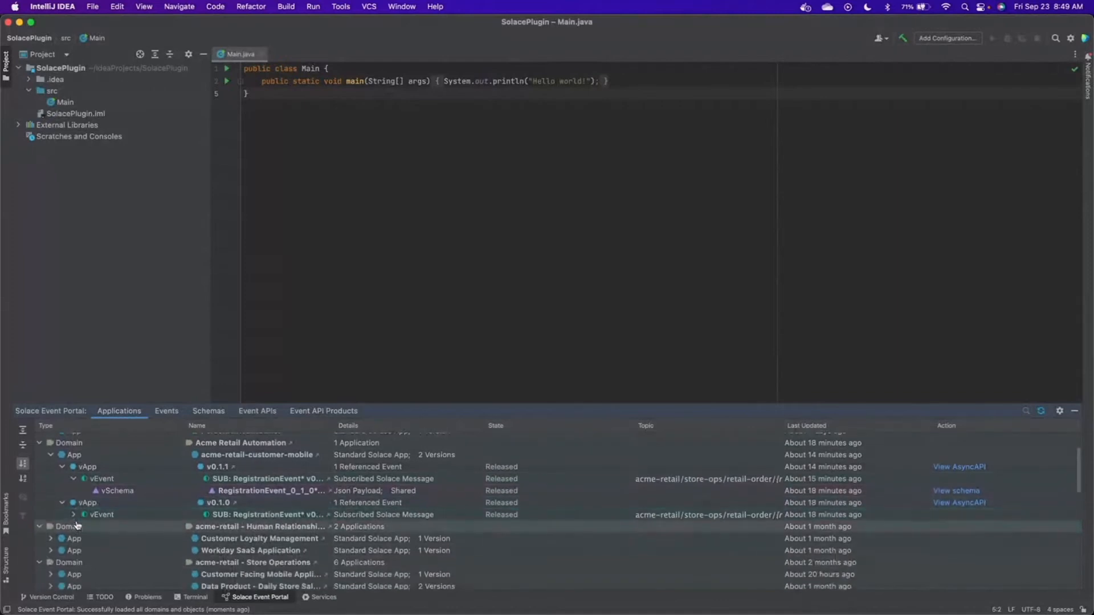
pyautogui.click(314, 479)
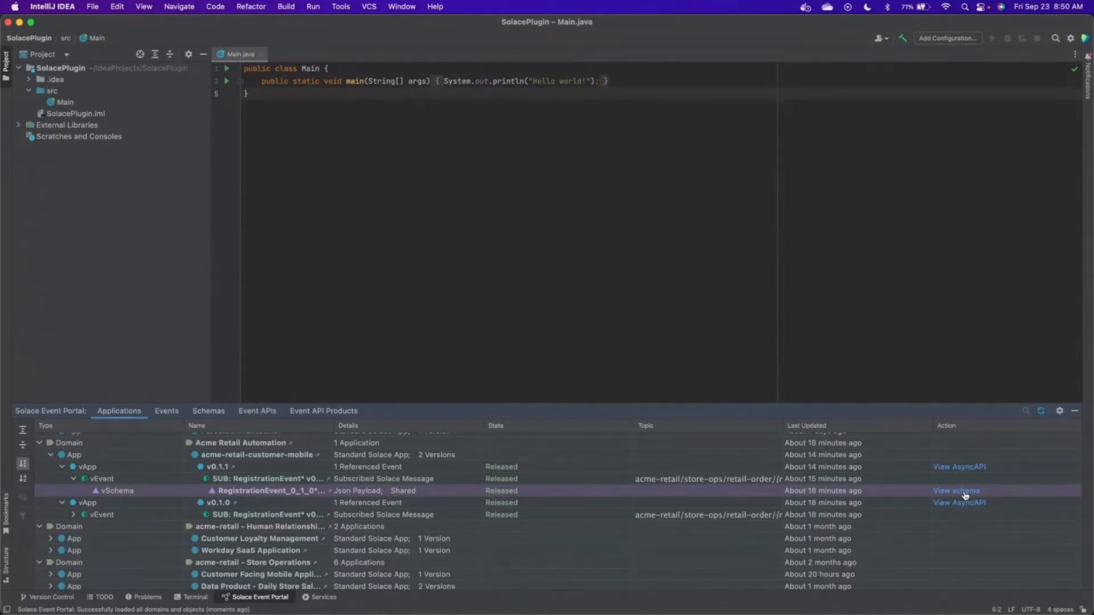
# - View the RegistrationEvent_0_1_0 schema content, then return to the applications tree
pyautogui.click(955, 491)
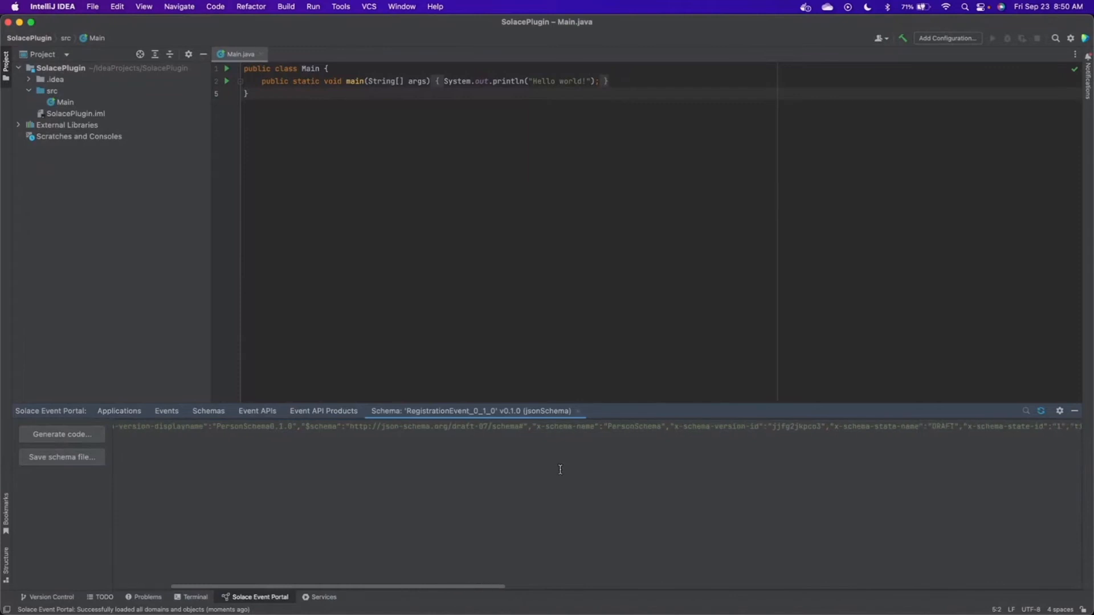
pyautogui.hscroll(3)
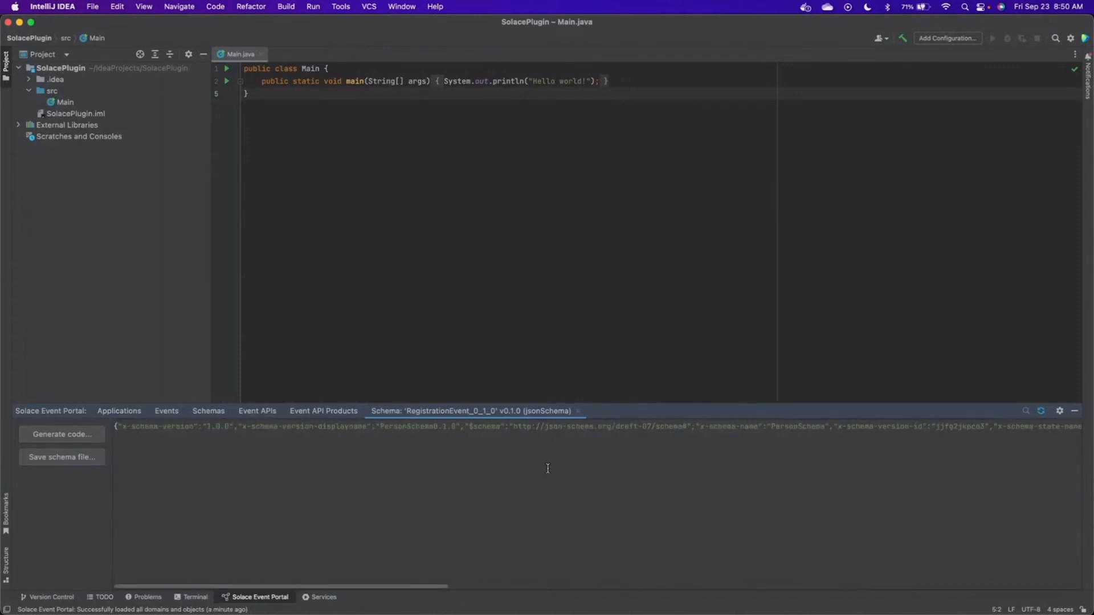
pyautogui.click(118, 411)
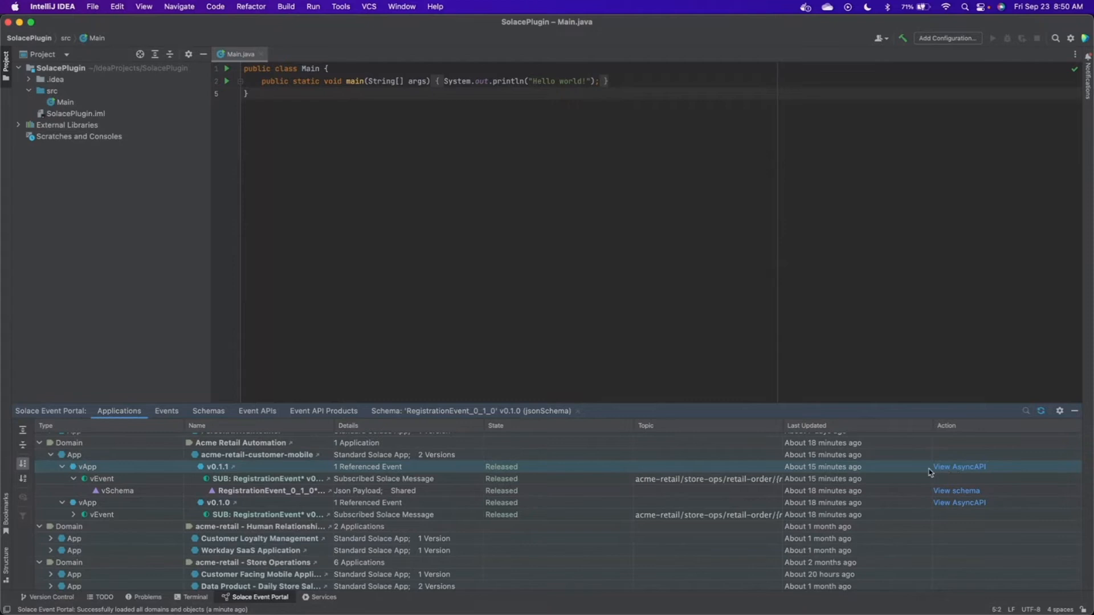
pyautogui.moveTo(967, 472)
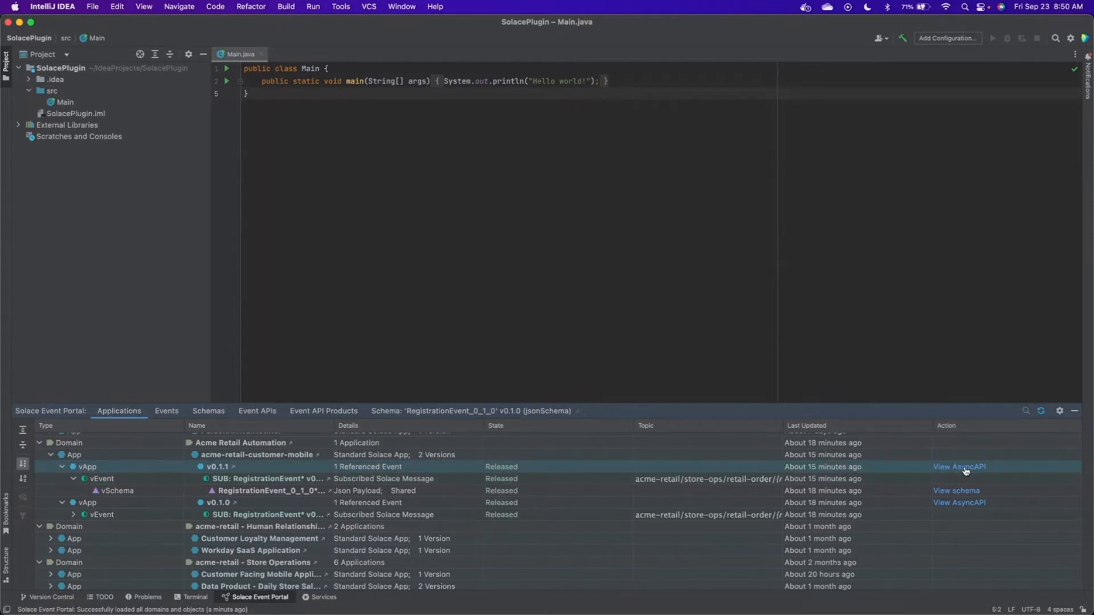
# - Open the v0.1.1 AsyncAPI document and scroll down to its channel topic and parameters
pyautogui.click(958, 466)
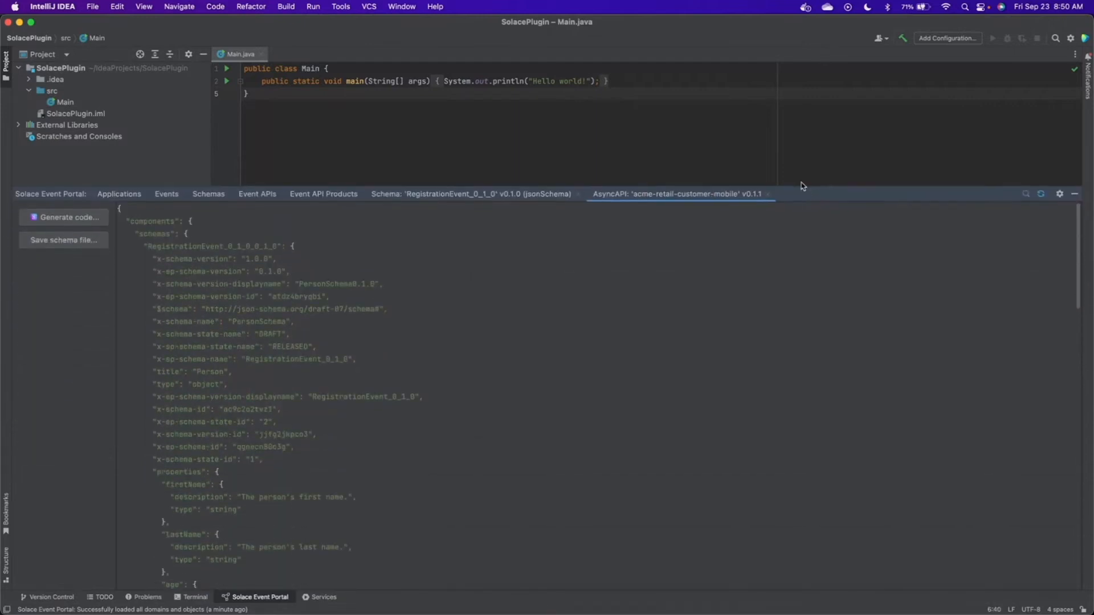
pyautogui.scroll(-3)
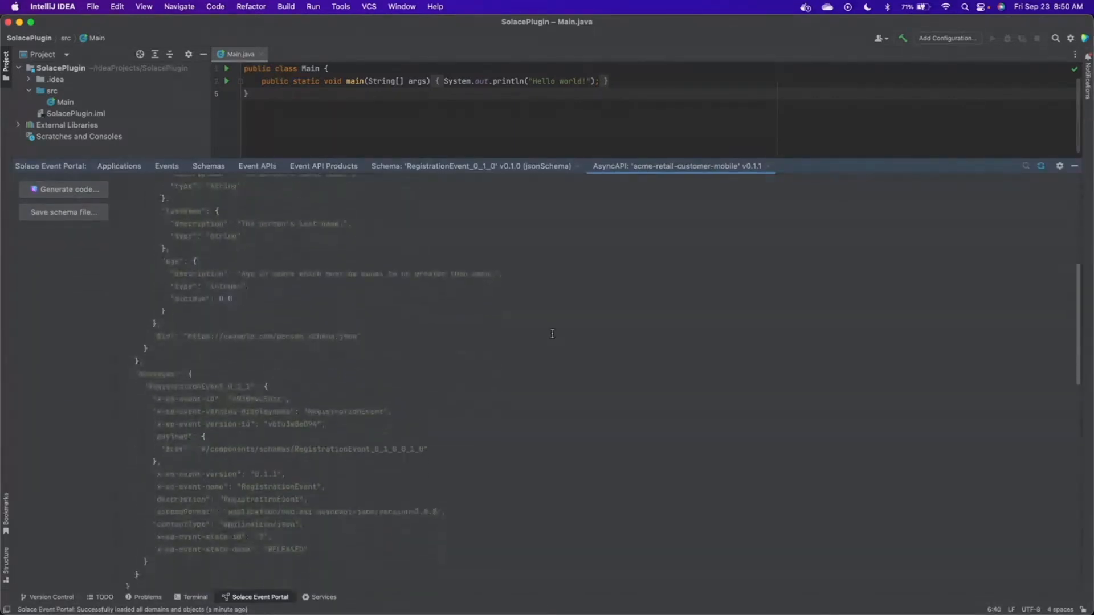
pyautogui.scroll(-3)
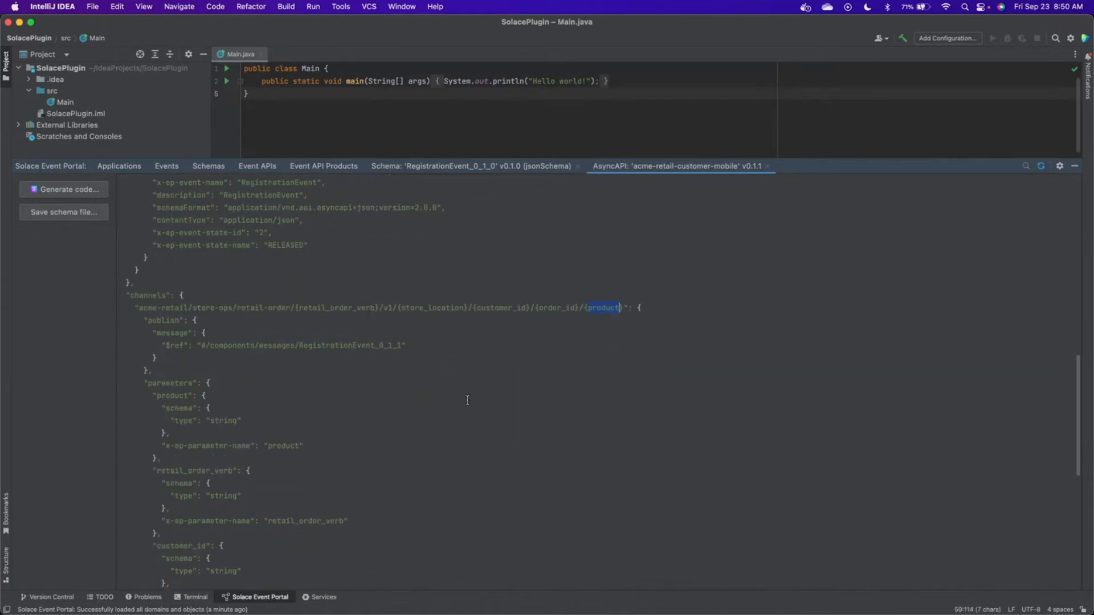
pyautogui.scroll(-3)
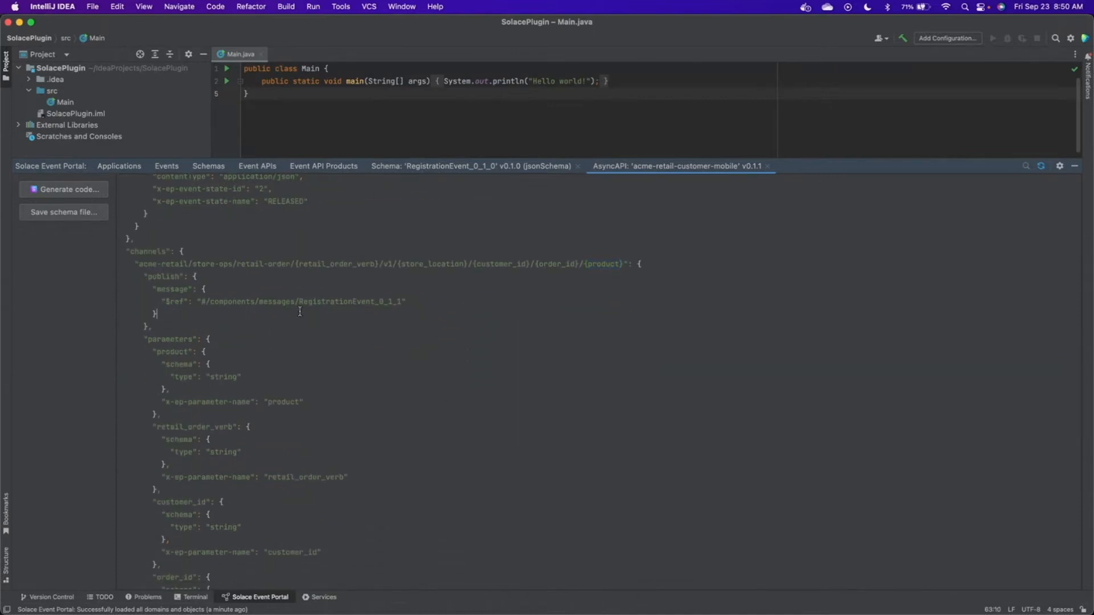
# - Generate a Spring Cloud Stream Java / Solace PubSub+ project here and open RegistrationEvent010010.java
pyautogui.click(63, 189)
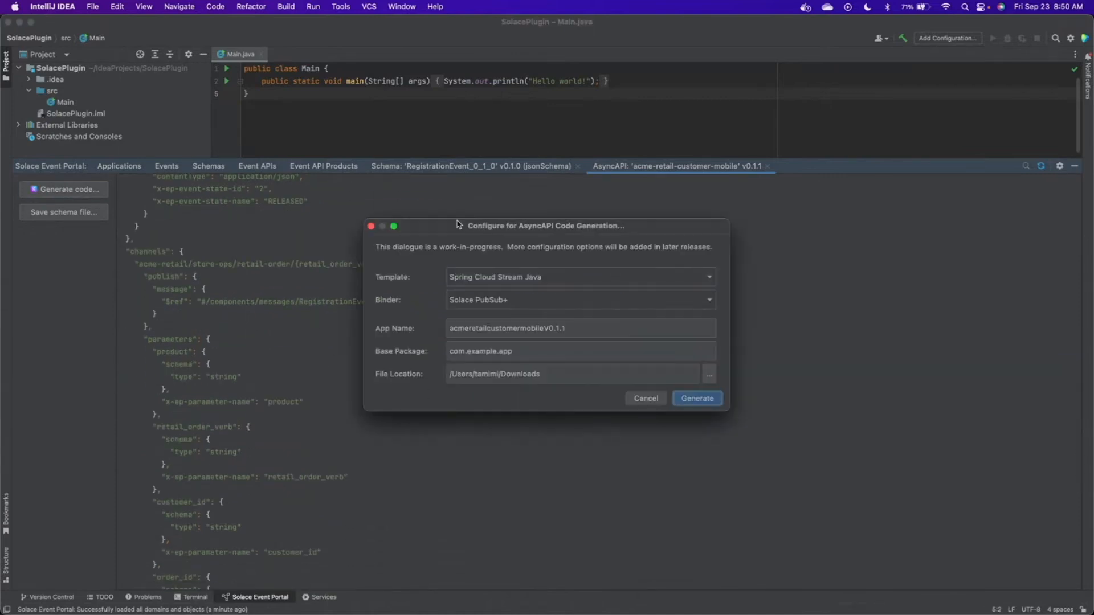
pyautogui.moveTo(687, 283)
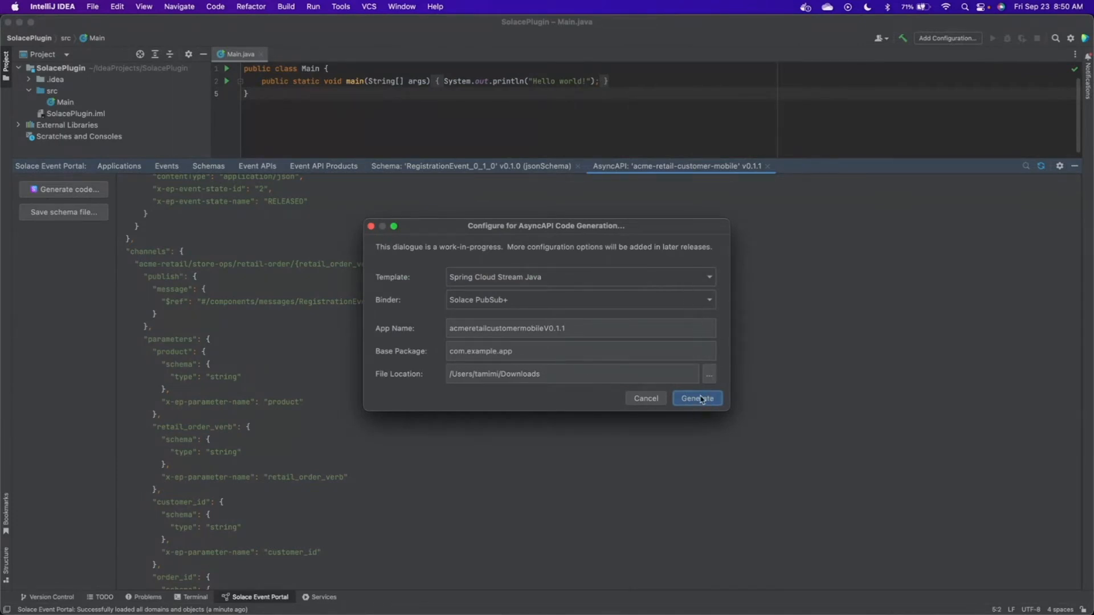
pyautogui.click(696, 398)
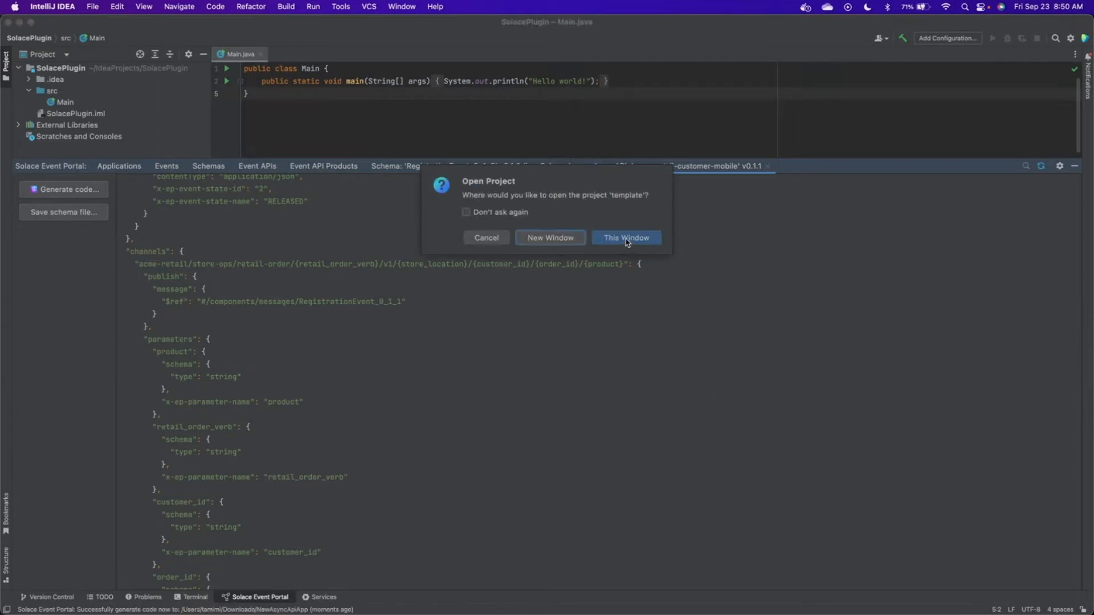
pyautogui.click(625, 237)
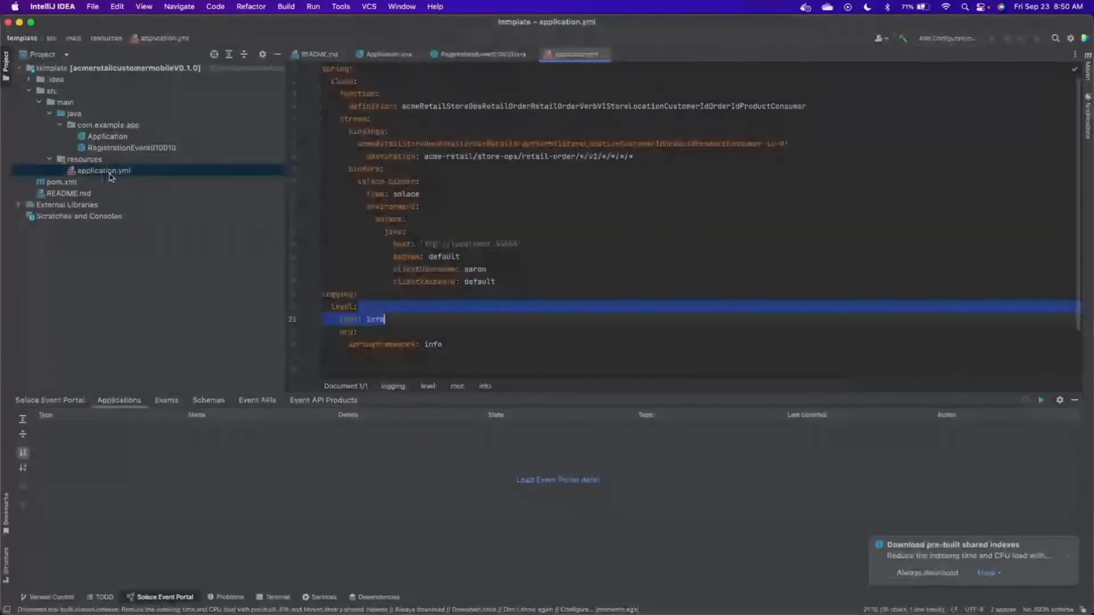
pyautogui.click(131, 147)
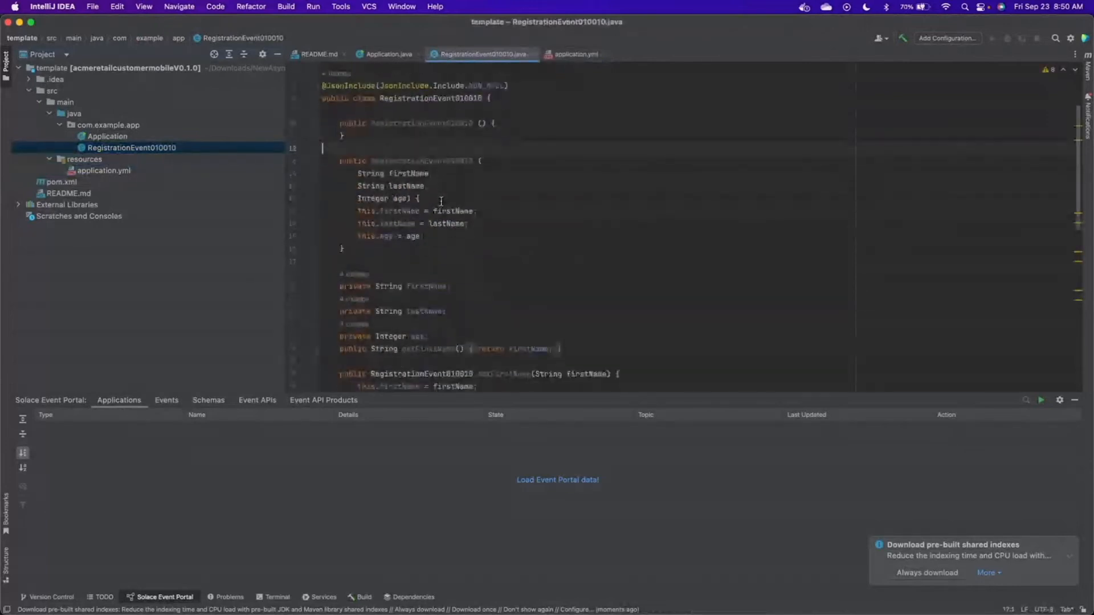
pyautogui.click(108, 136)
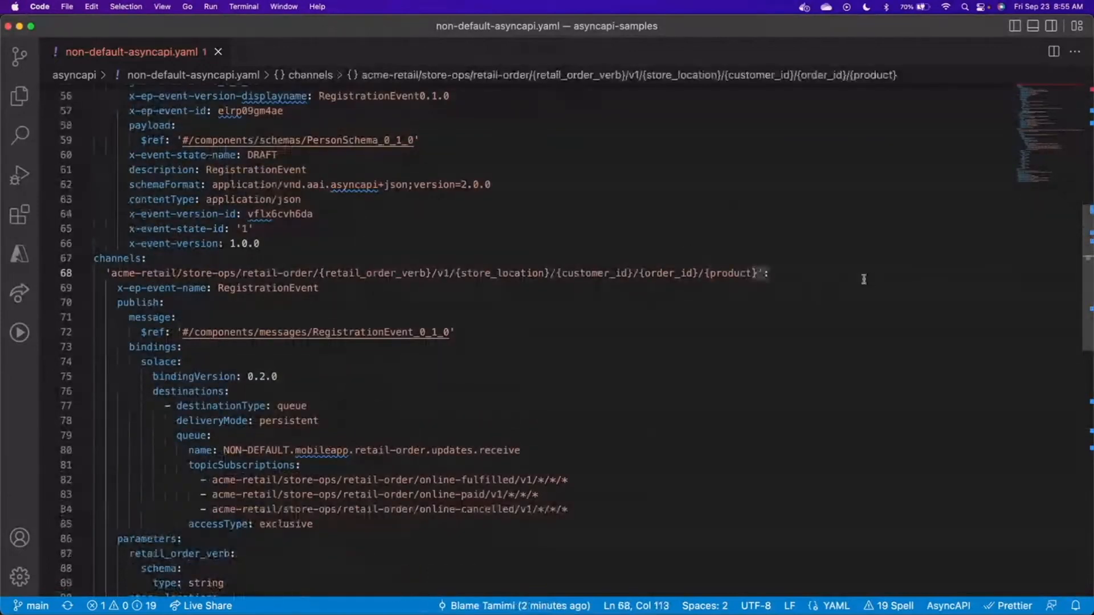
# - Append /{component} after {product} in the channel topic key on line 68
pyautogui.write('/')
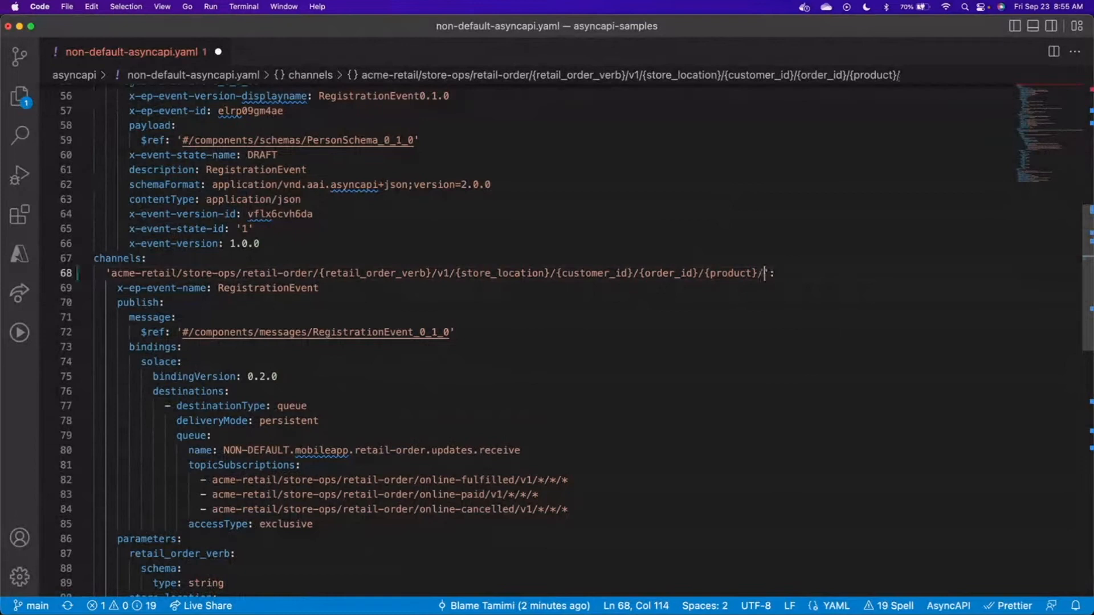
pyautogui.write('{c')
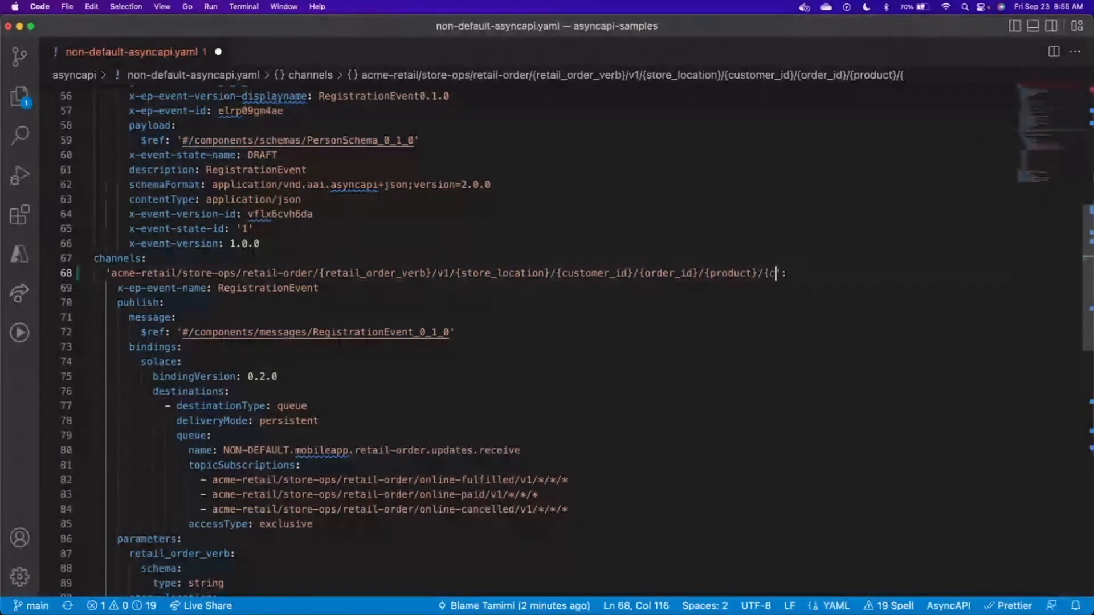
pyautogui.write('omponent')
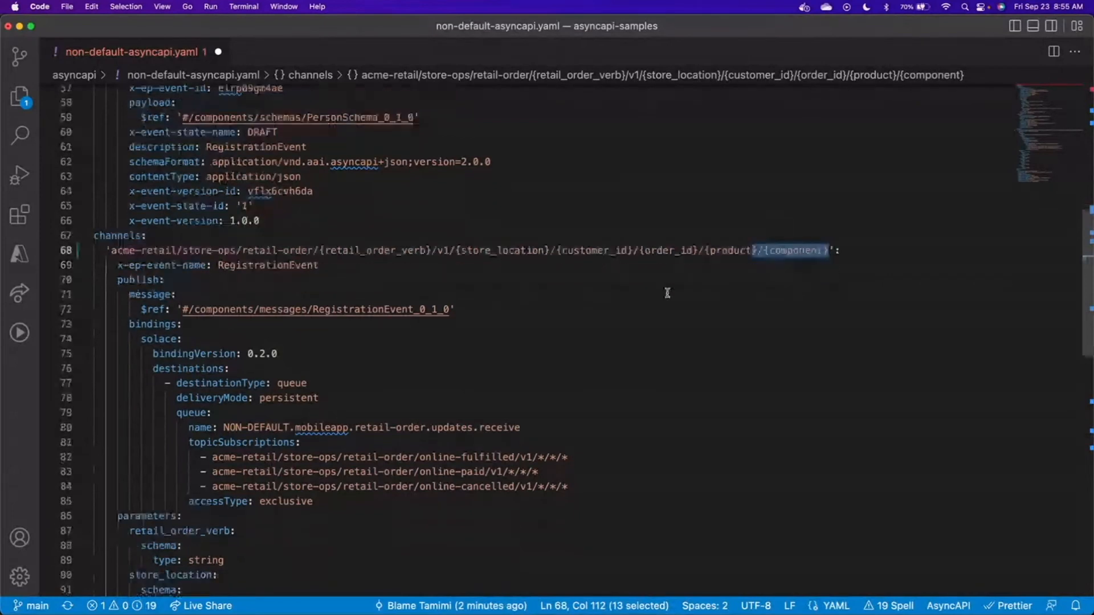
pyautogui.scroll(-3)
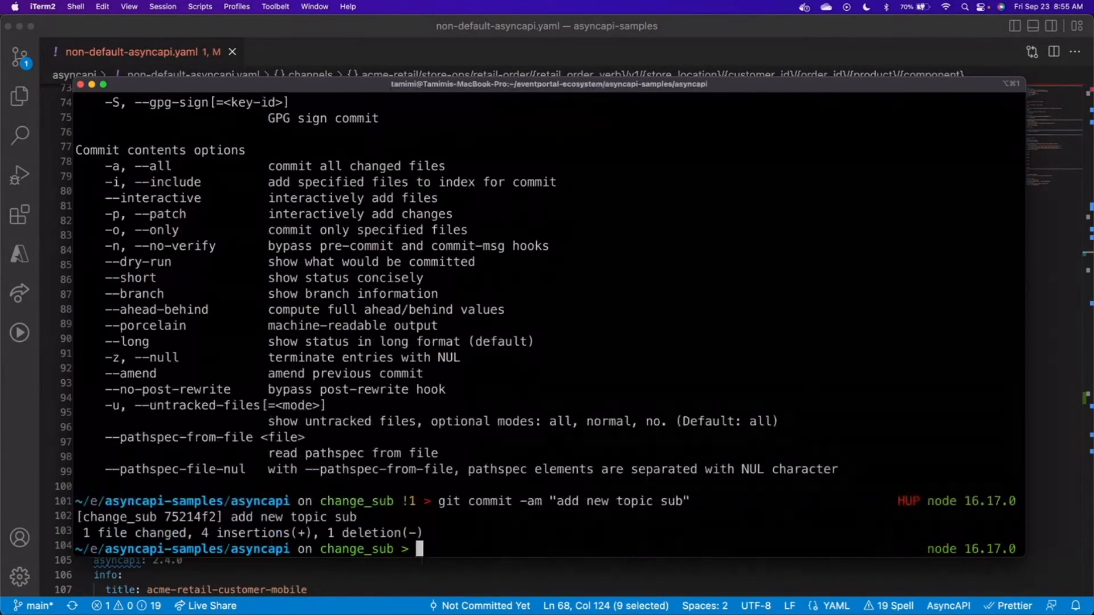
# - Push change_sub to origin and create the 'add new topic sub' pull request on GitHub
pyautogui.write('git push origin change_sub')
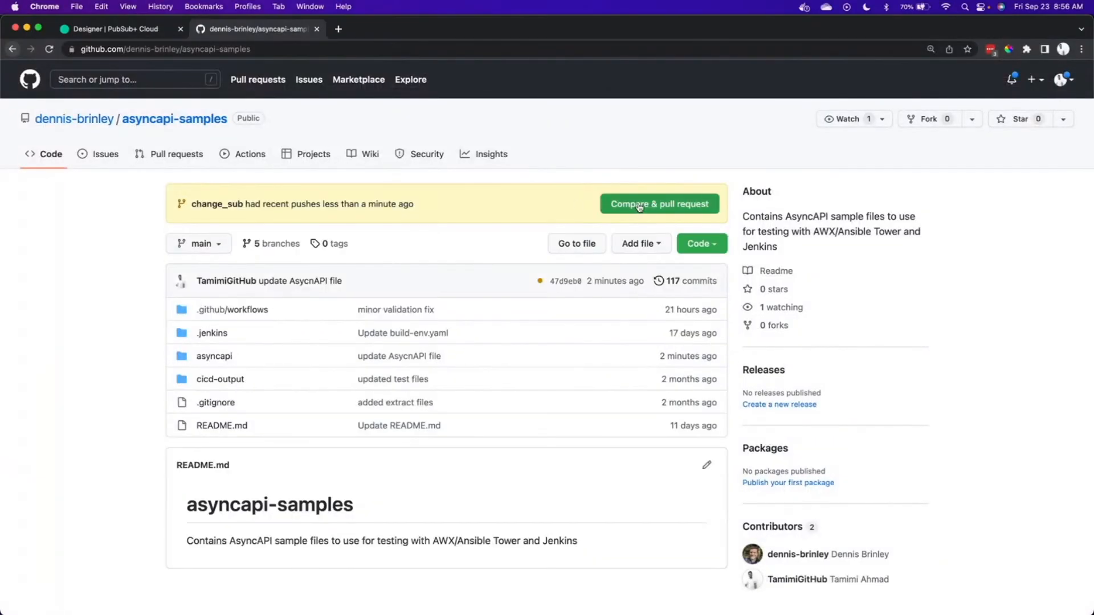
pyautogui.click(658, 204)
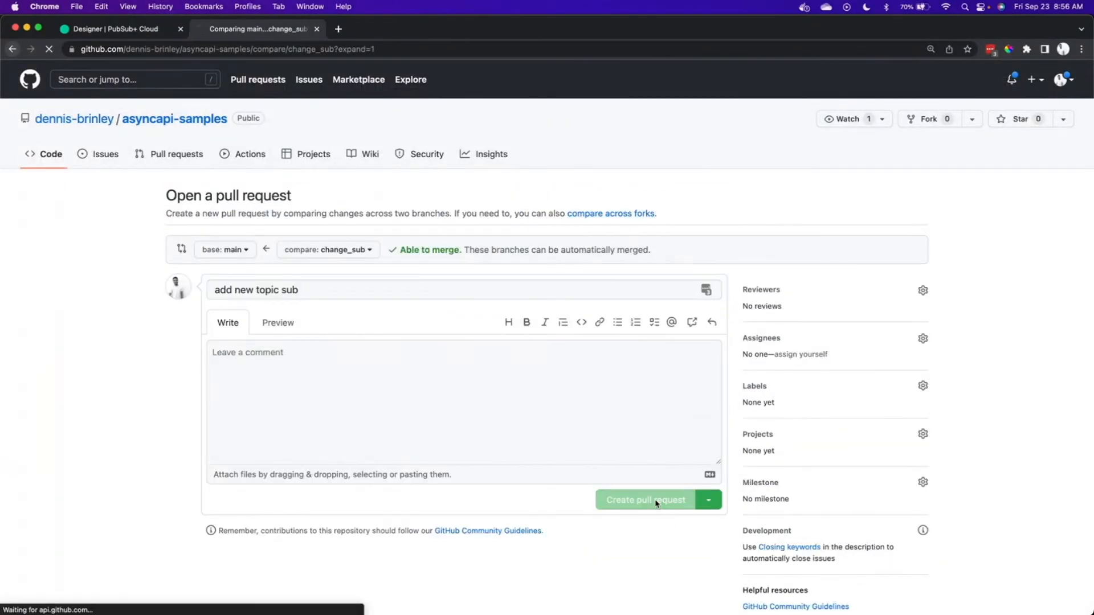
pyautogui.click(644, 500)
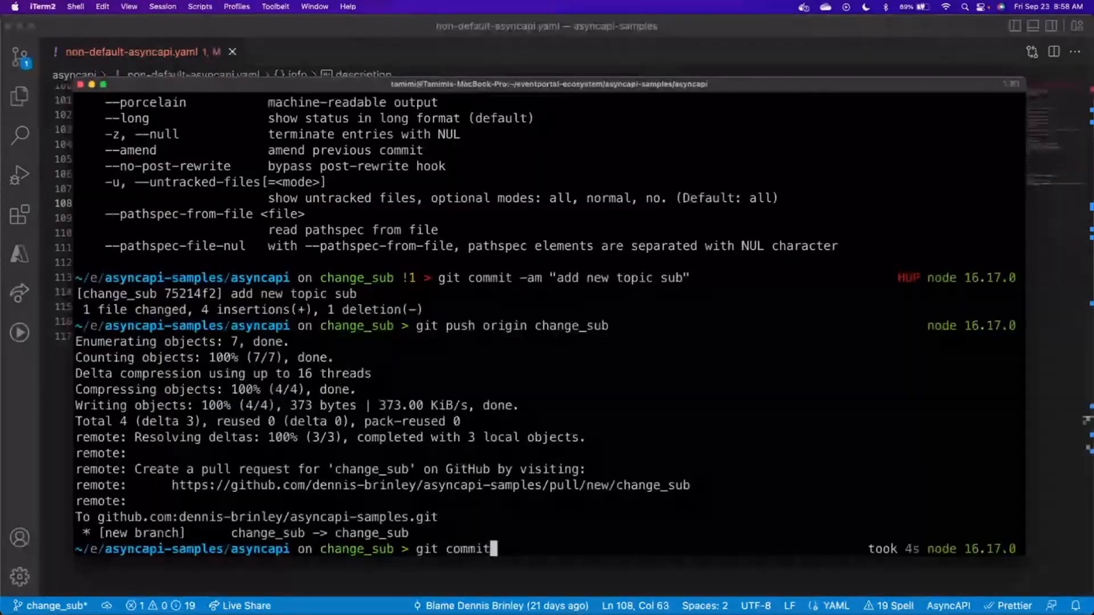
# - Commit all changes on change_sub with the message 'update application version'
pyautogui.write('git commit -am "update application version"')
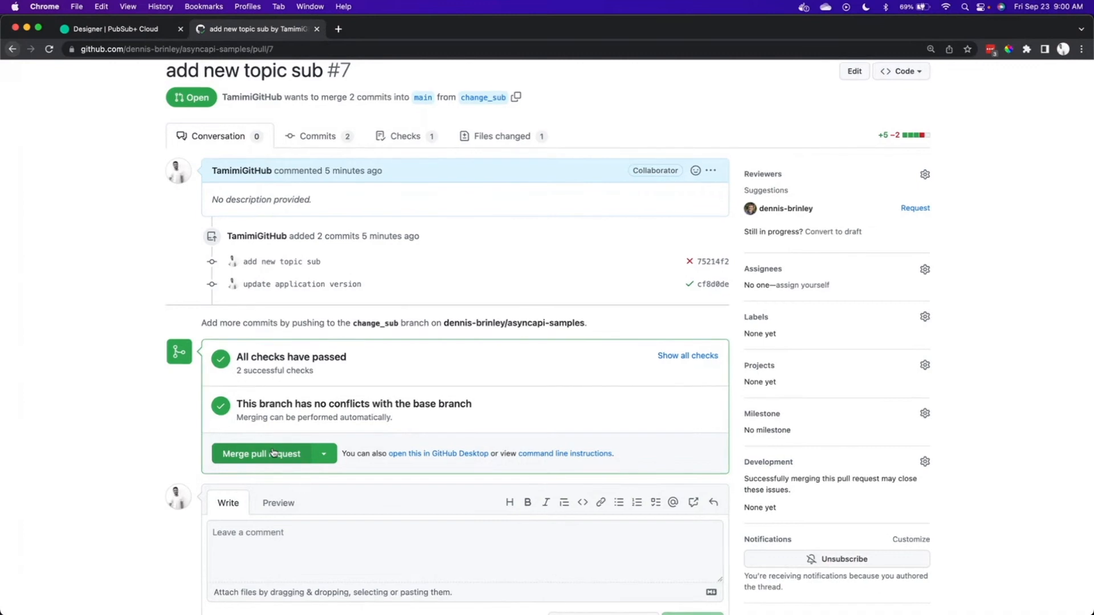
# - Merge pull request #7 'add new topic sub' into main and confirm
pyautogui.scroll(-3)
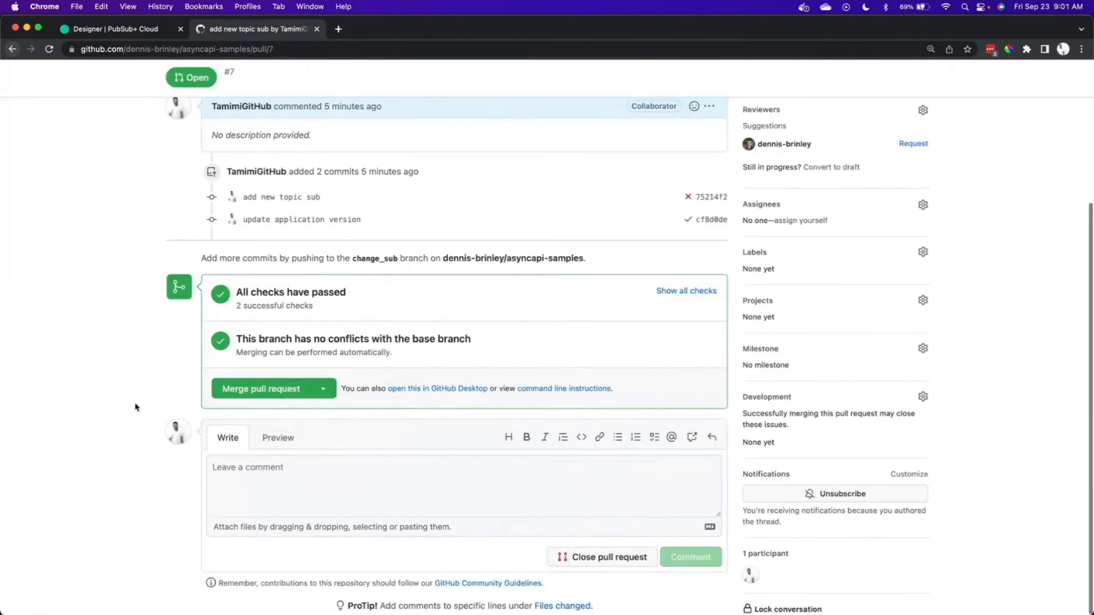
pyautogui.click(261, 388)
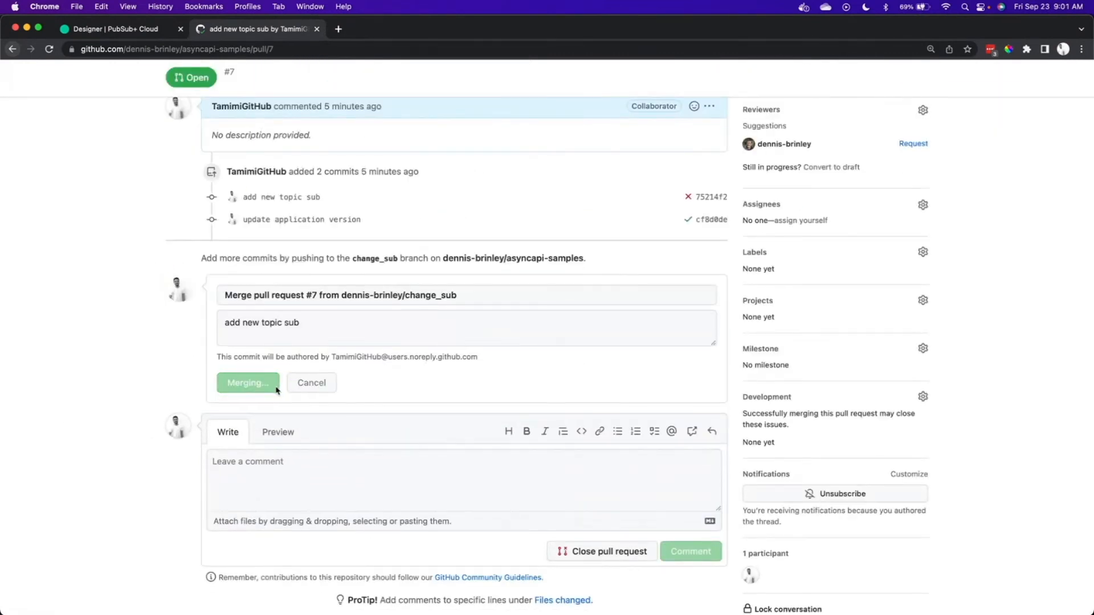
pyautogui.click(115, 29)
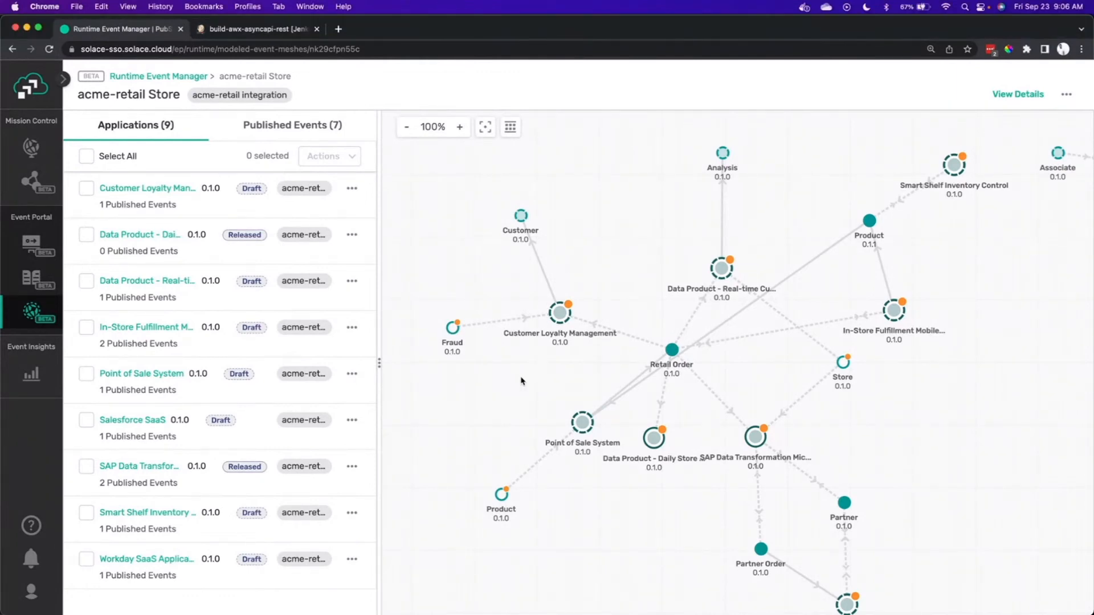
pyautogui.moveTo(446, 410)
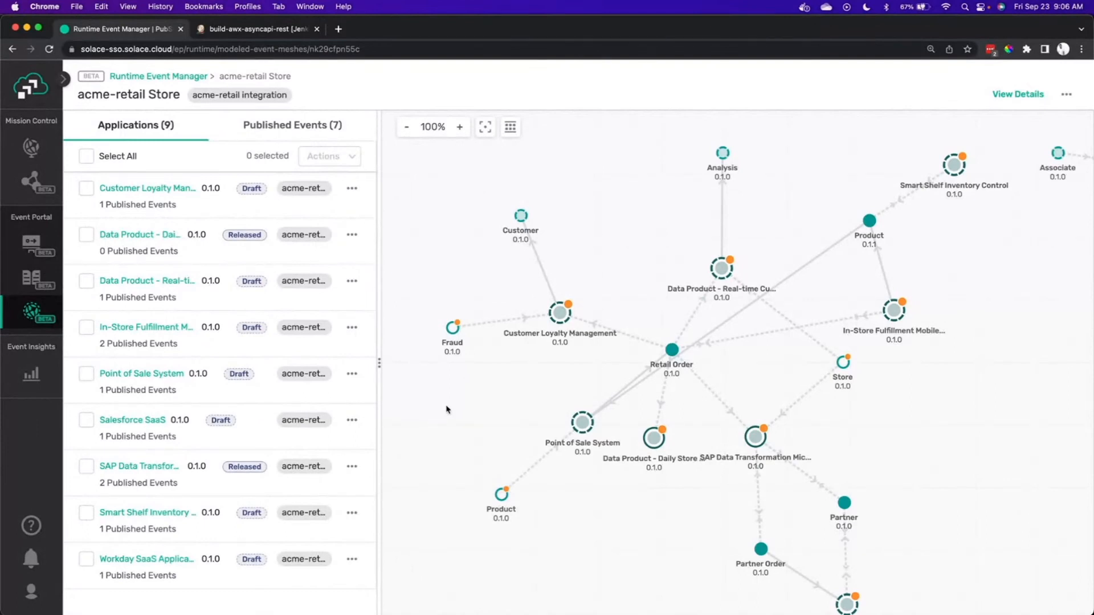
pyautogui.moveTo(593, 407)
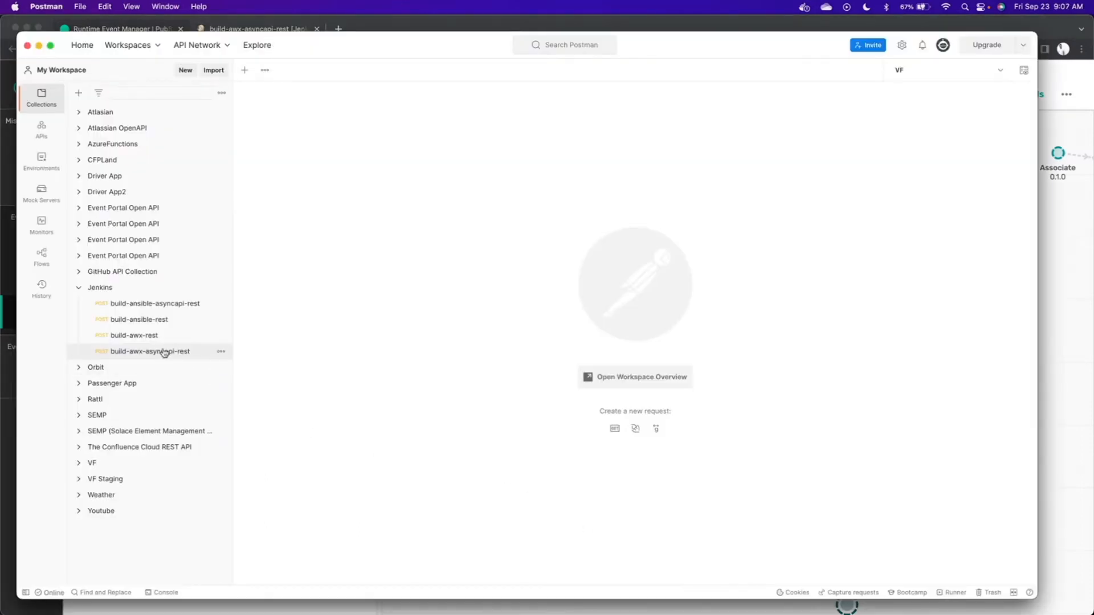
# - Send the build-awx-asyncapi-rest POST request to trigger the Jenkins pipeline
pyautogui.click(150, 351)
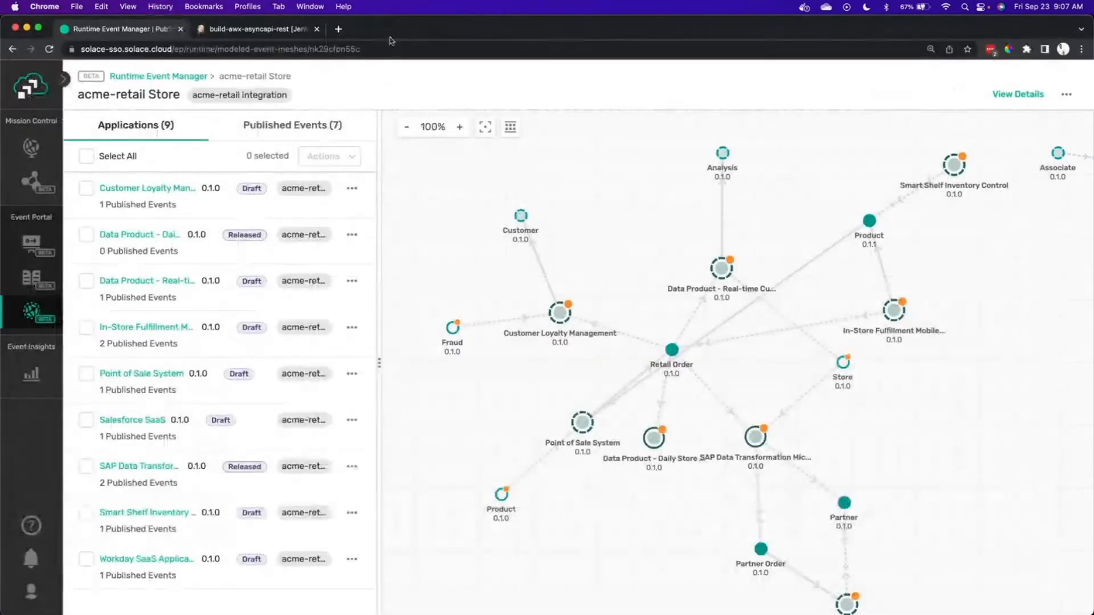
# - Switch to Jenkins and check that build #31 passed every stage through update EP
pyautogui.click(258, 29)
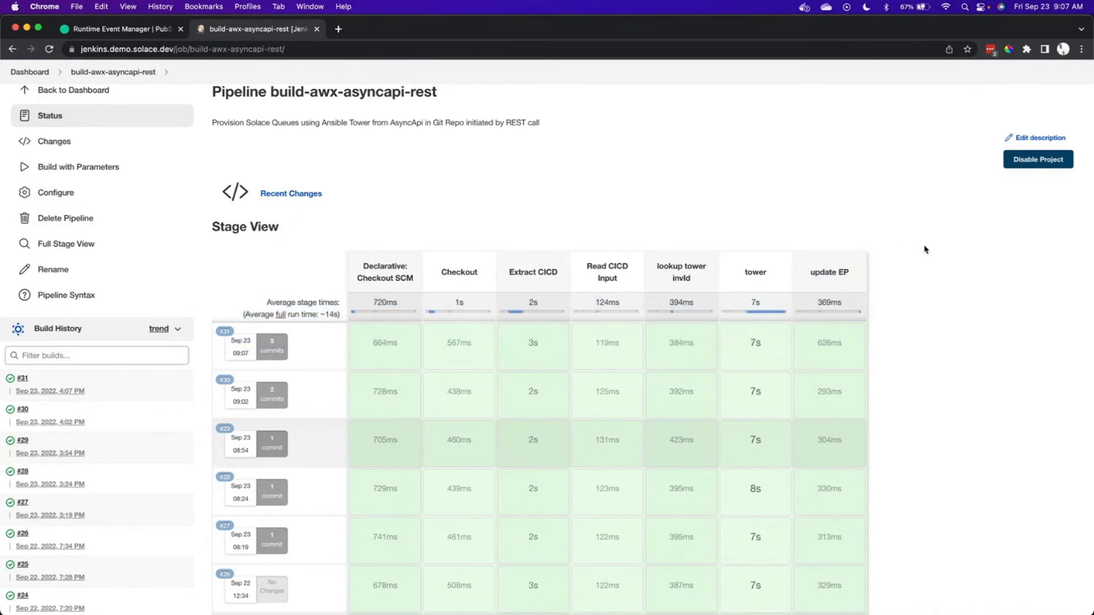
pyautogui.moveTo(829, 276)
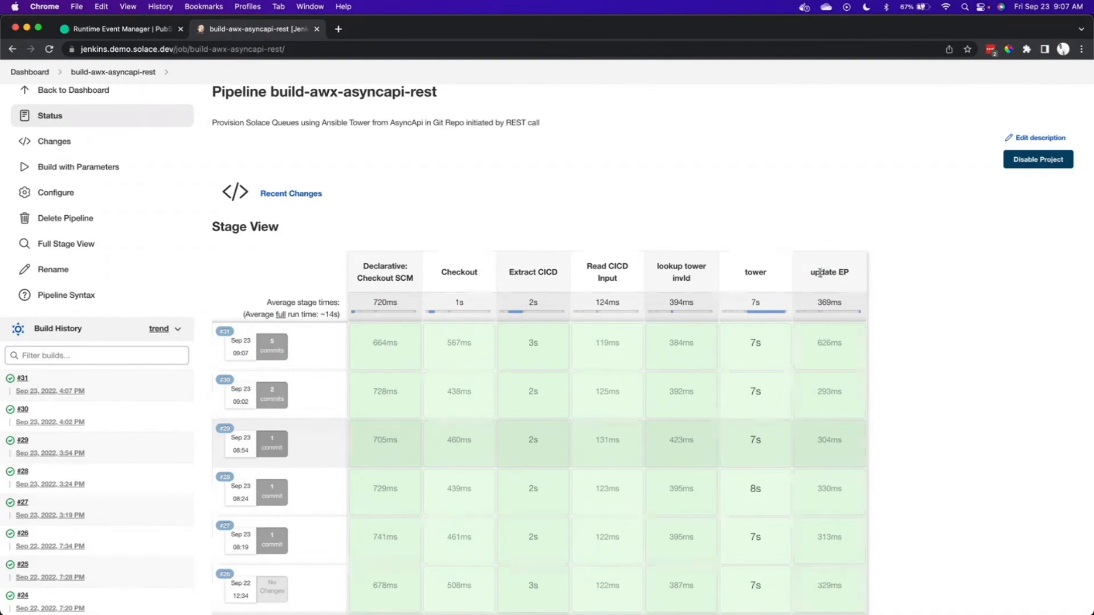
pyautogui.moveTo(785, 198)
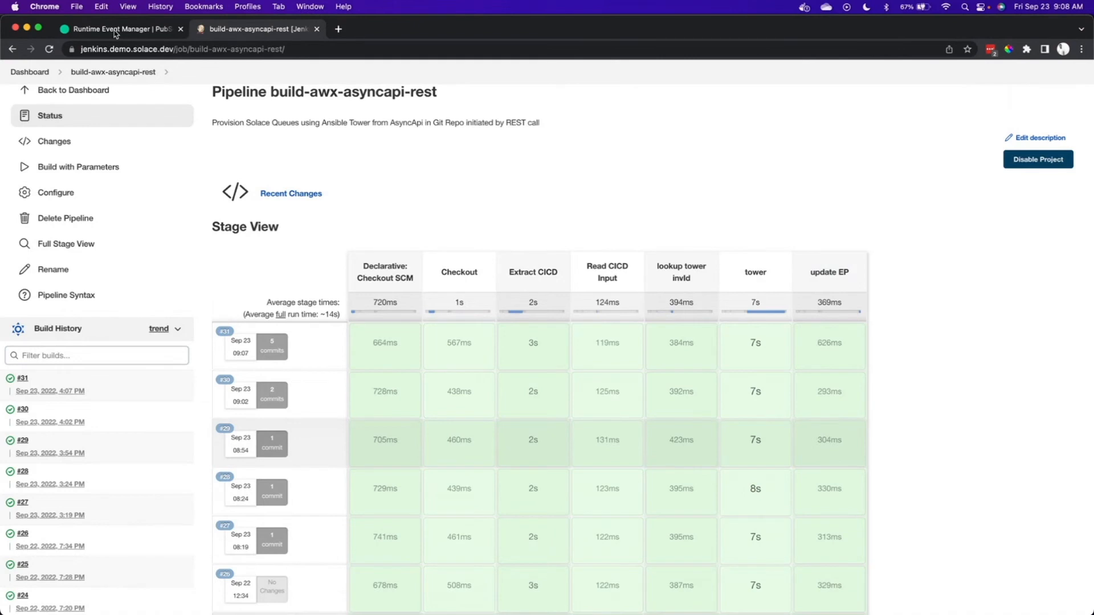
# - Refresh the acme-retail Store runtime graph and drag Customer Facing Mobile Application beside Customer
pyautogui.click(119, 28)
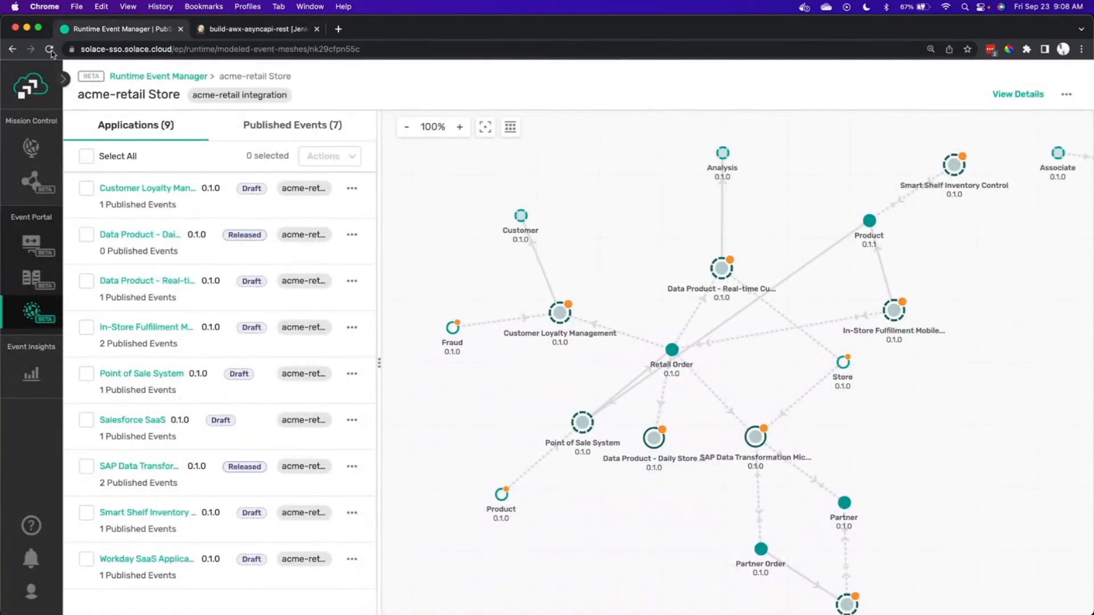
pyautogui.click(50, 49)
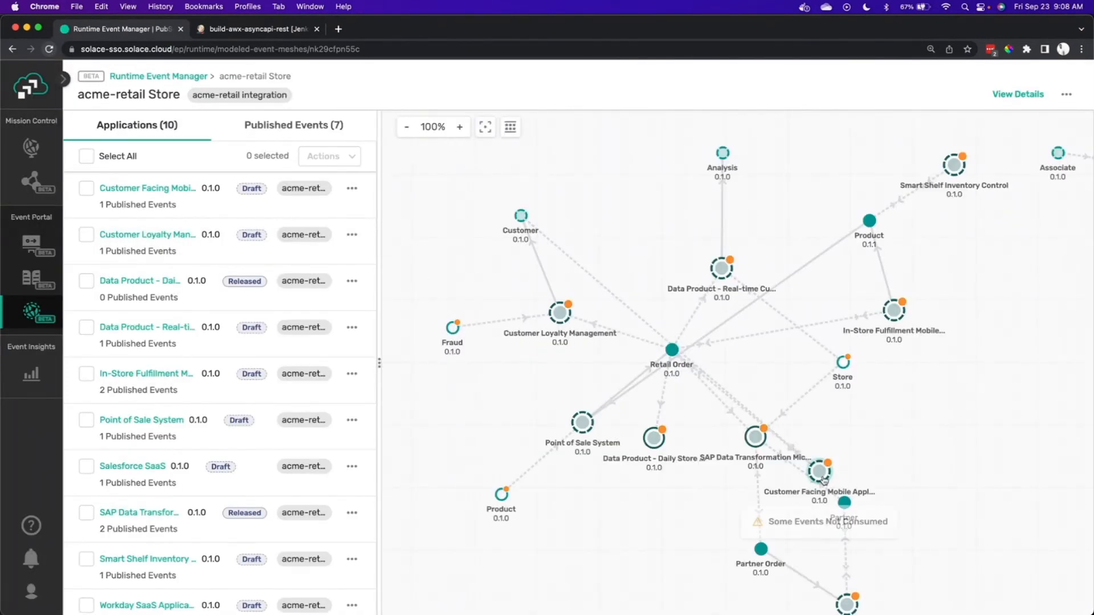
pyautogui.moveTo(819, 471); pyautogui.dragTo(615, 241)
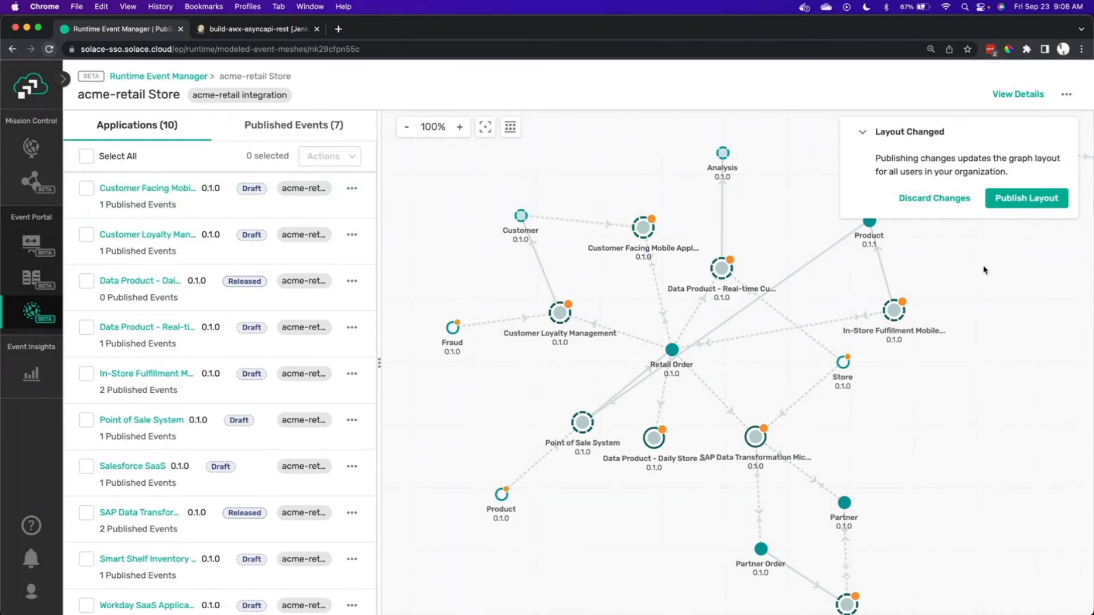
pyautogui.moveTo(946, 288)
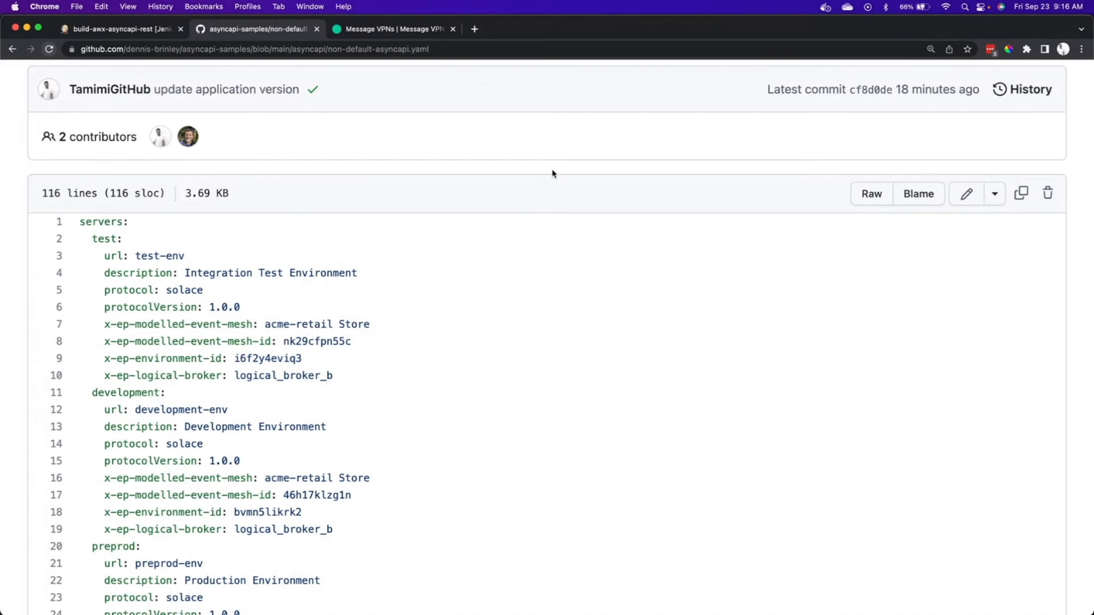
# - Scroll non-default-asyncapi.yaml down to the channel's Solace queue binding and topic subscriptions
pyautogui.scroll(-3)
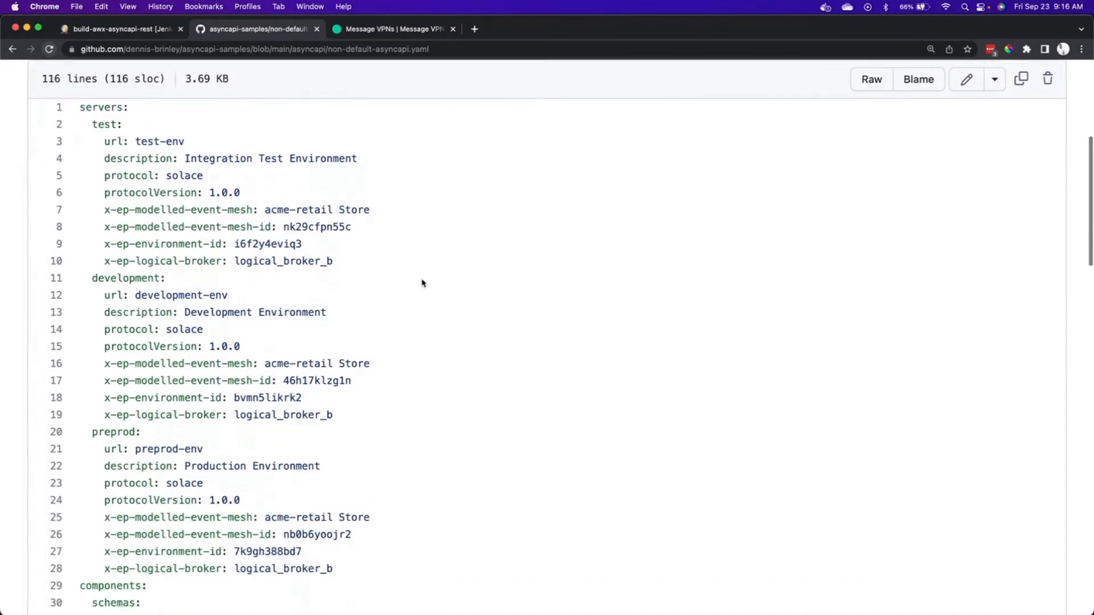
pyautogui.scroll(-3)
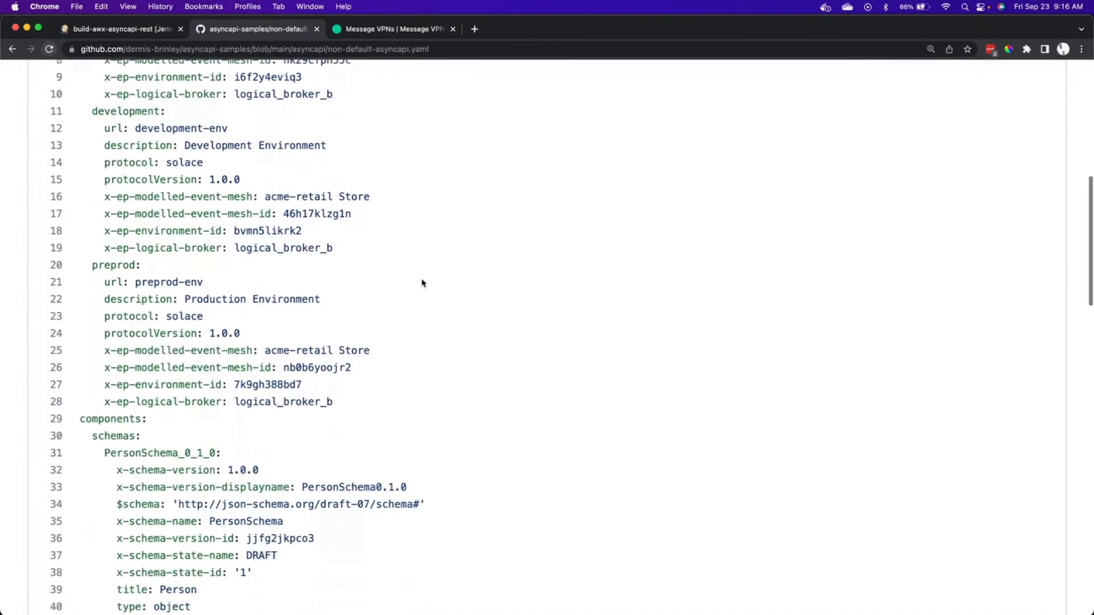
pyautogui.scroll(-3)
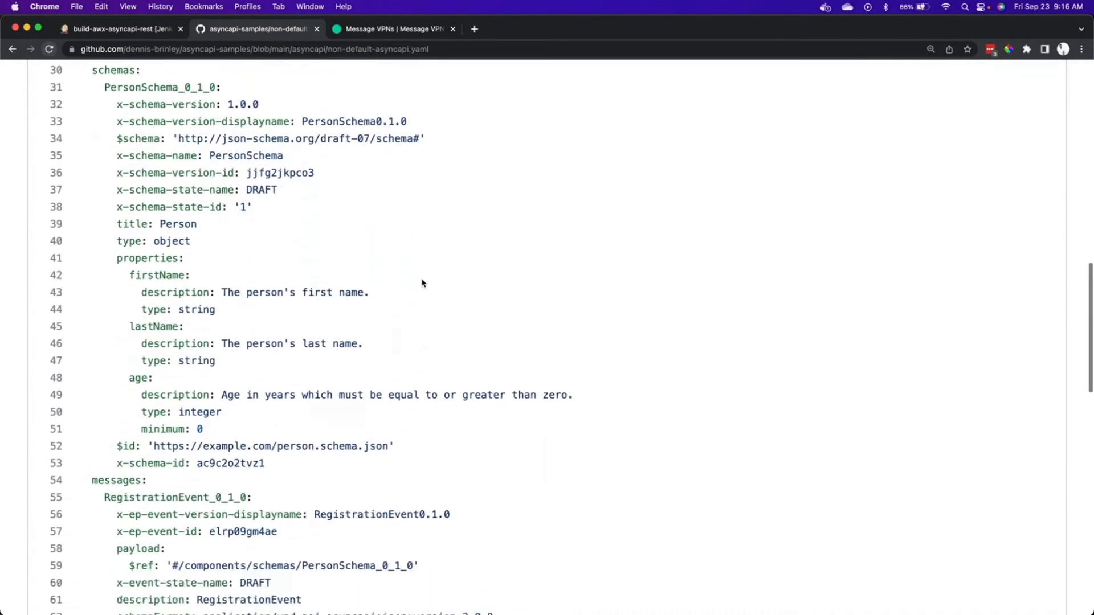
pyautogui.scroll(-3)
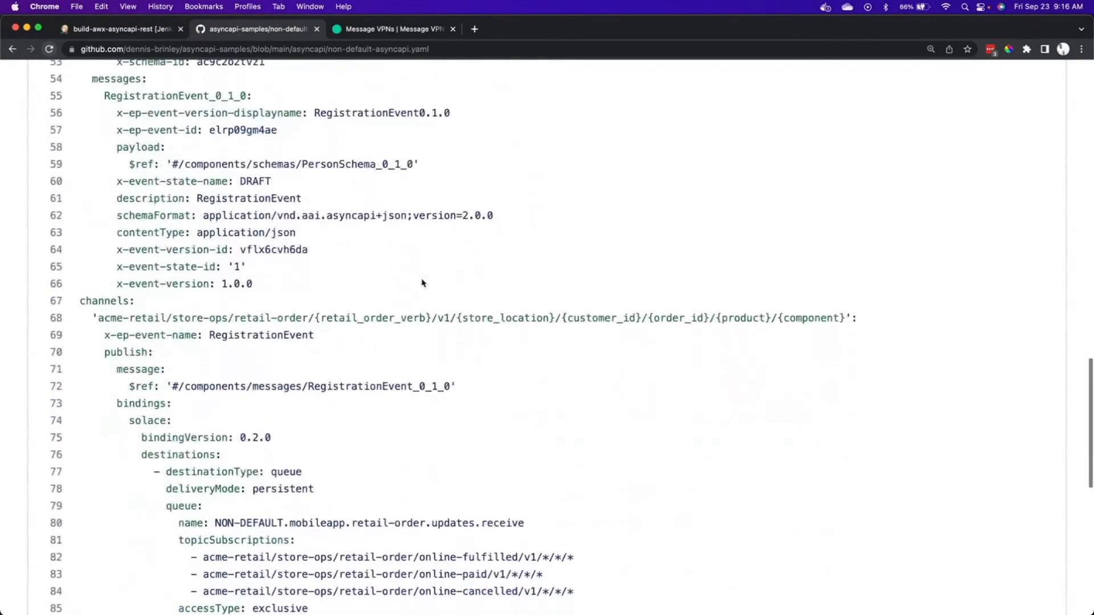
pyautogui.scroll(-3)
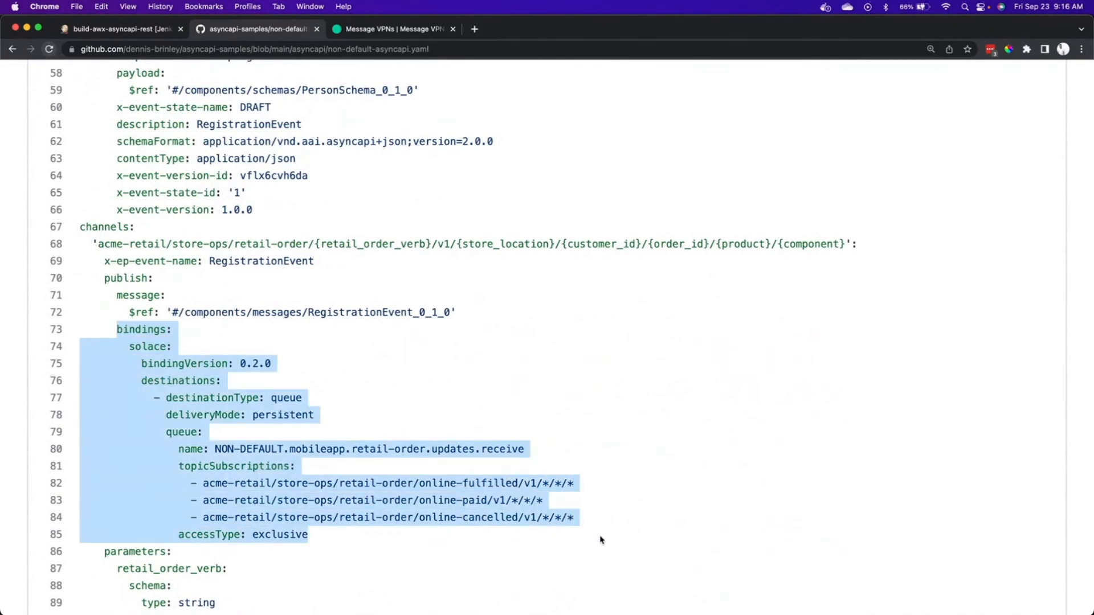
pyautogui.moveTo(603, 539)
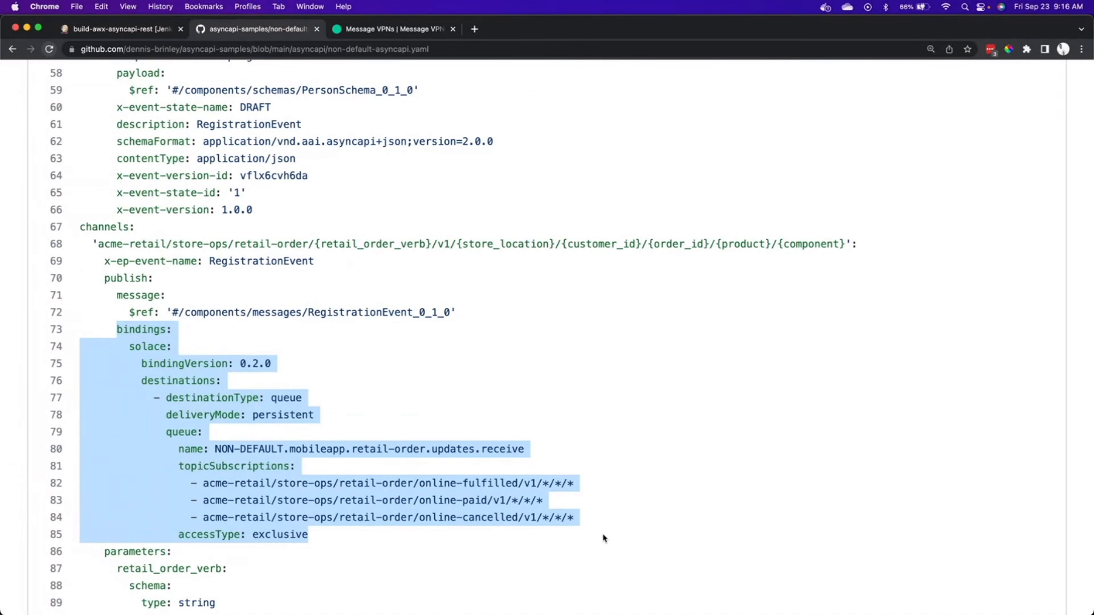
pyautogui.scroll(-3)
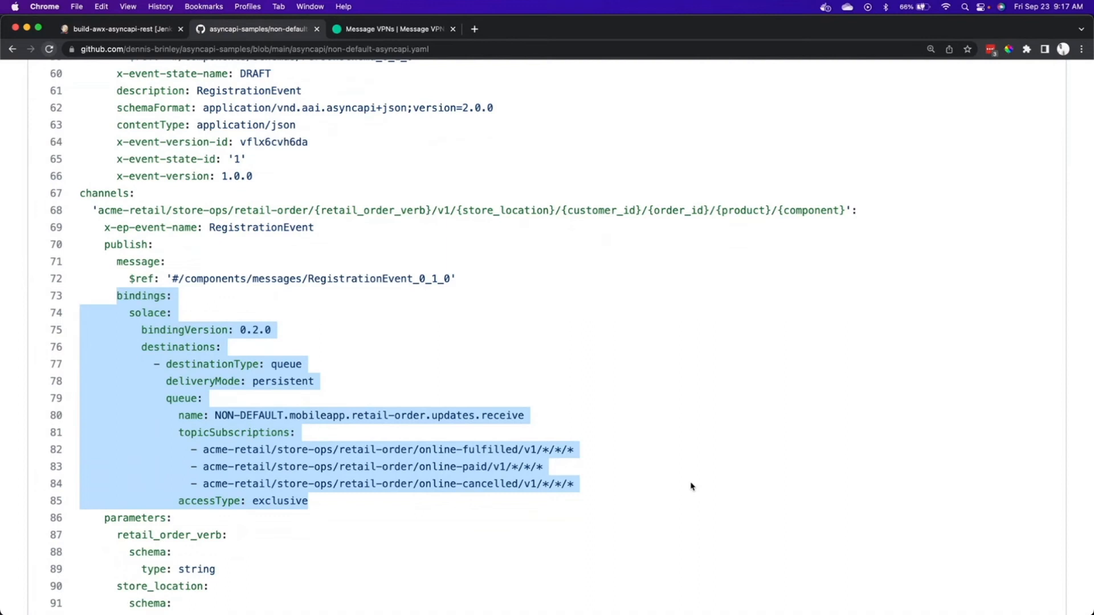
pyautogui.moveTo(478, 296)
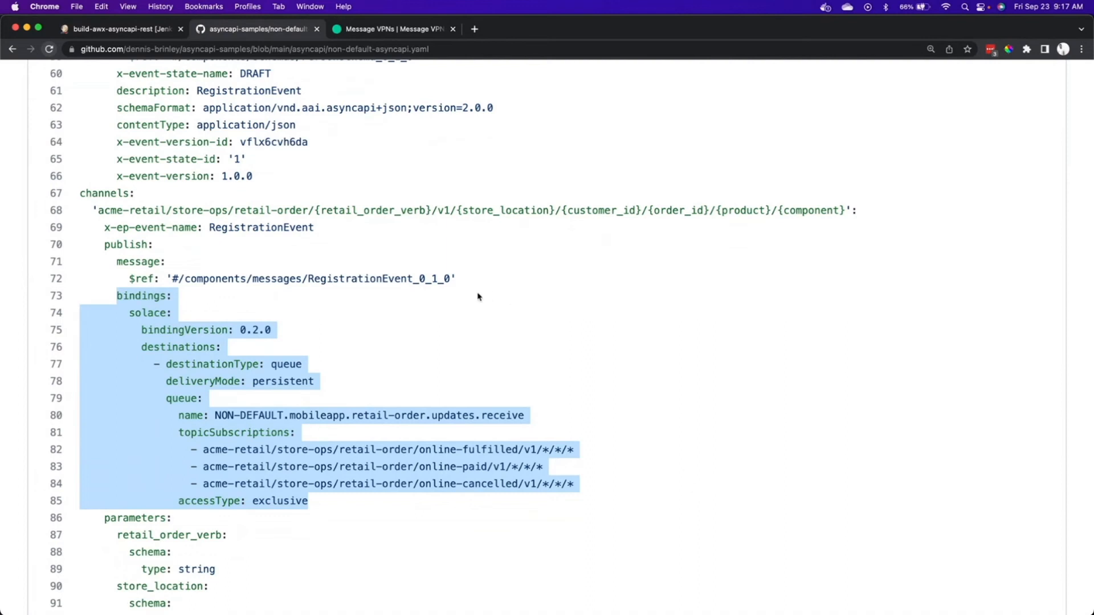
pyautogui.moveTo(394, 367)
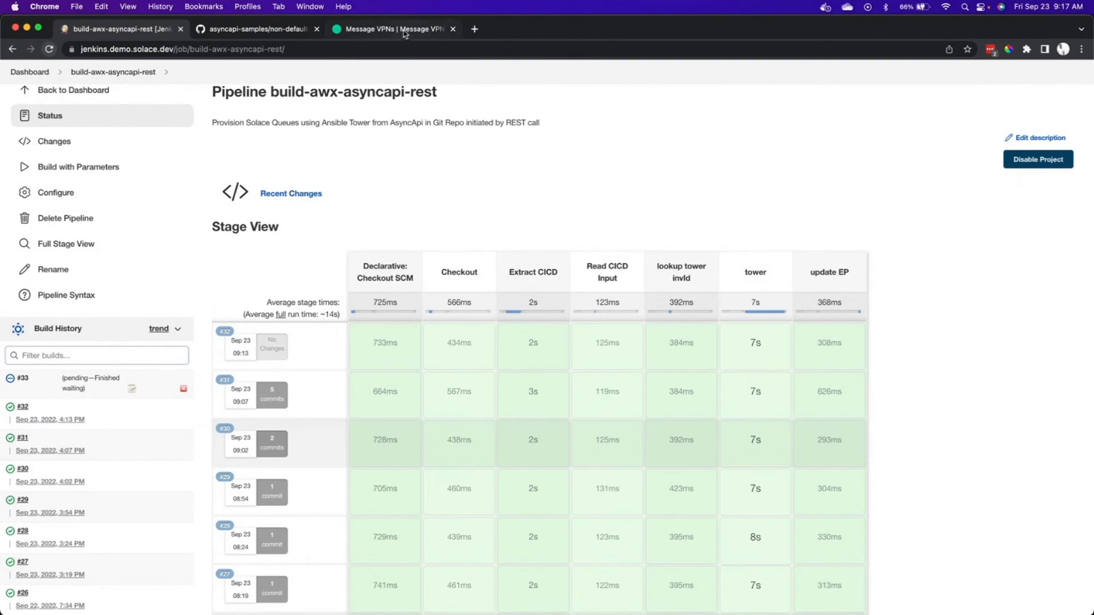
# - Open the cicd-demo VPN's Queues page, showing zero queues, after confirming Jenkins build #33 finished
pyautogui.click(392, 28)
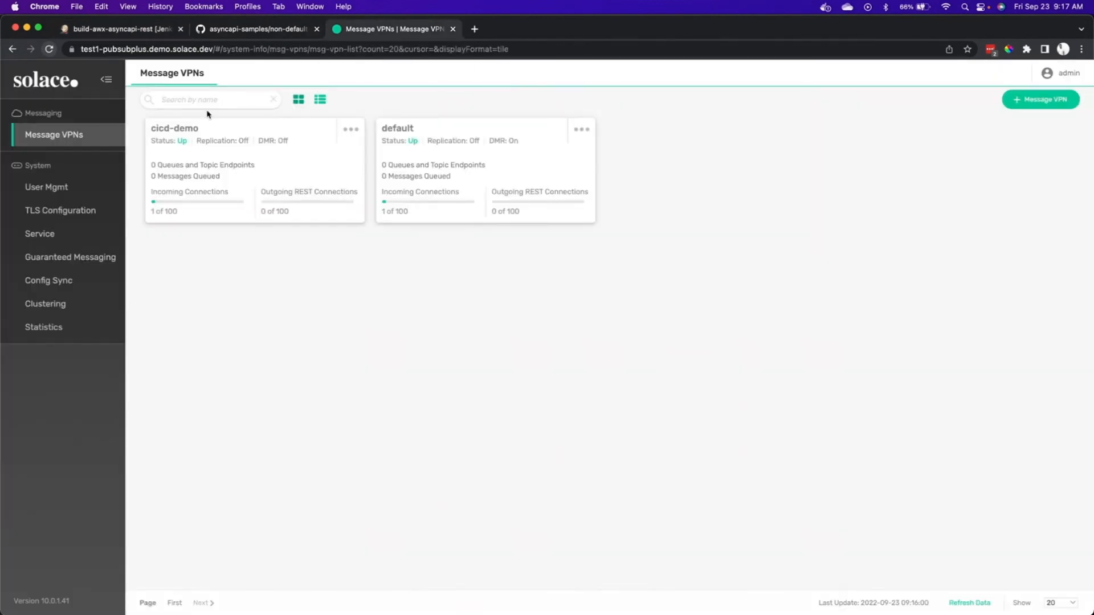
pyautogui.click(254, 171)
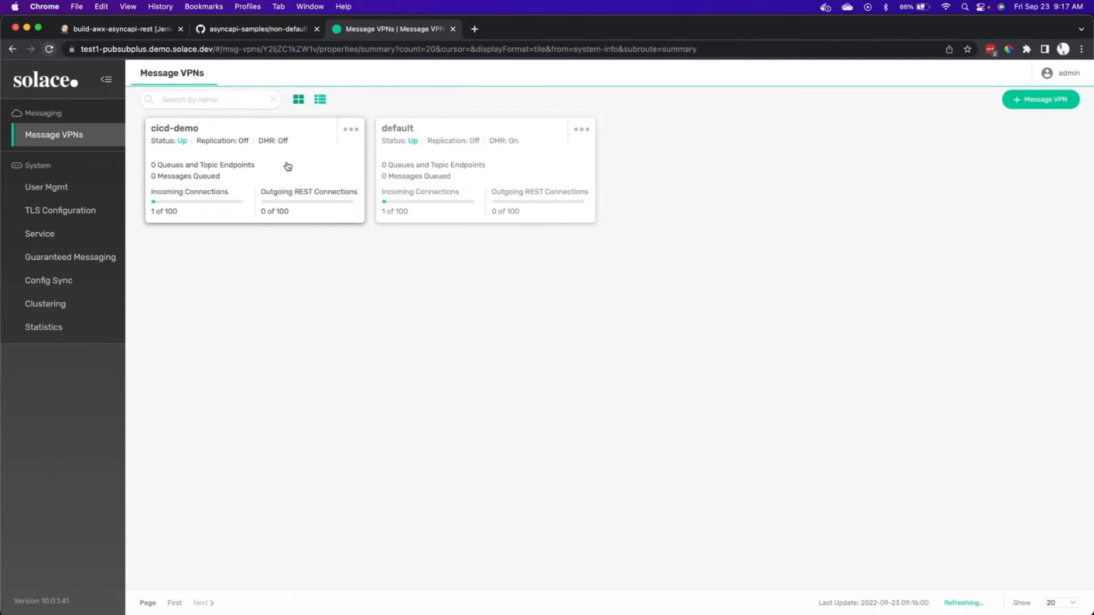
pyautogui.click(174, 127)
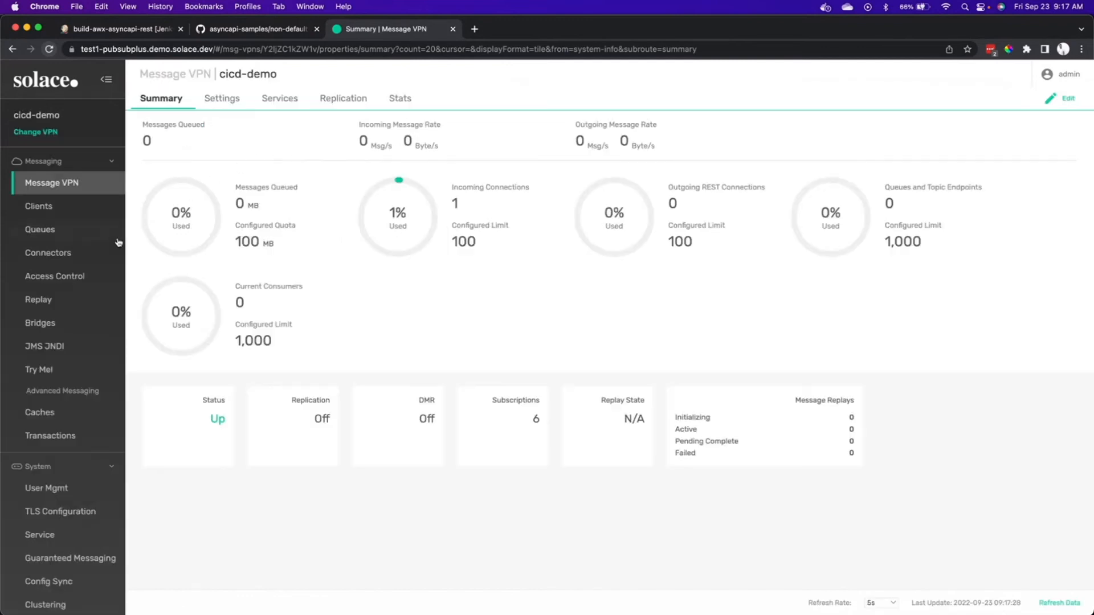
pyautogui.click(40, 229)
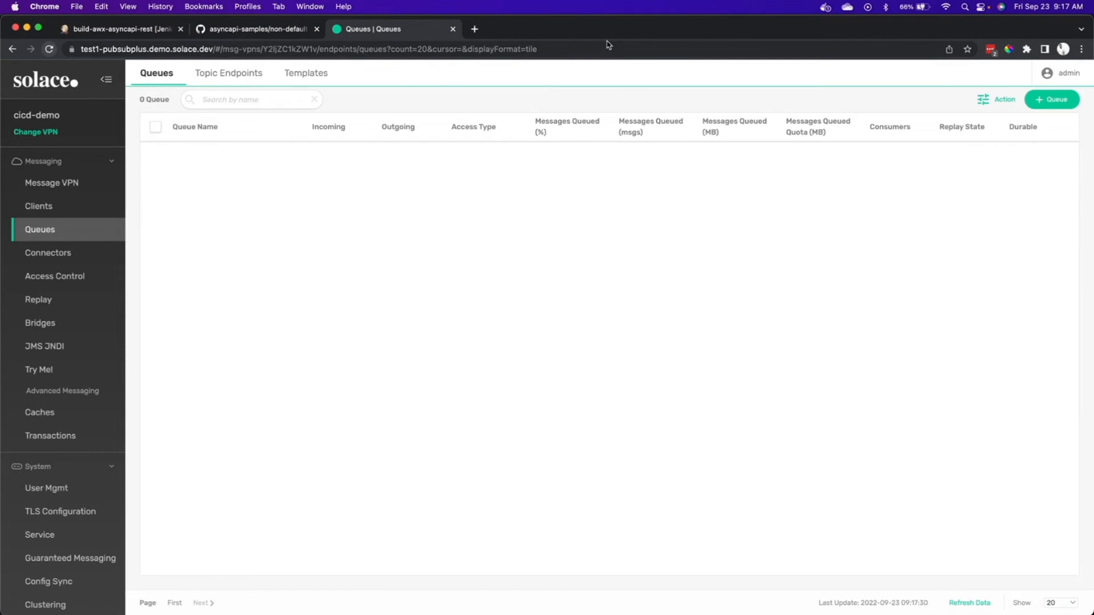
pyautogui.moveTo(606, 46)
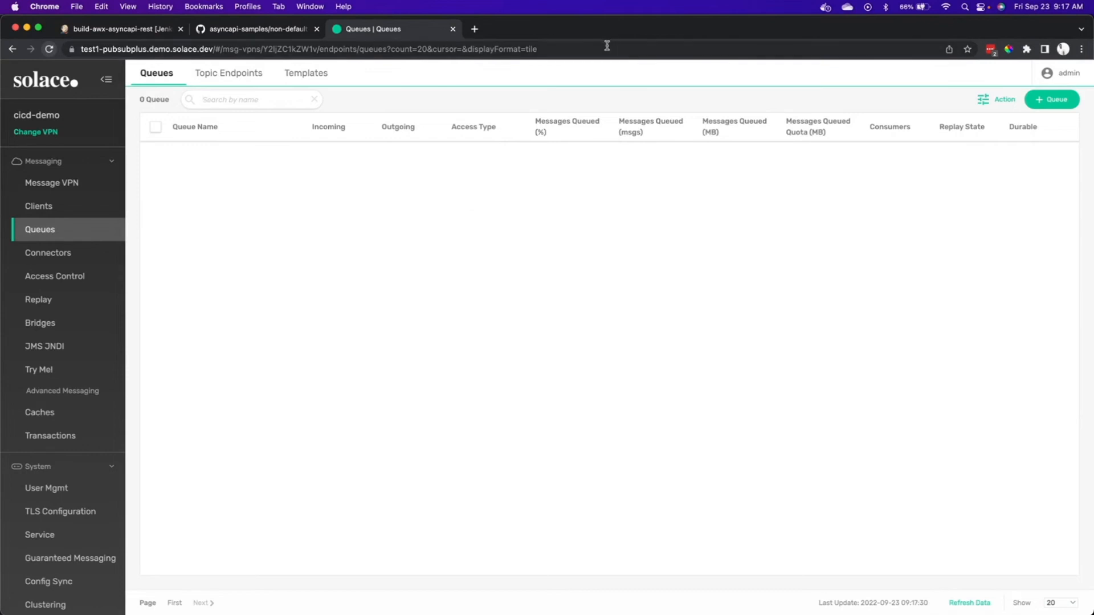
pyautogui.moveTo(434, 251)
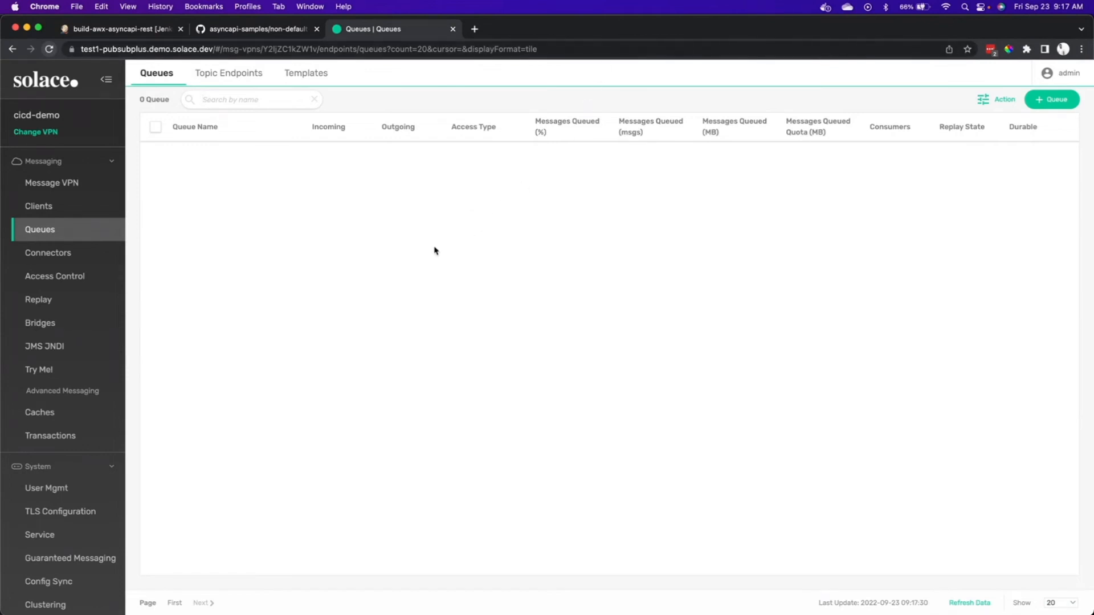
pyautogui.click(118, 28)
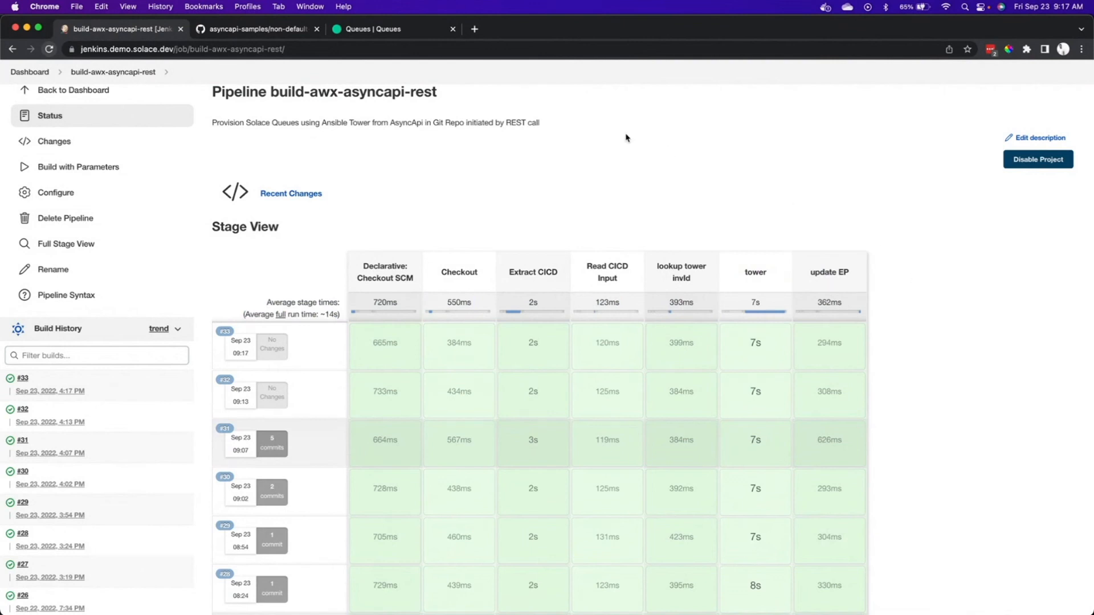
pyautogui.moveTo(391, 29)
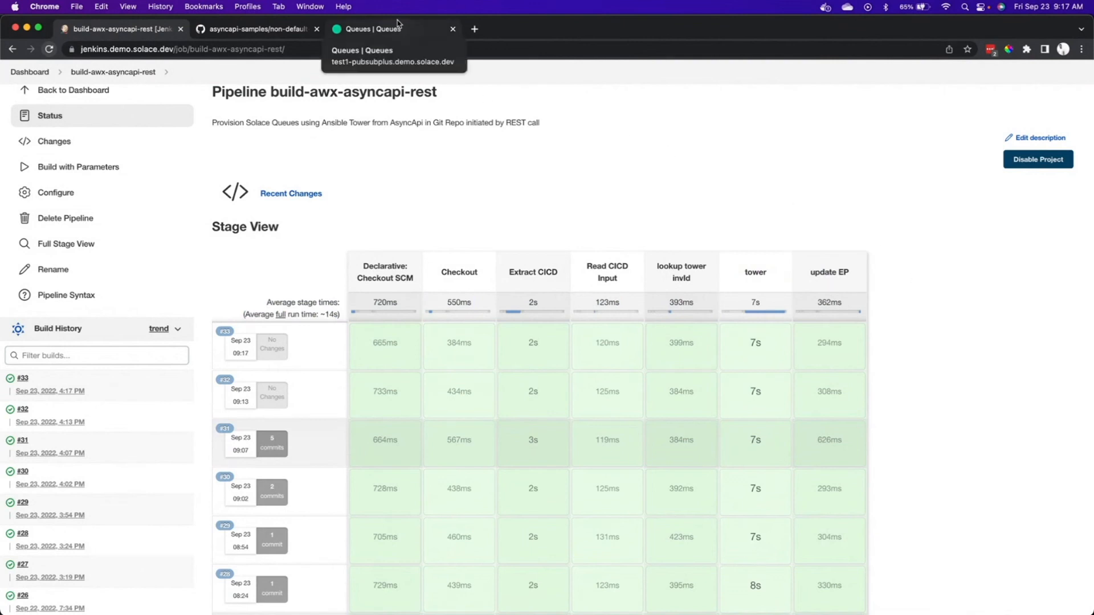
pyautogui.click(391, 29)
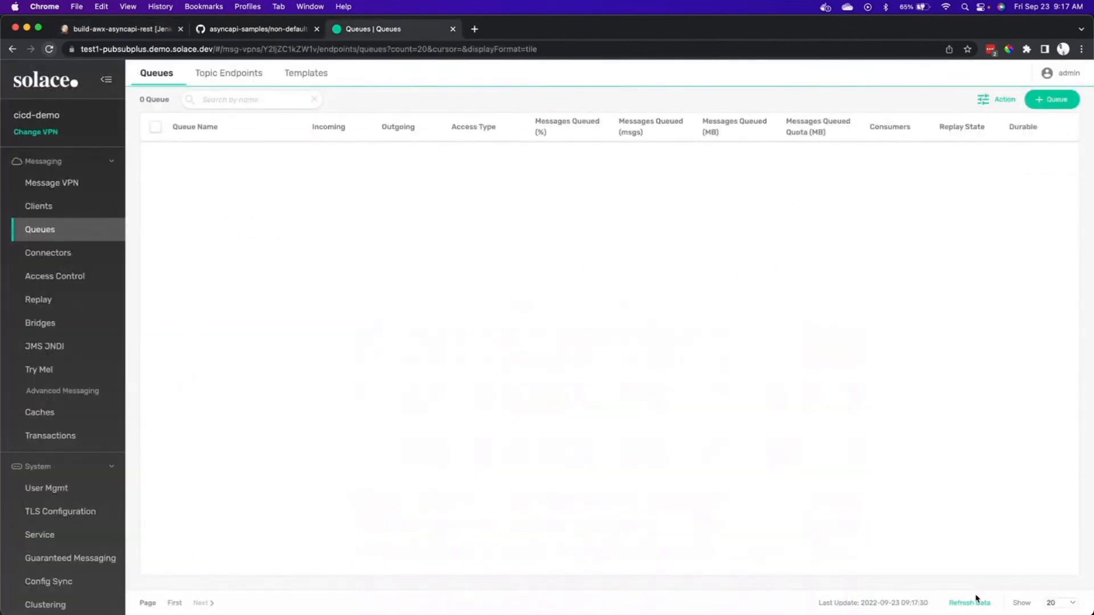
# - Refresh queues and view NON-DEFAULT.mobileapp.retail-order.updates.receive's three topic subscriptions
pyautogui.click(969, 602)
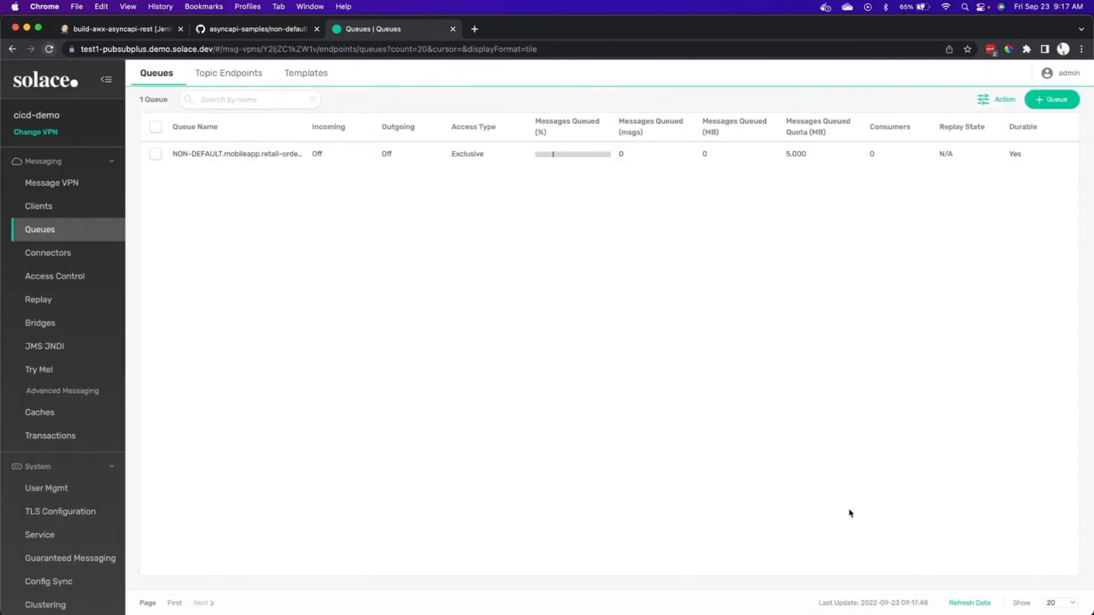
pyautogui.click(237, 153)
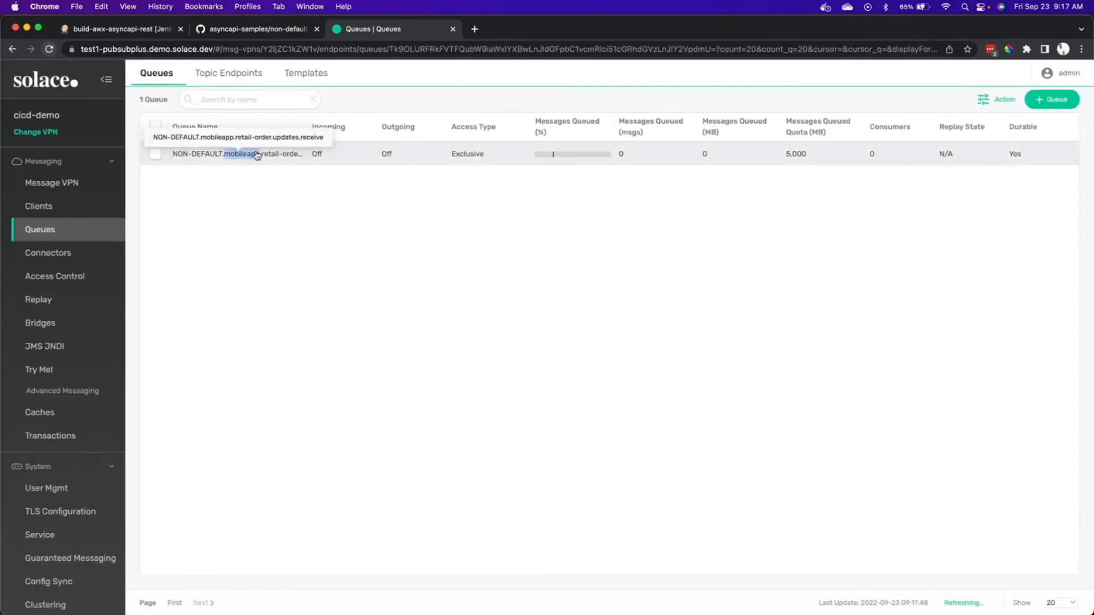
pyautogui.click(237, 153)
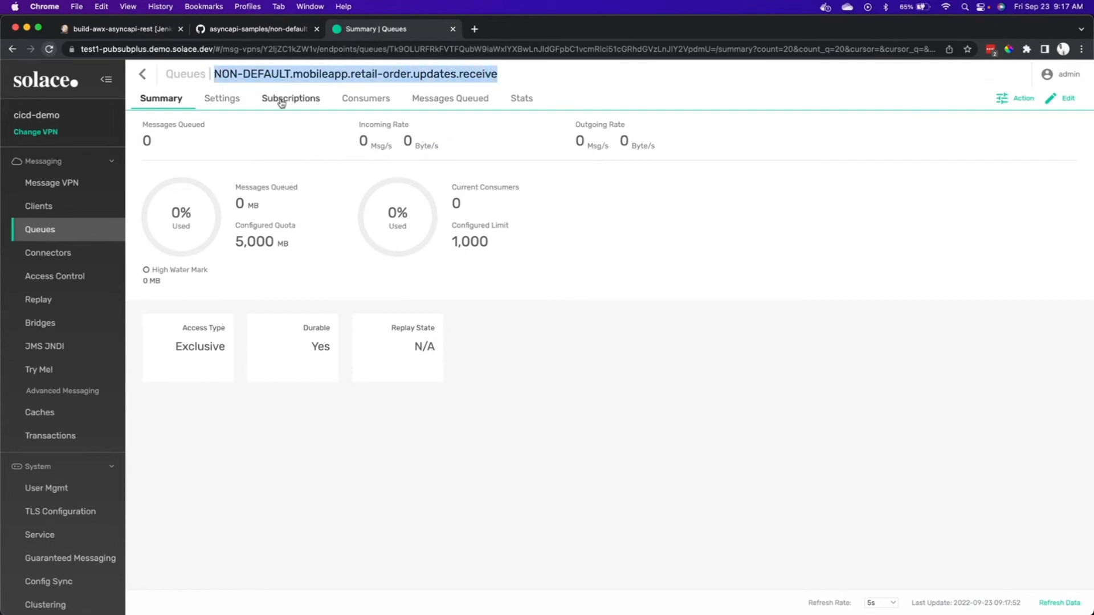
pyautogui.click(290, 97)
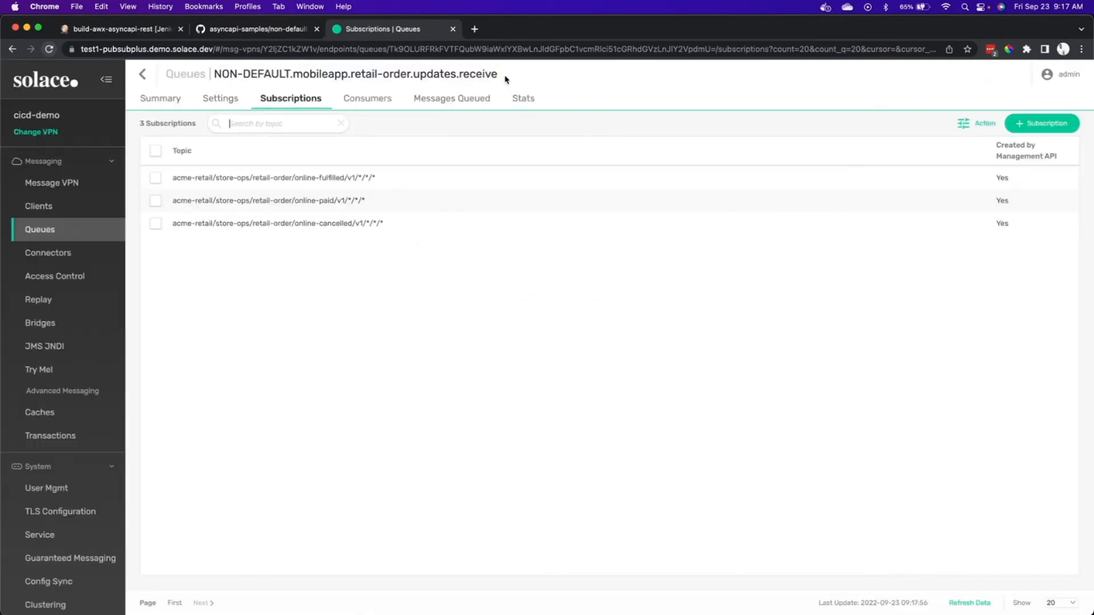
pyautogui.doubleClick(355, 74)
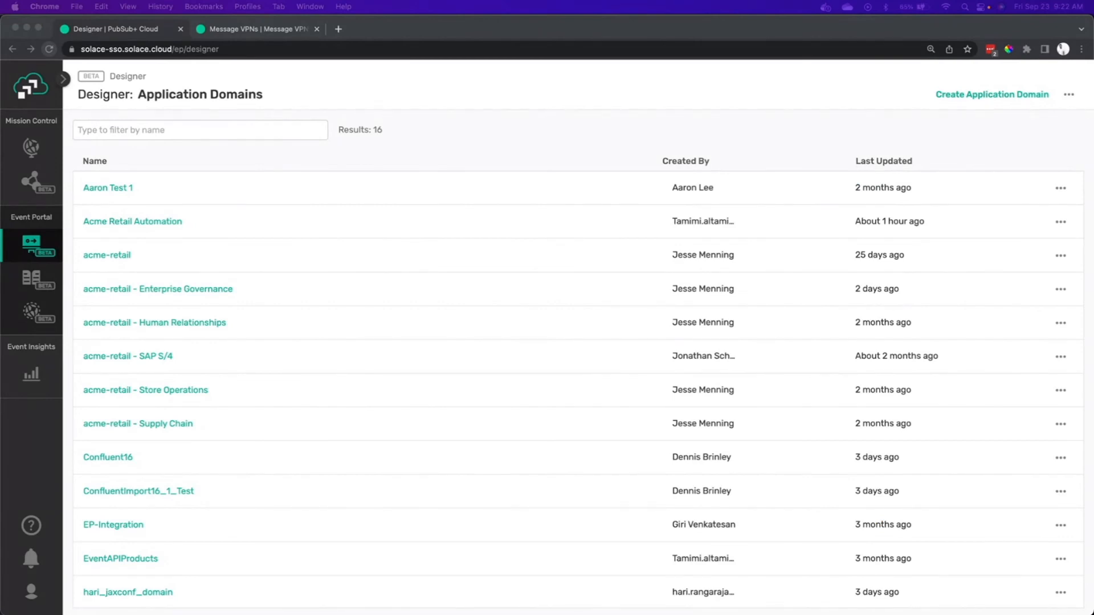
pyautogui.moveTo(31, 525)
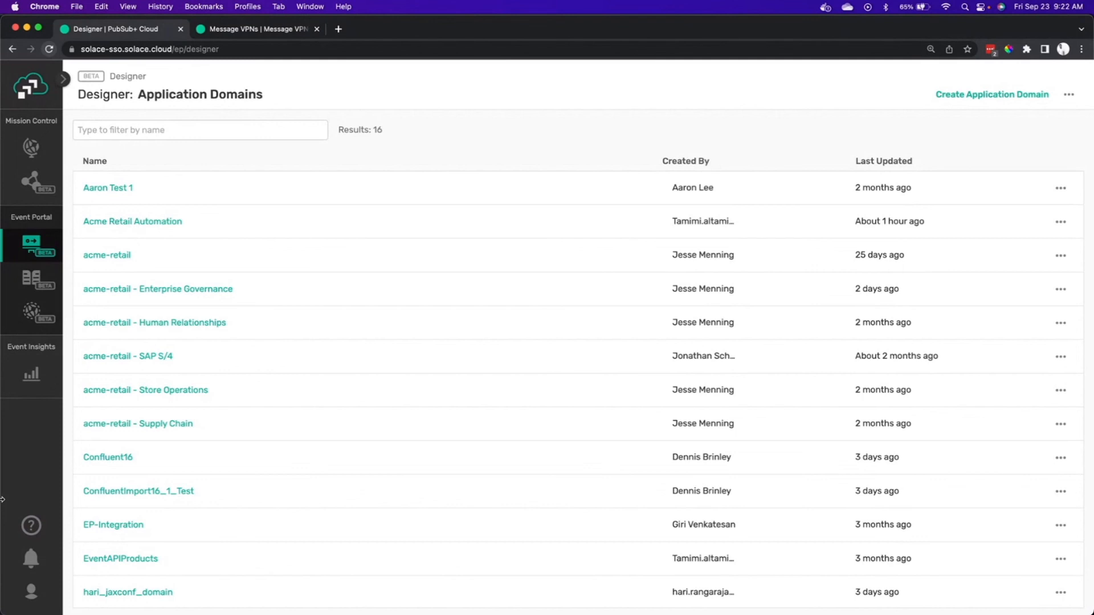
pyautogui.moveTo(144, 389)
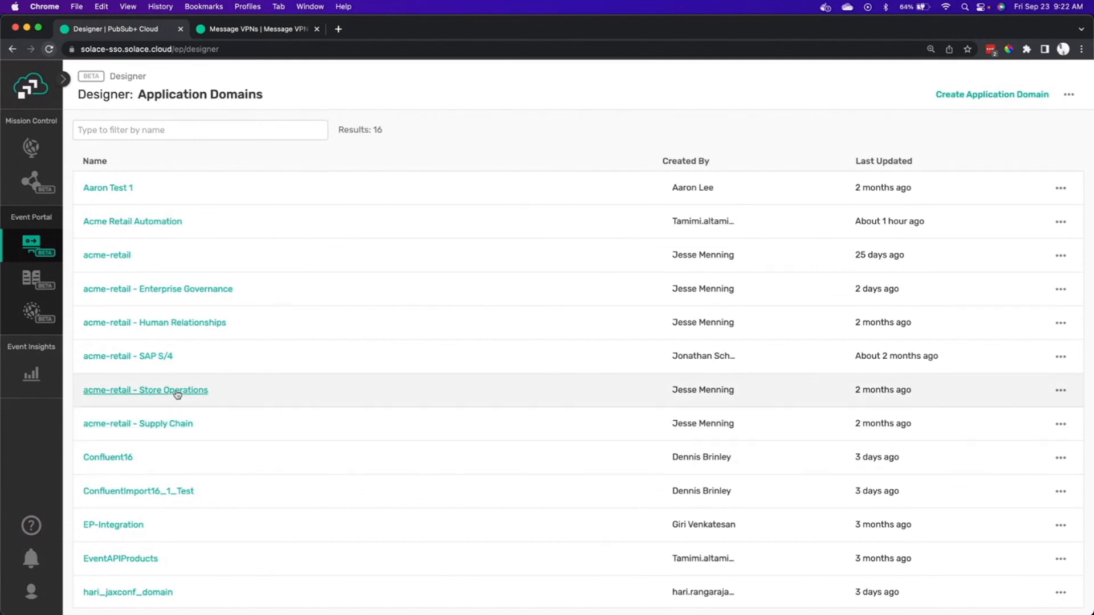
# - Open Data Product - Daily Store Sales Summary under acme-retail - Store Operations and copy its name
pyautogui.click(144, 390)
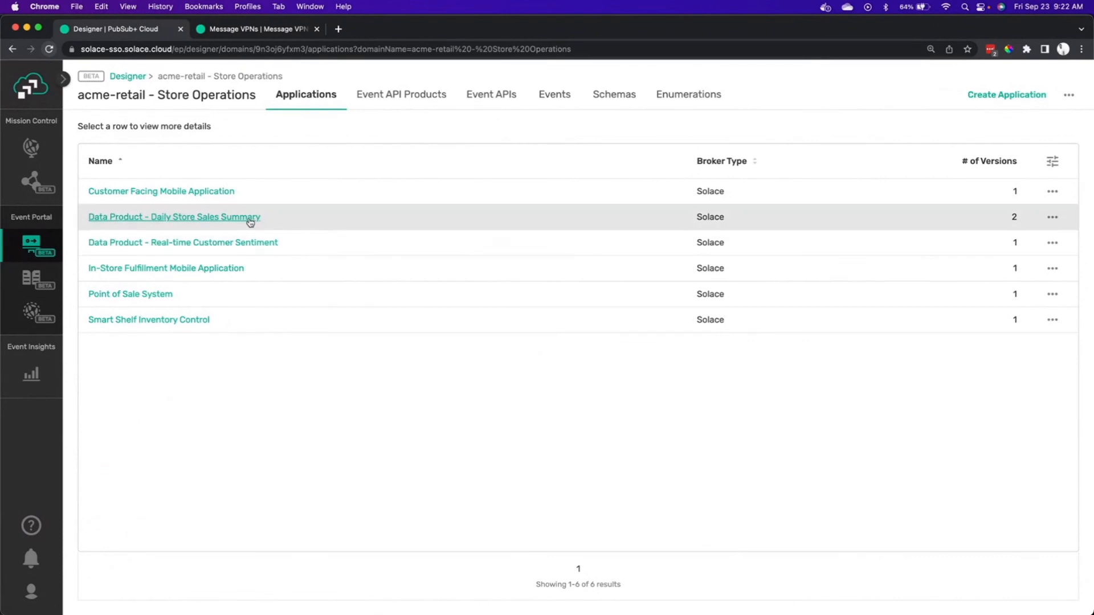
pyautogui.click(174, 217)
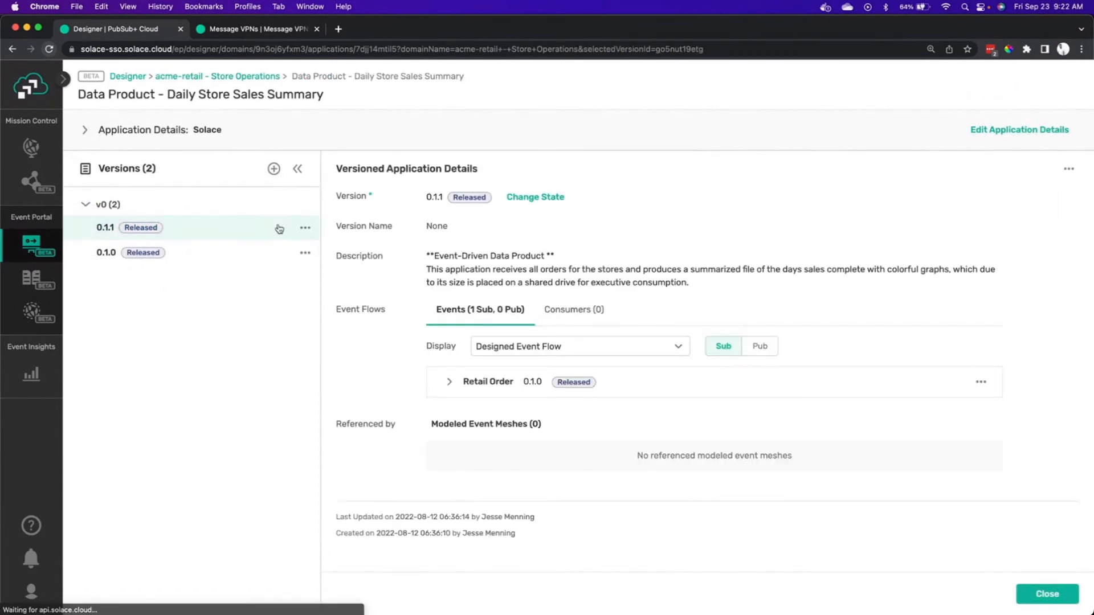
pyautogui.tripleClick(199, 94)
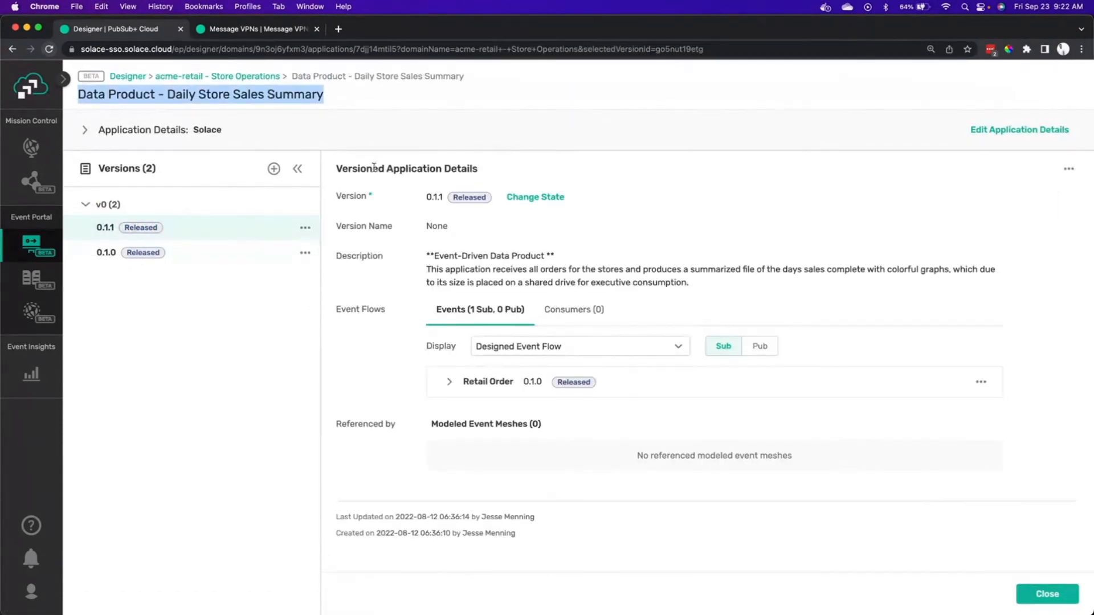
pyautogui.click(456, 121)
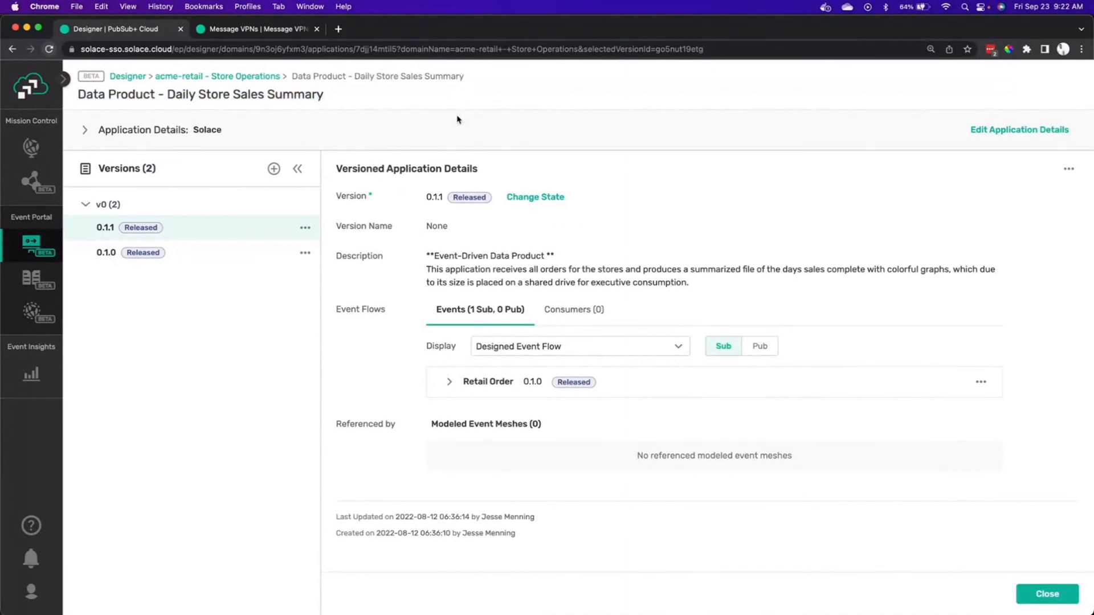
pyautogui.moveTo(207, 264)
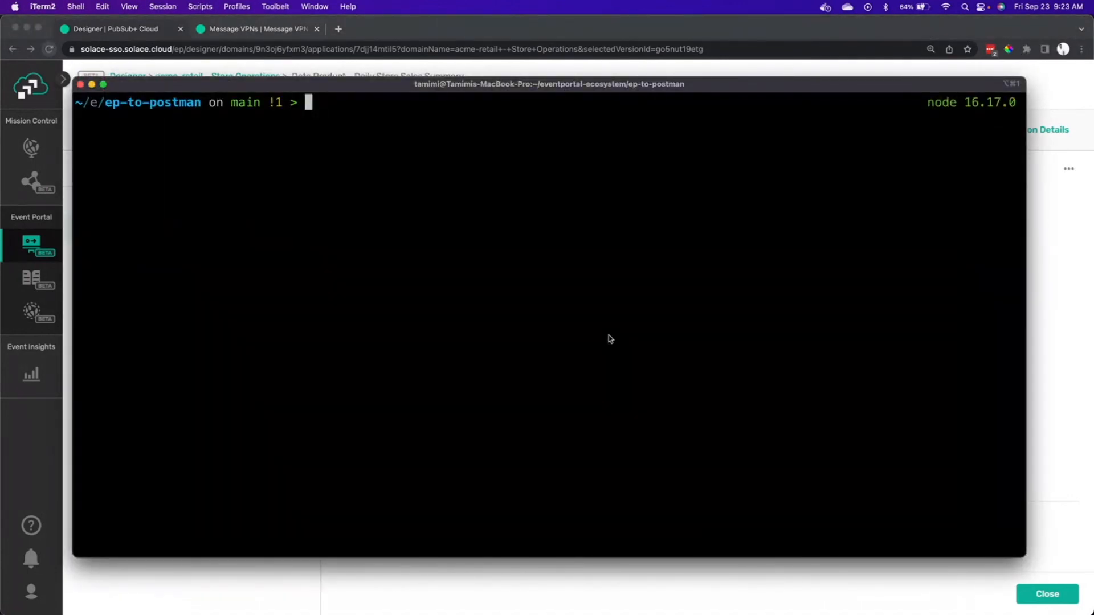
# - Run node index.js for 'Data Product - Daily Store Sales Summary' version 0.1.0, then reveal the output folder
pyautogui.write('node index.js -a "Data Product - Daily Store Sales Summary" -av 0.1.0 -o store_summary.json')
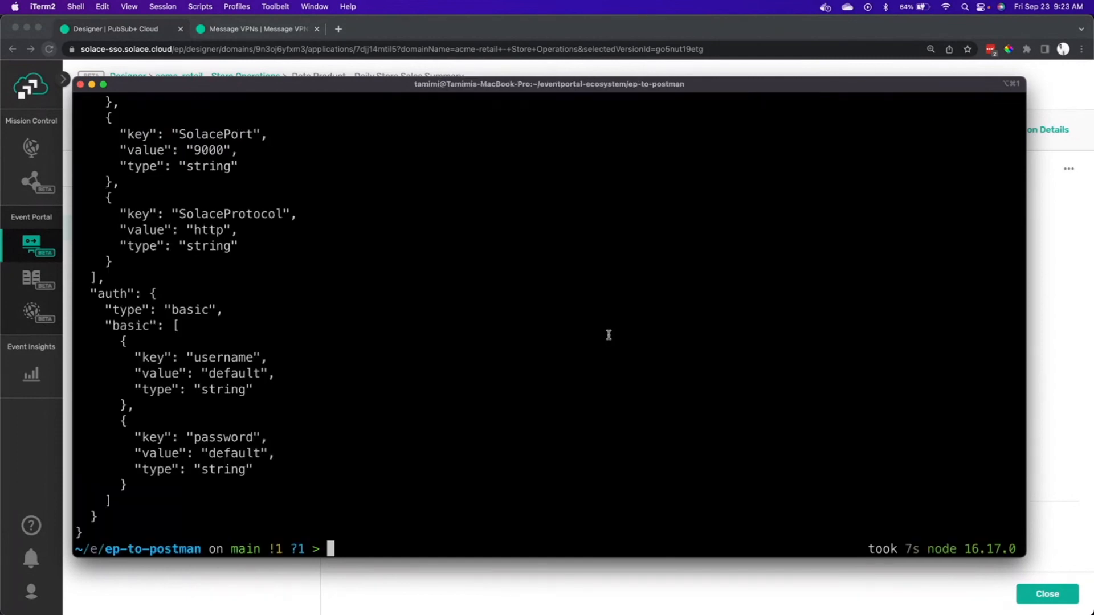
pyautogui.write('open .')
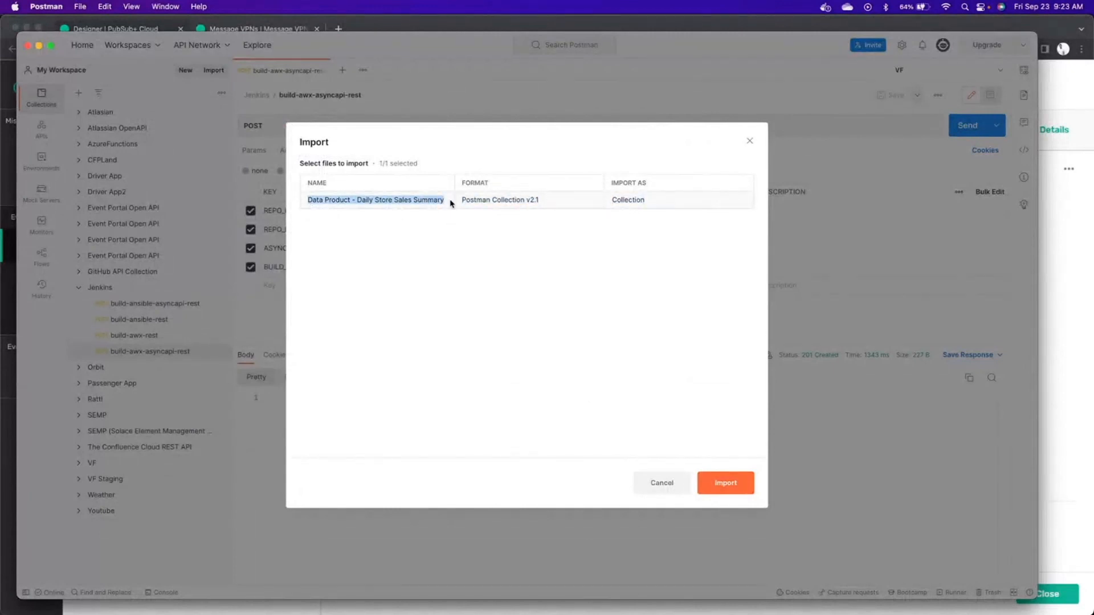
# - Import the generated collection and fill Retail Order's path variables with 123876 values
pyautogui.click(725, 482)
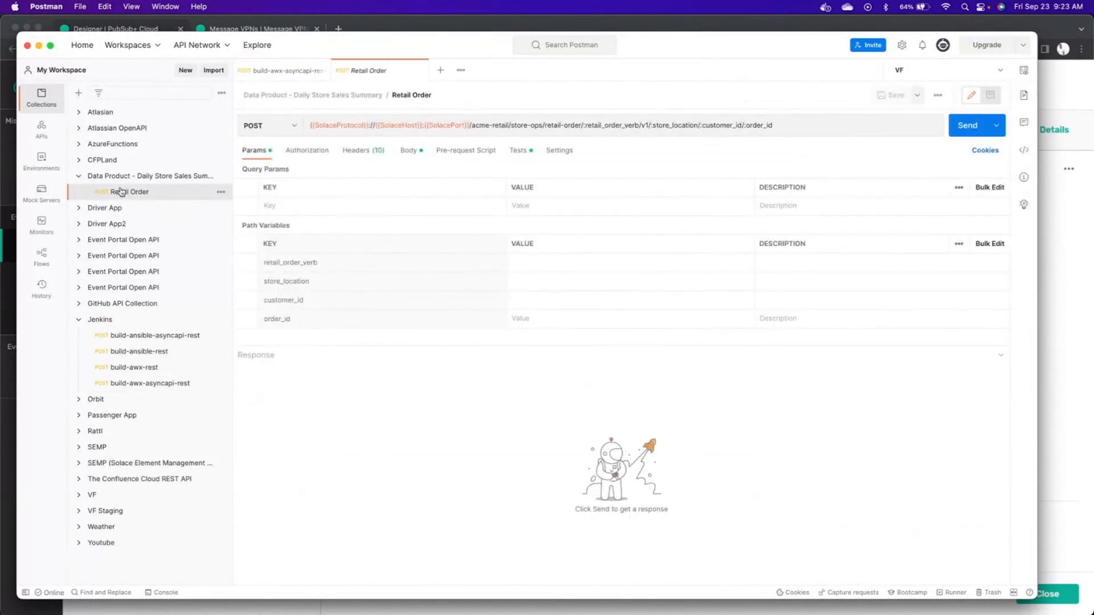
pyautogui.moveTo(129, 191)
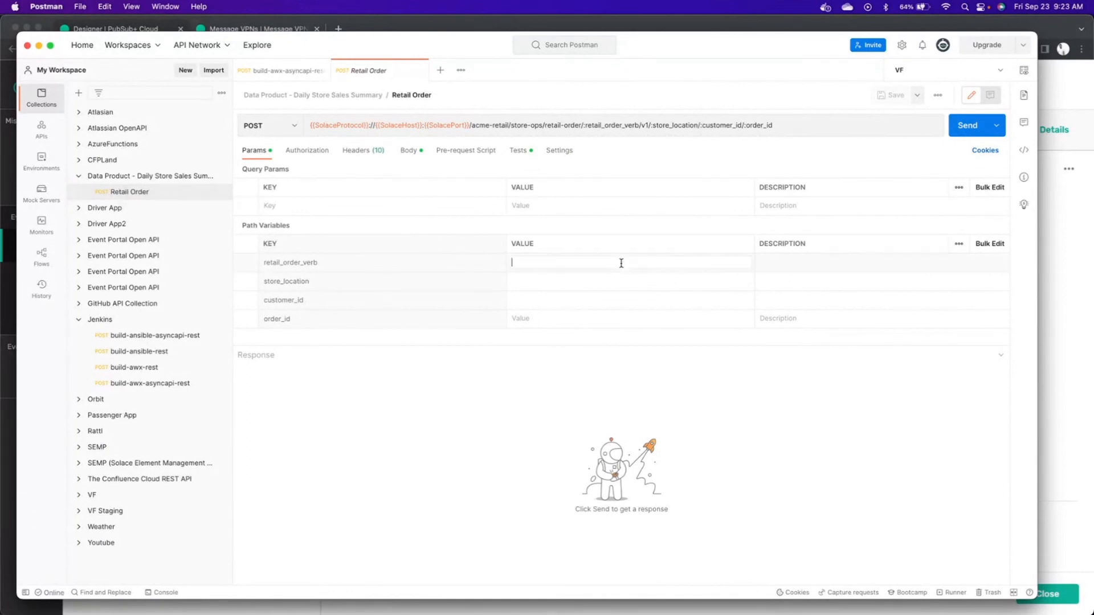
pyautogui.write('123876')
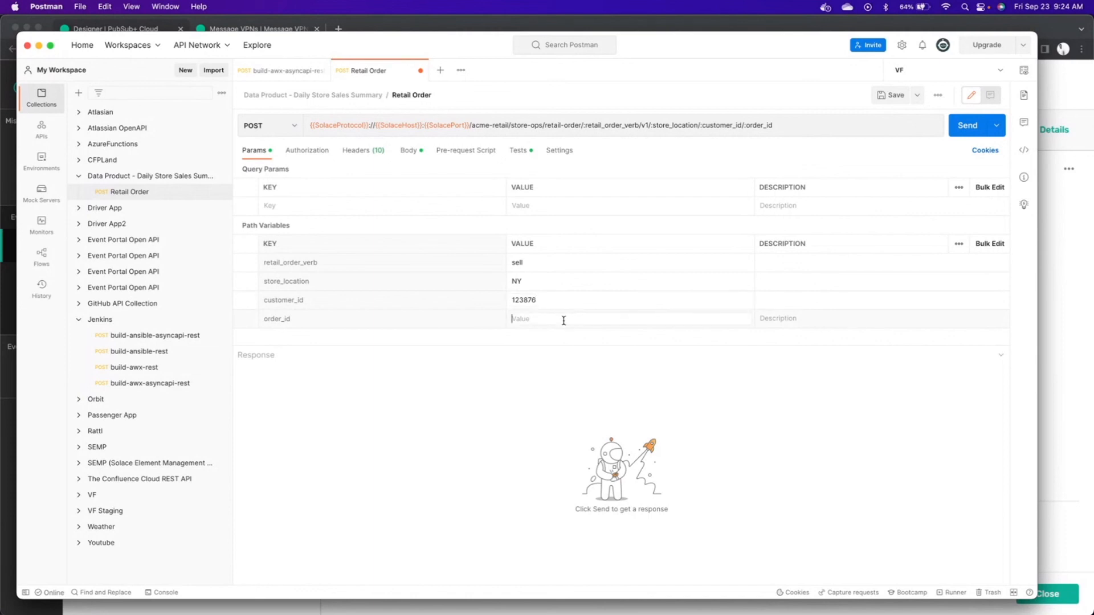
pyautogui.write('123876')
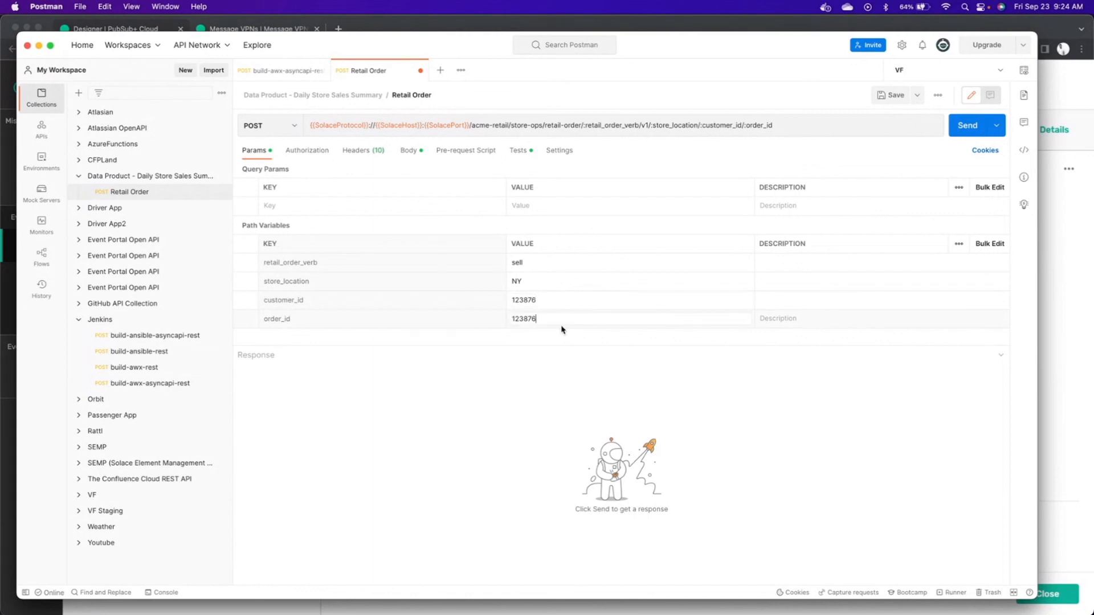
pyautogui.moveTo(6, 541)
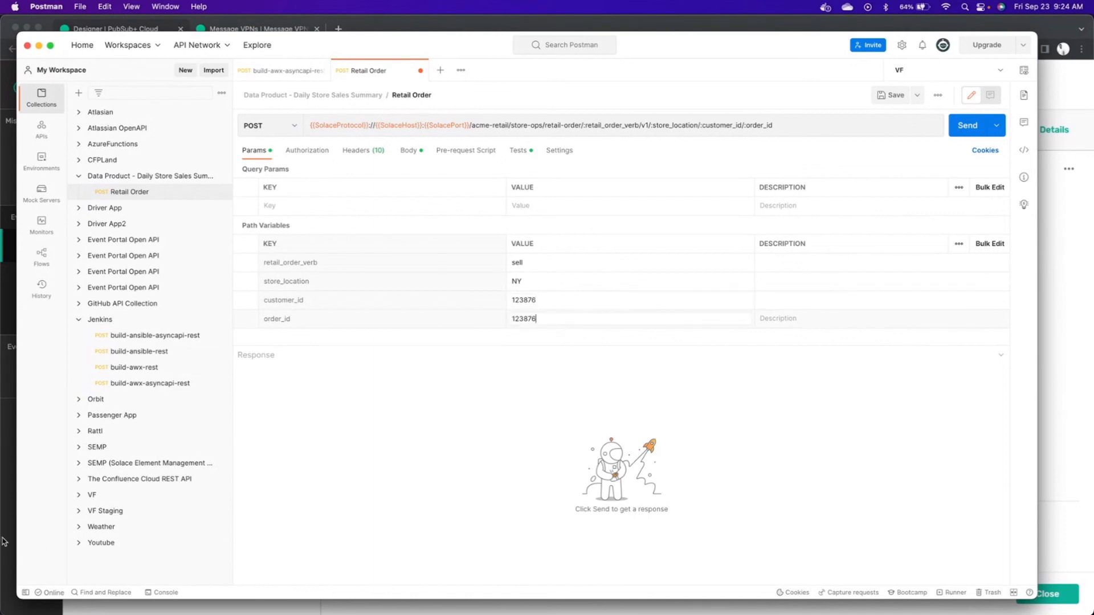
pyautogui.click(257, 29)
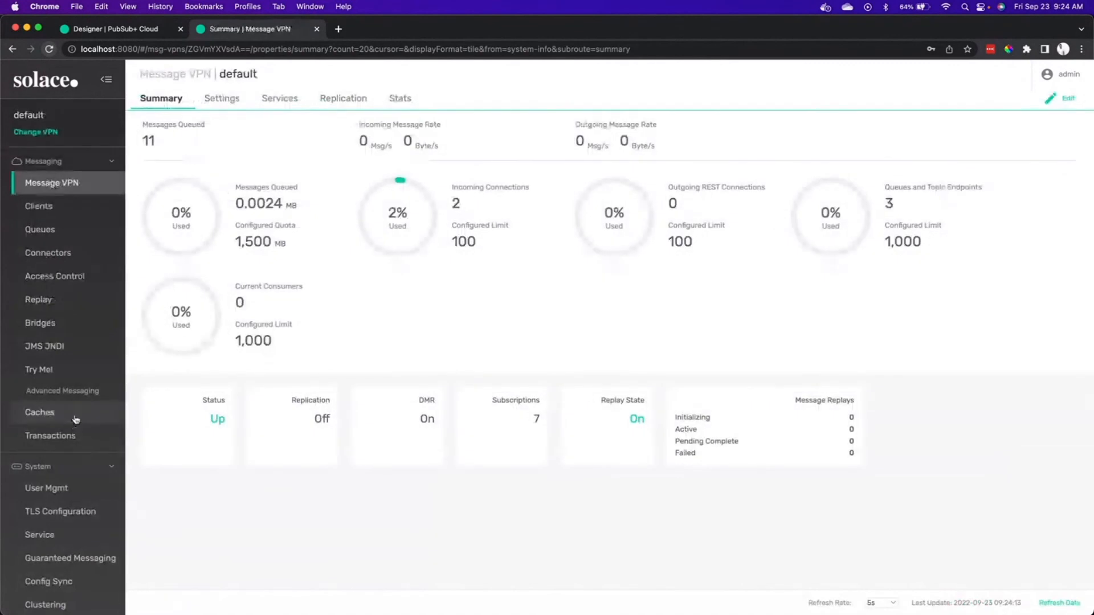
# - Connect the Try Me subscriber and subscribe it to acme-retail/> instead of try-me
pyautogui.click(38, 370)
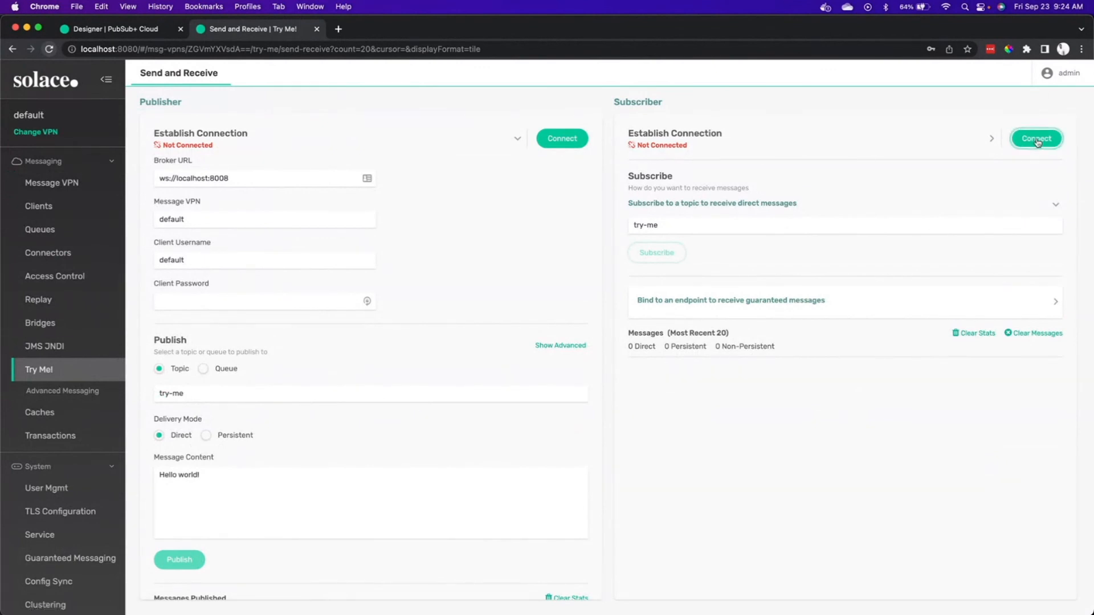
pyautogui.click(1035, 138)
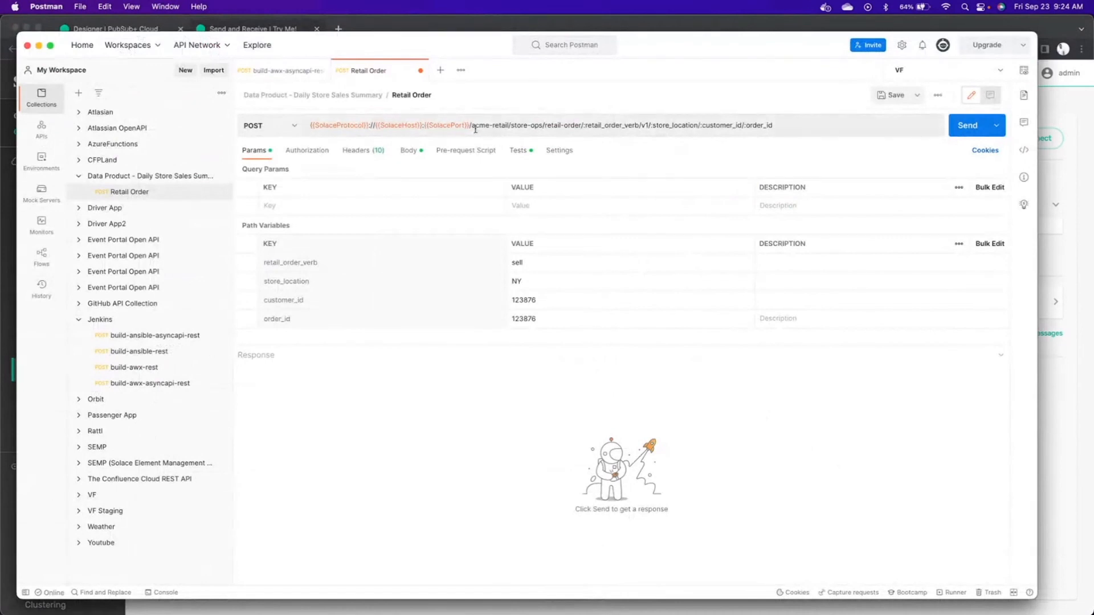
pyautogui.doubleClick(490, 125)
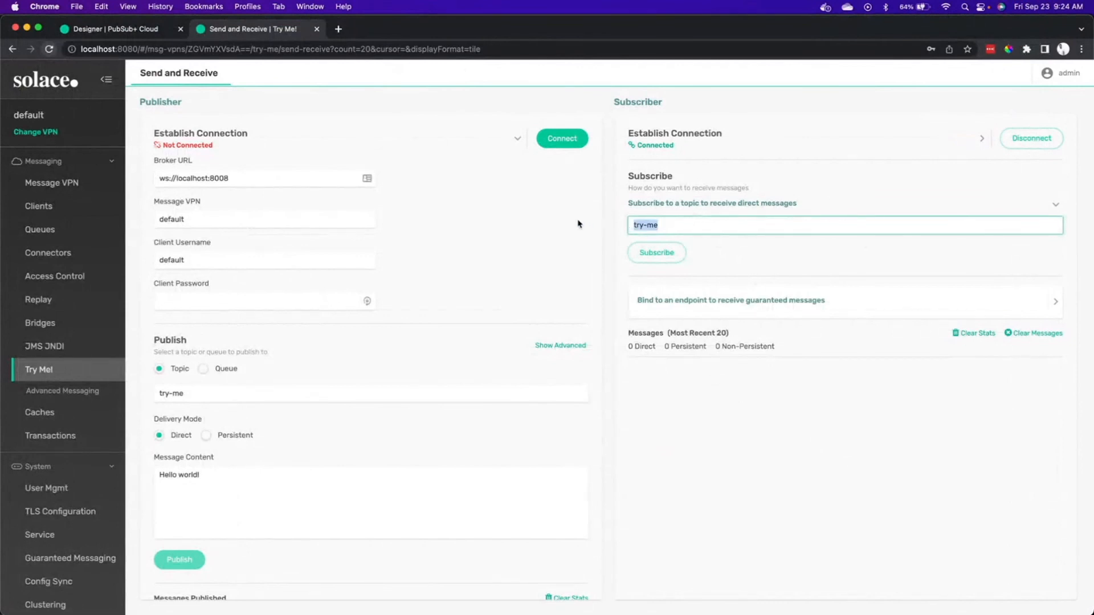
pyautogui.write('acme-retail/>')
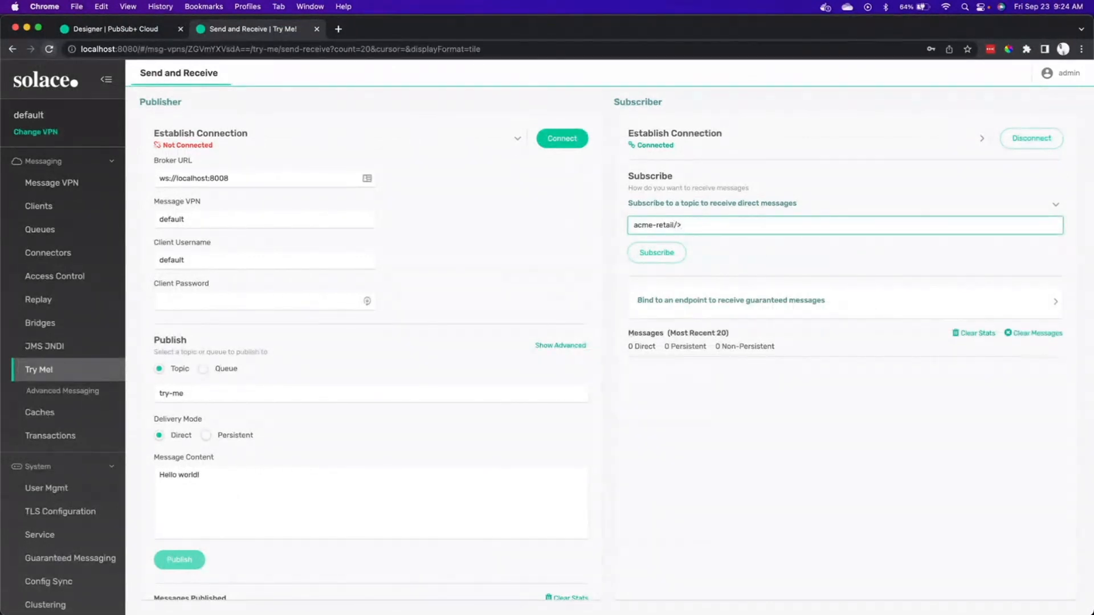
pyautogui.click(655, 252)
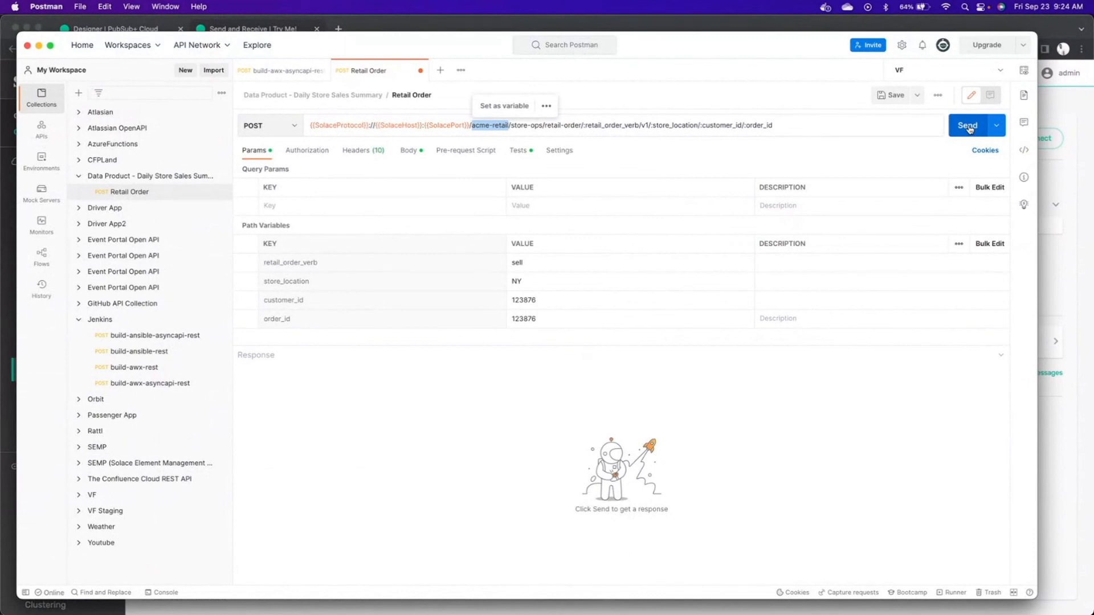
# - Send Retail Order and find the message on acme-retail/store-ops/retail-order/sell/v1/NY/123876/123876 in Try Me
pyautogui.click(967, 125)
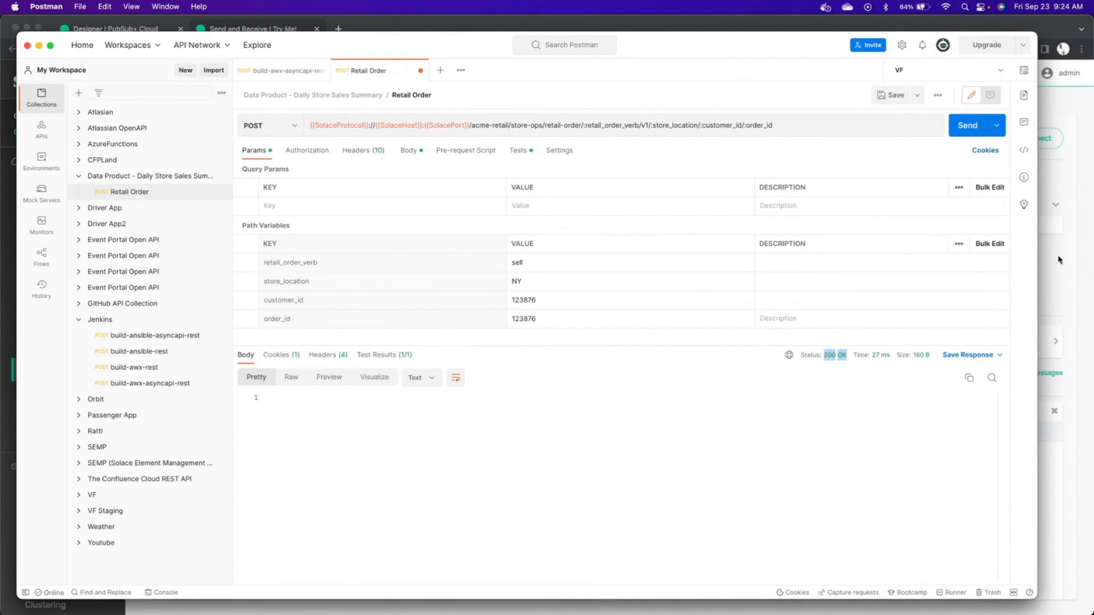
pyautogui.click(248, 28)
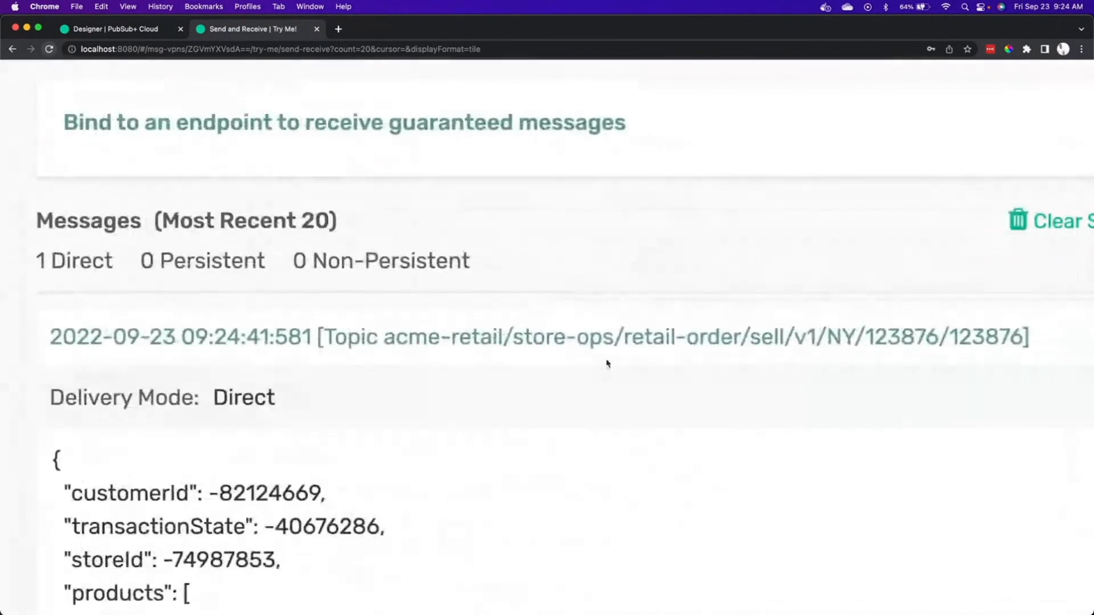
pyautogui.scroll(-3)
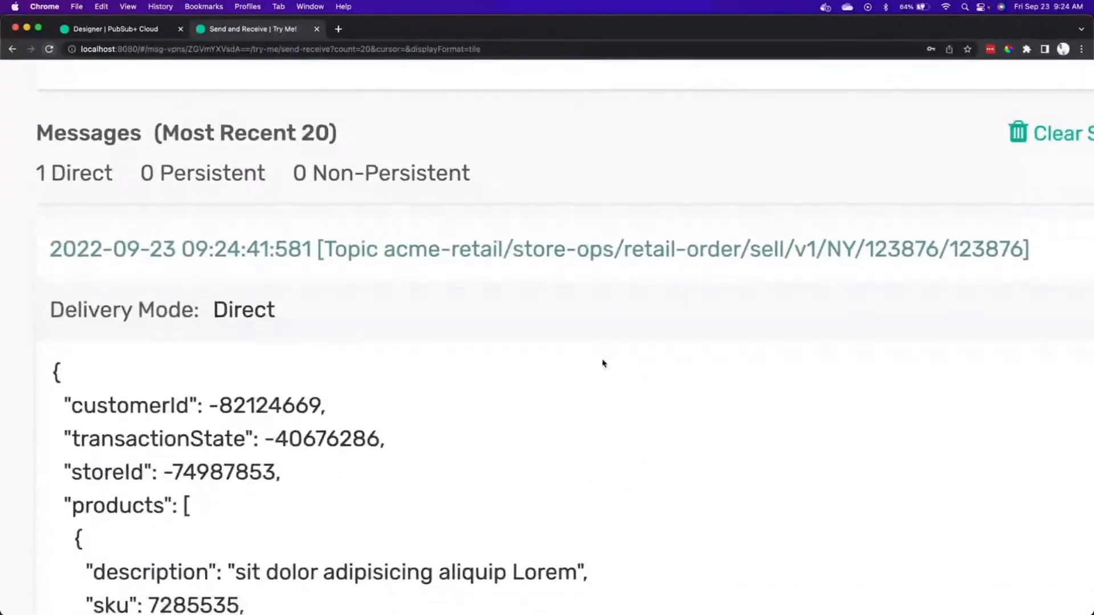
pyautogui.scroll(-3)
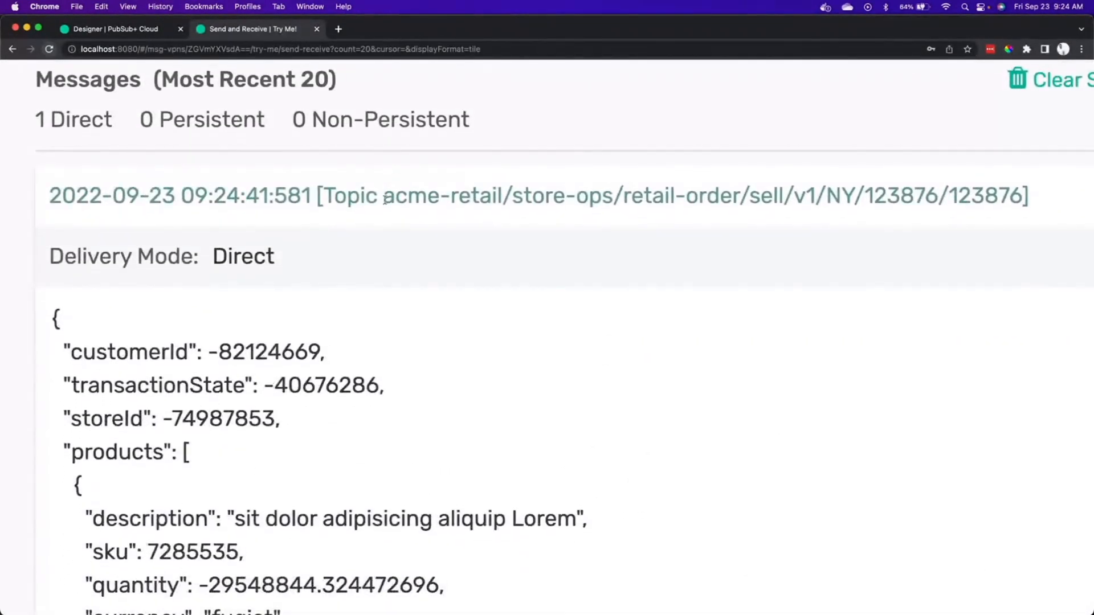
pyautogui.moveTo(382, 195); pyautogui.dragTo(1017, 195)
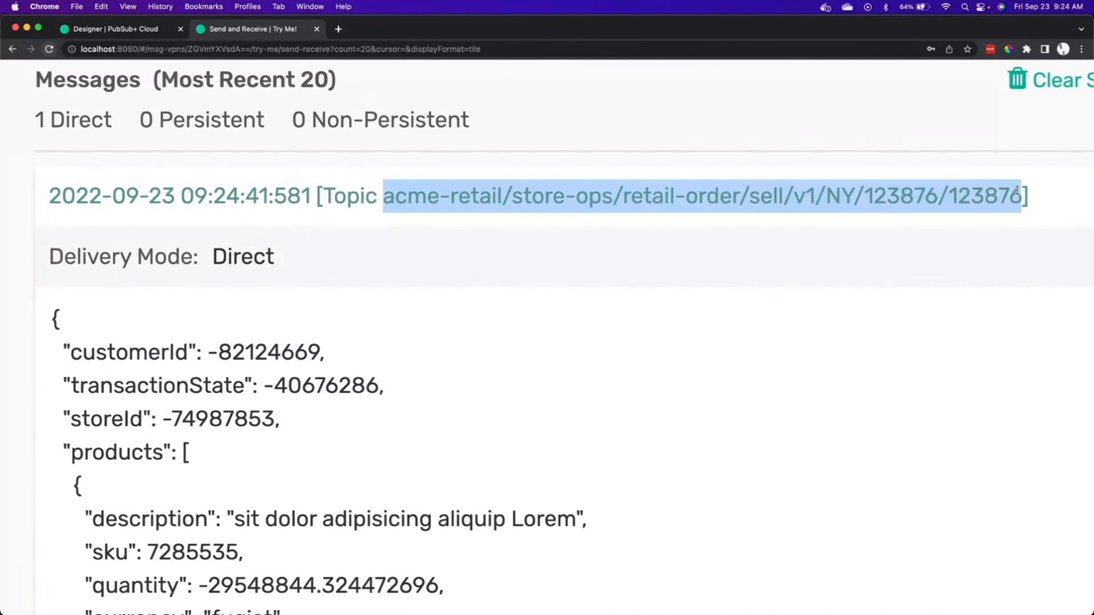
pyautogui.moveTo(783, 249)
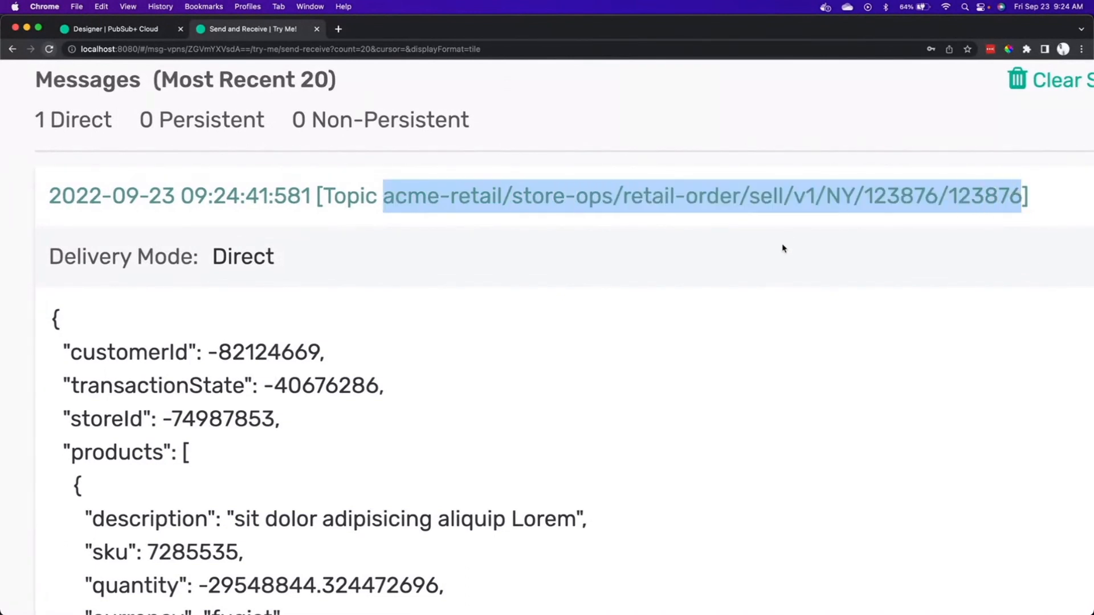